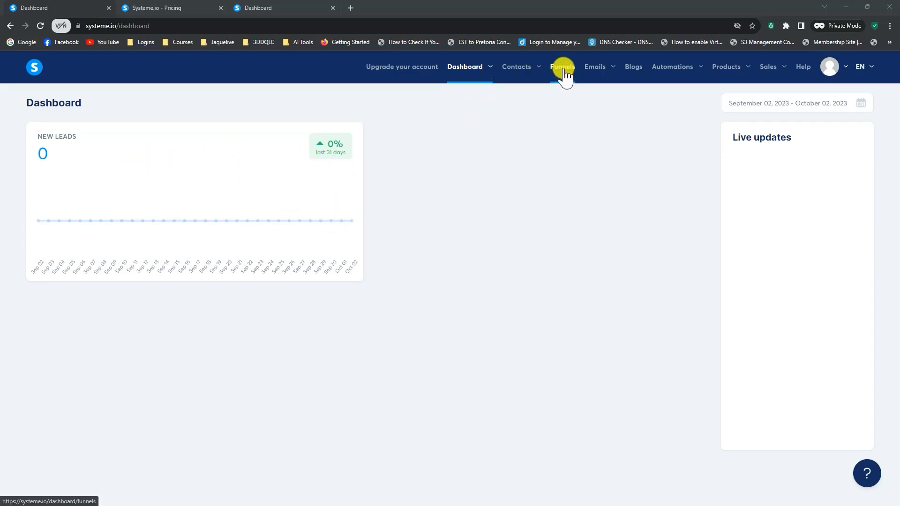
Start a new funnel and enter the name 'Demo Funnel'
left_click(562, 67)
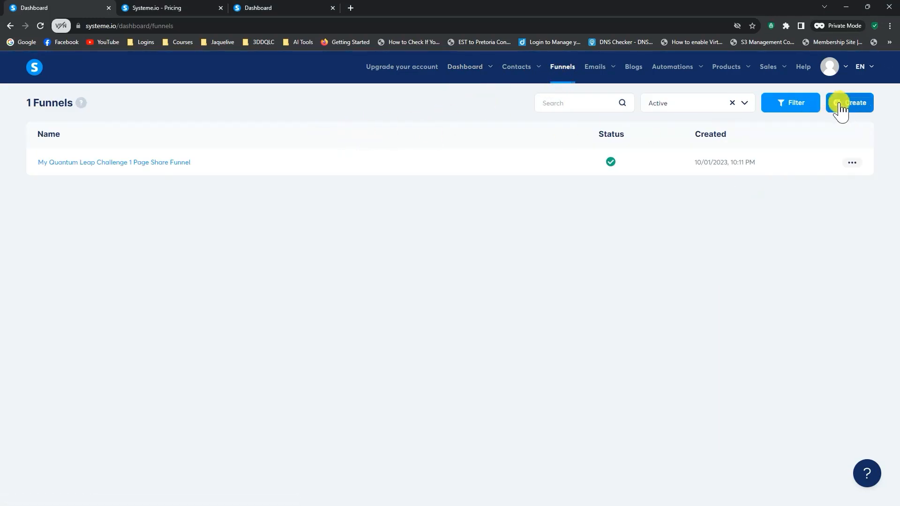
left_click(854, 102)
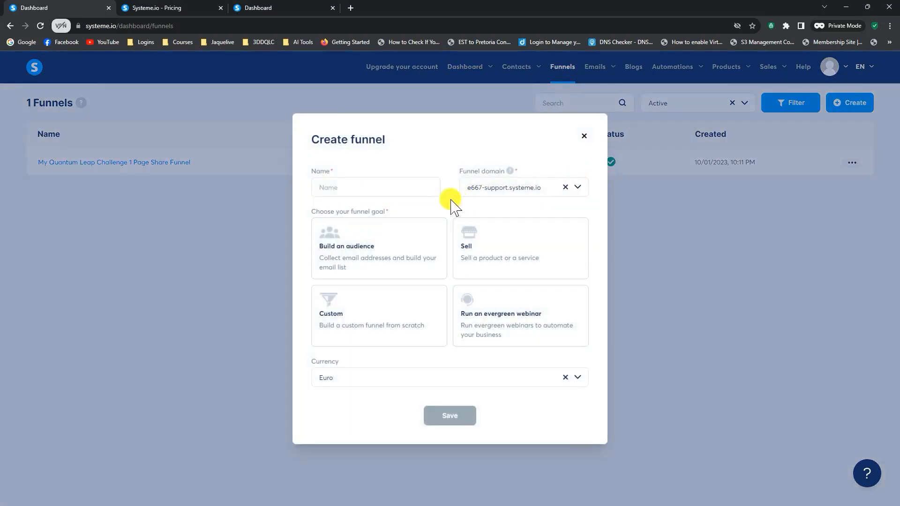
left_click(375, 187)
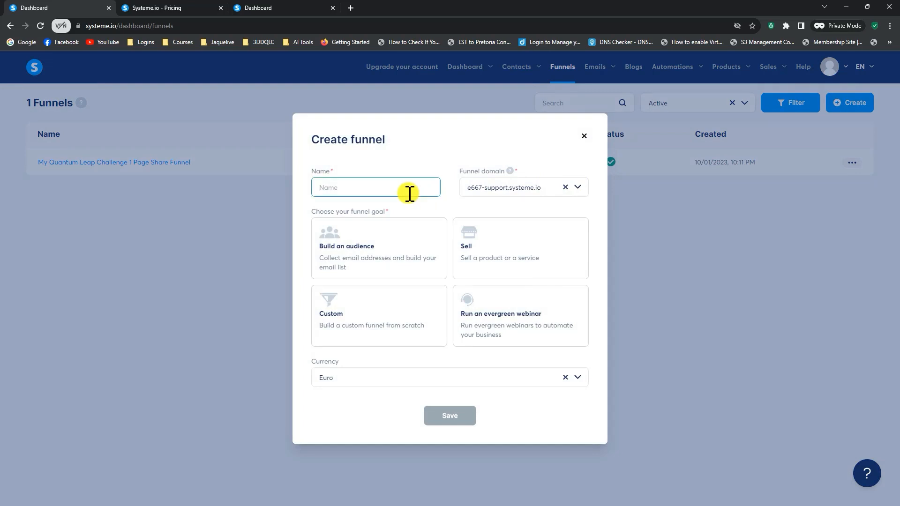
type("Demo Funnel")
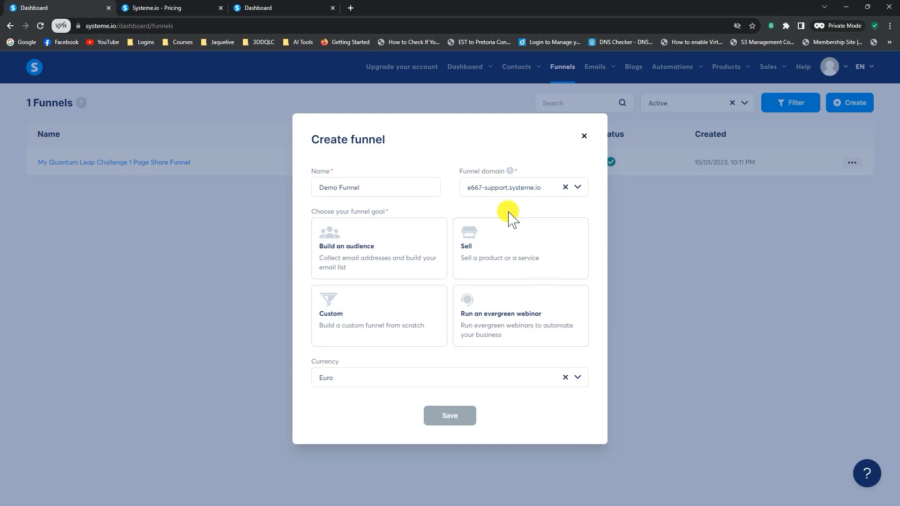
mouse_move(492, 191)
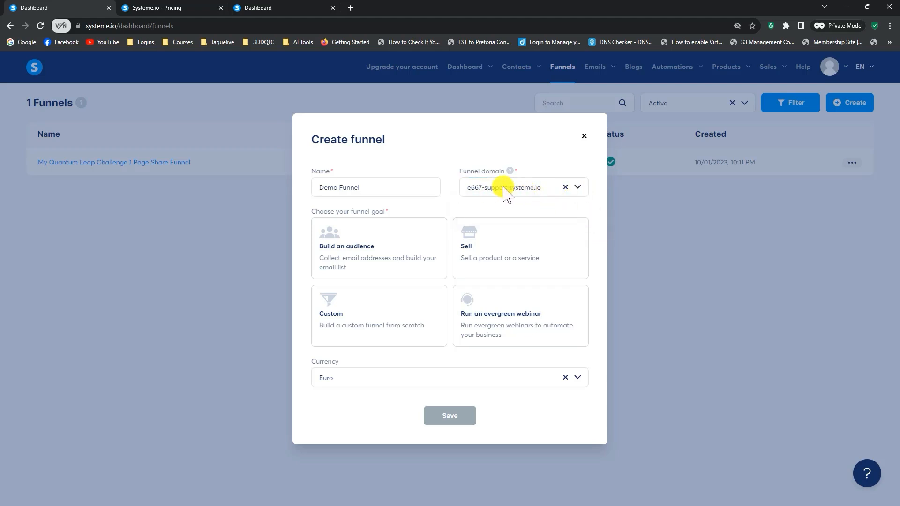
mouse_move(511, 195)
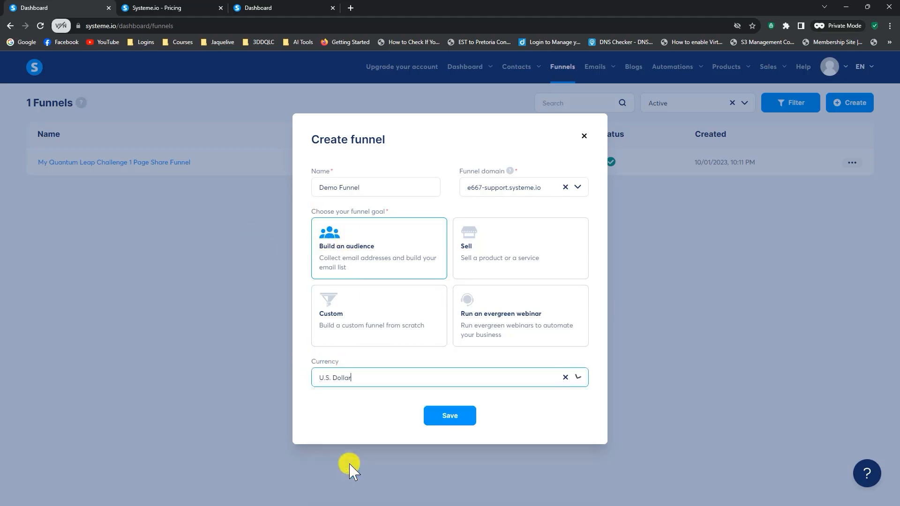
Save Demo Funnel, open it, and scroll through squeeze page templates
left_click(450, 416)
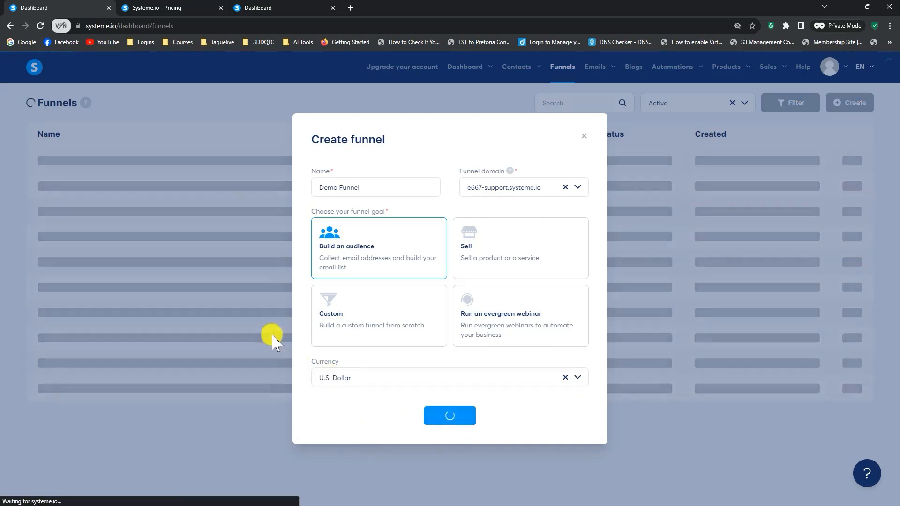
left_click(449, 416)
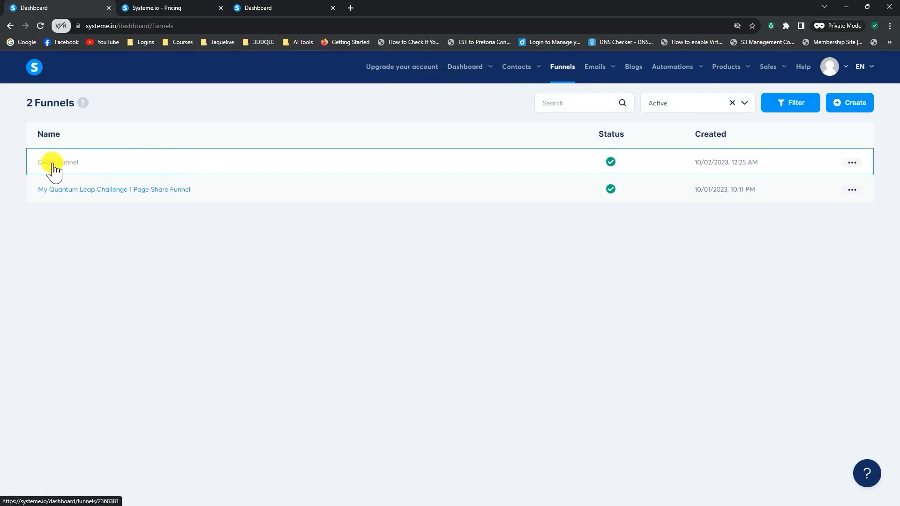
left_click(58, 162)
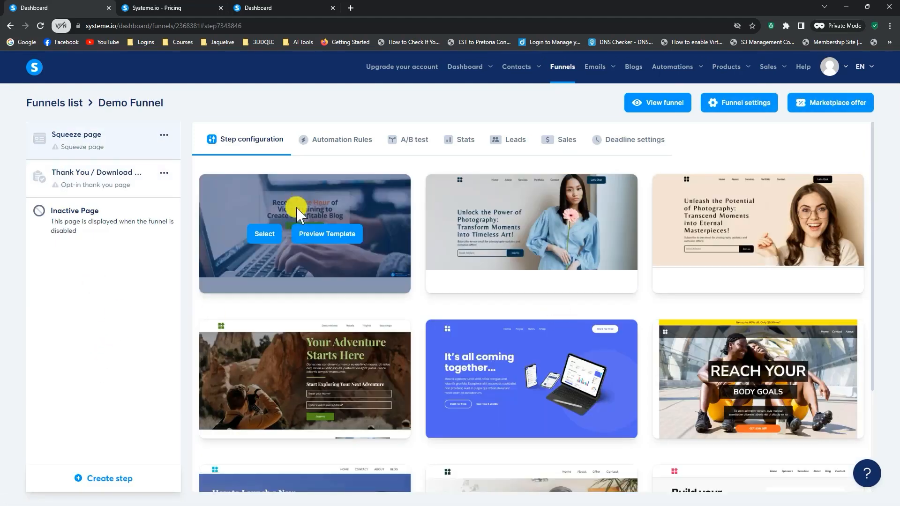
mouse_move(97, 178)
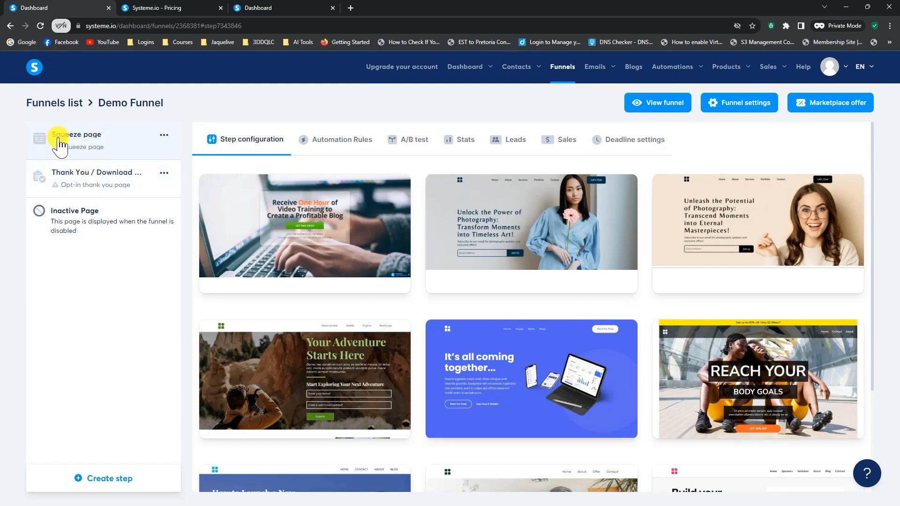
mouse_move(427, 299)
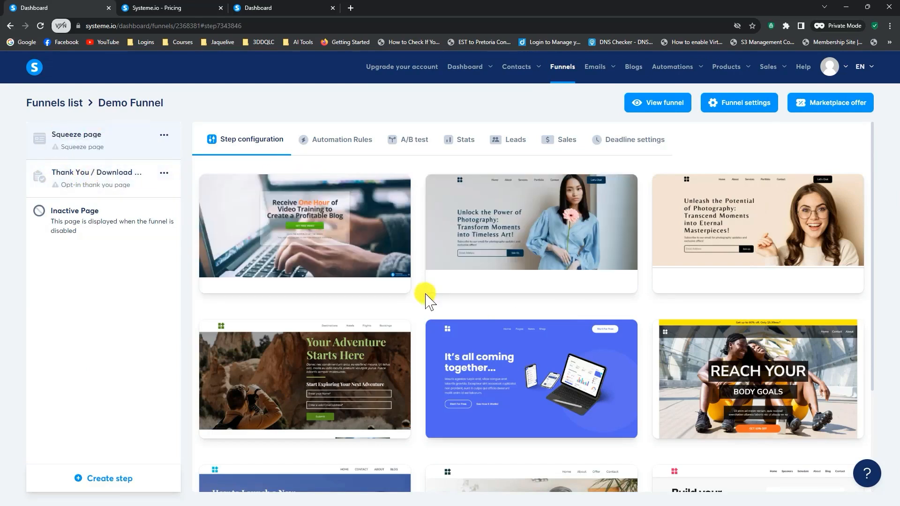
mouse_move(689, 366)
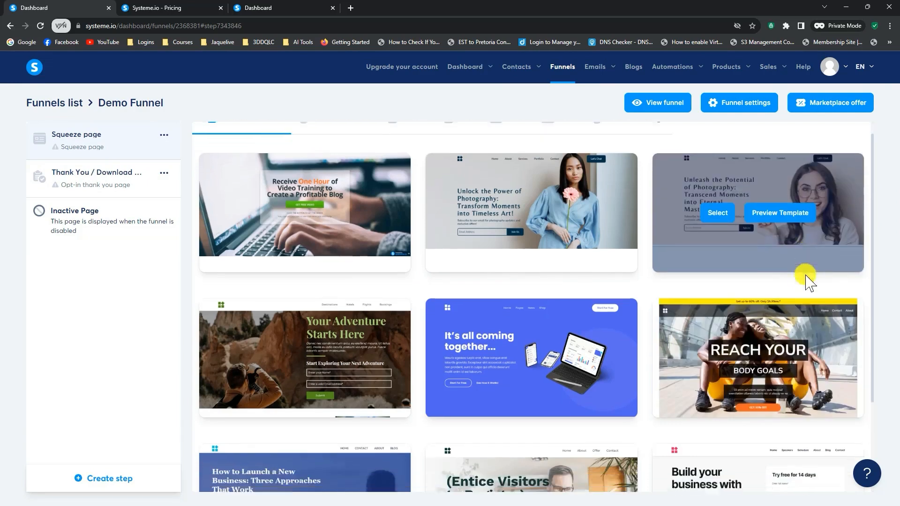
scroll("down", 3)
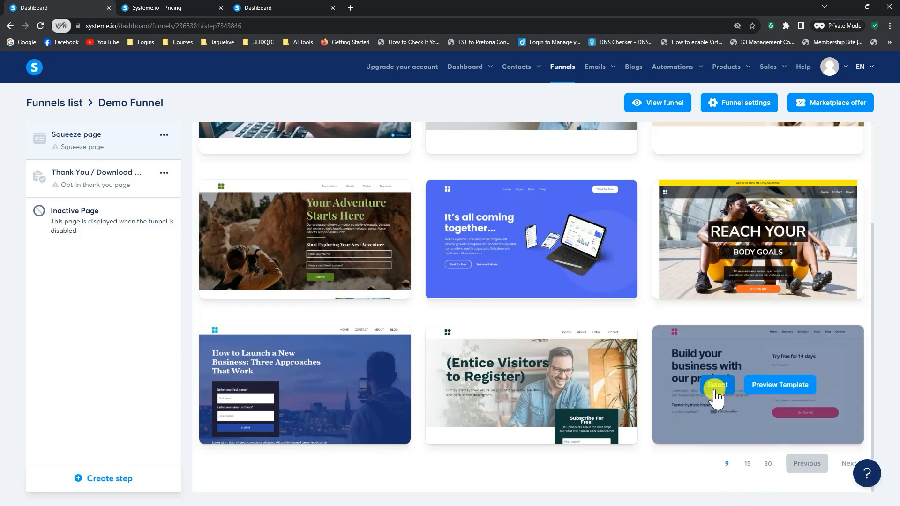
Apply the 'Build your business' template and save the step as 'Home' with path 'home'
left_click(716, 384)
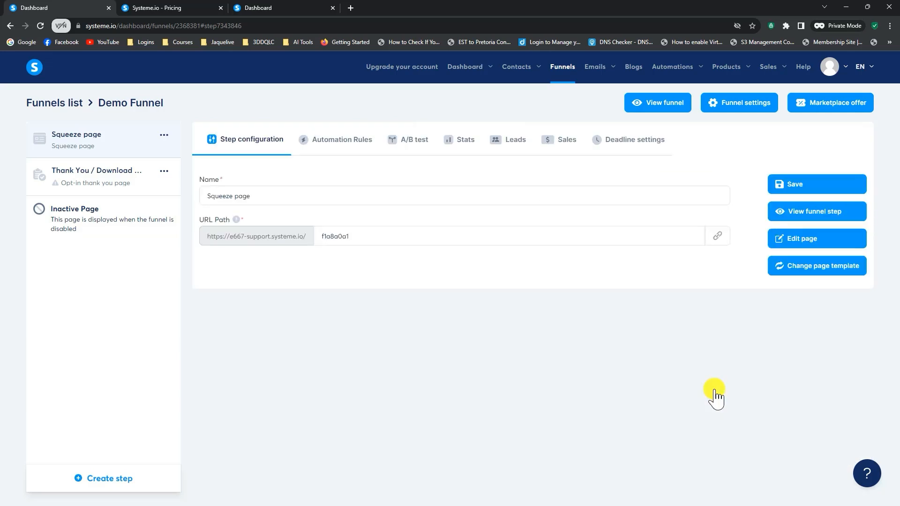
mouse_move(356, 113)
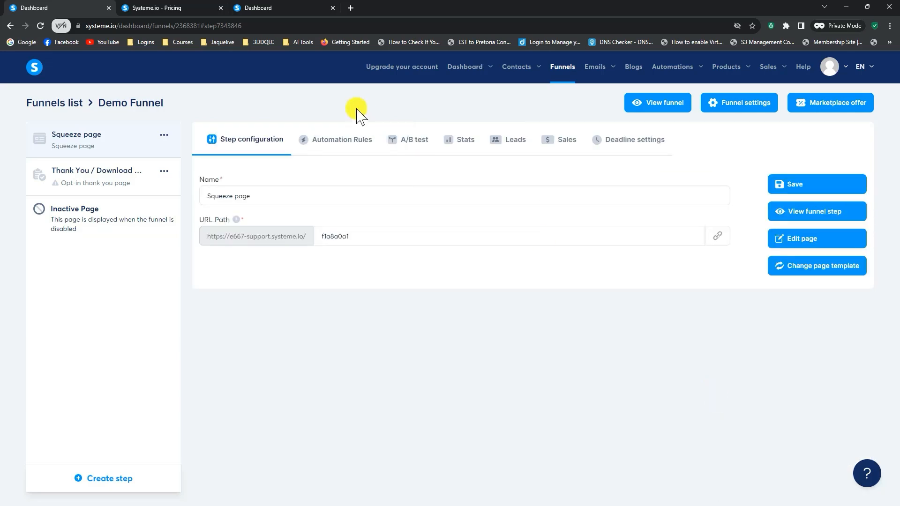
double_click(227, 196)
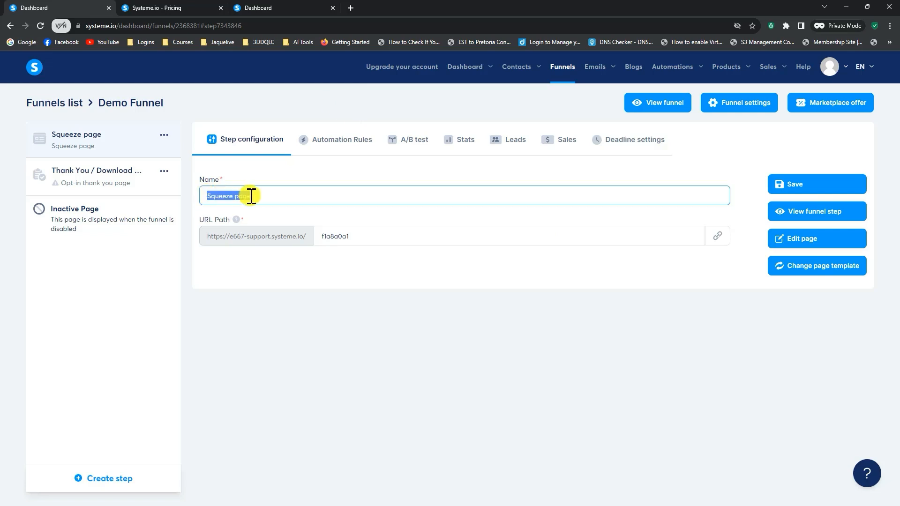
type("Hoime")
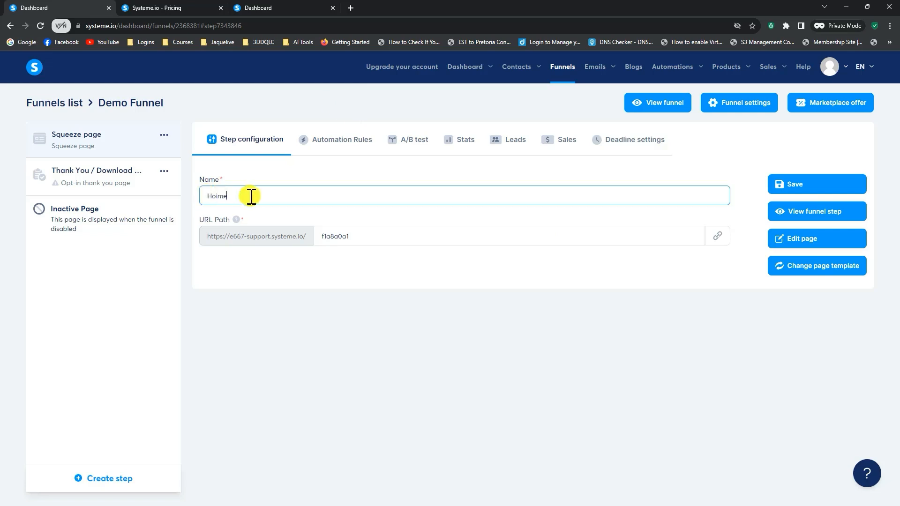
key("BackSpace")
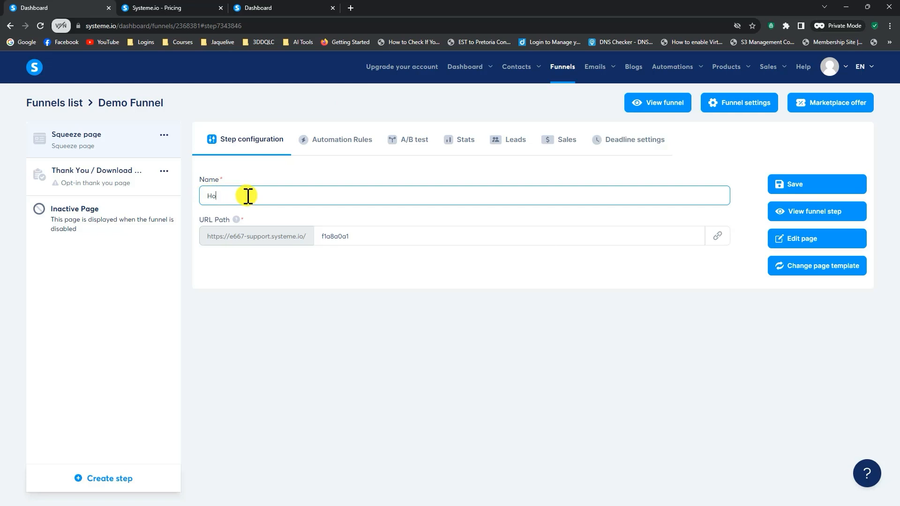
type("me")
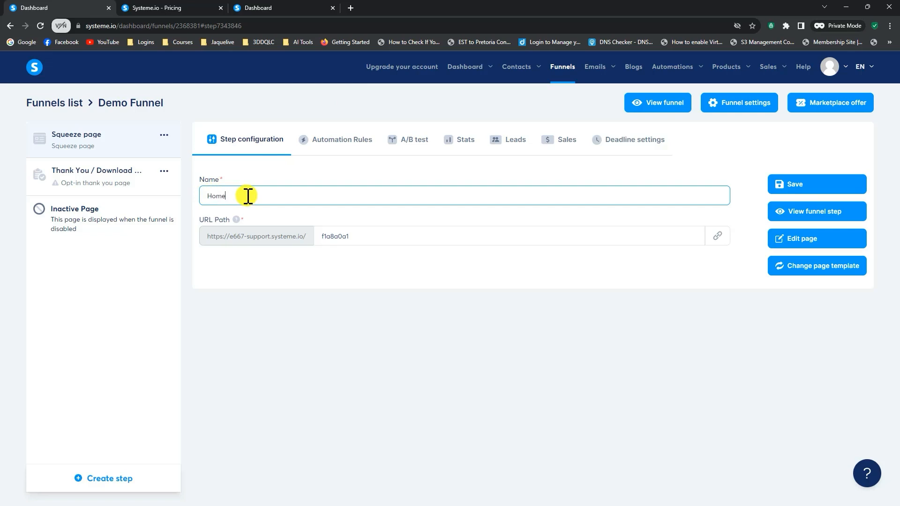
double_click(335, 236)
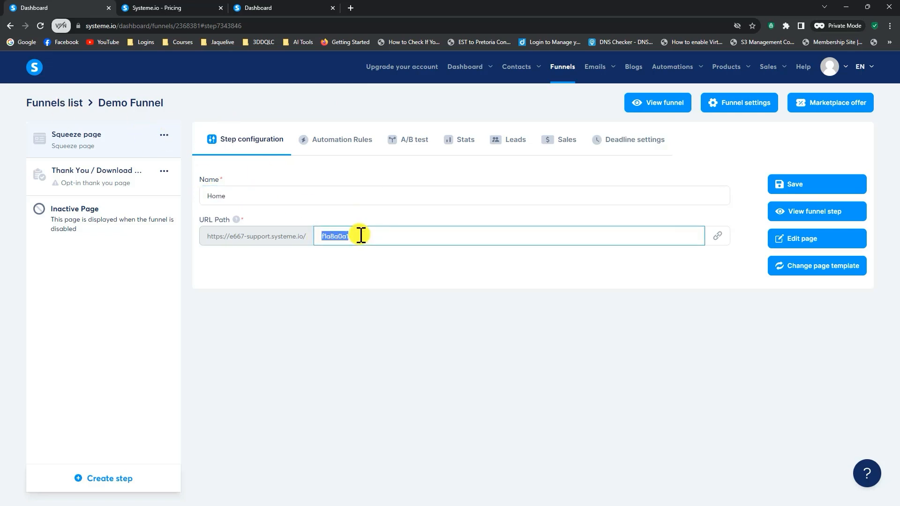
type("home")
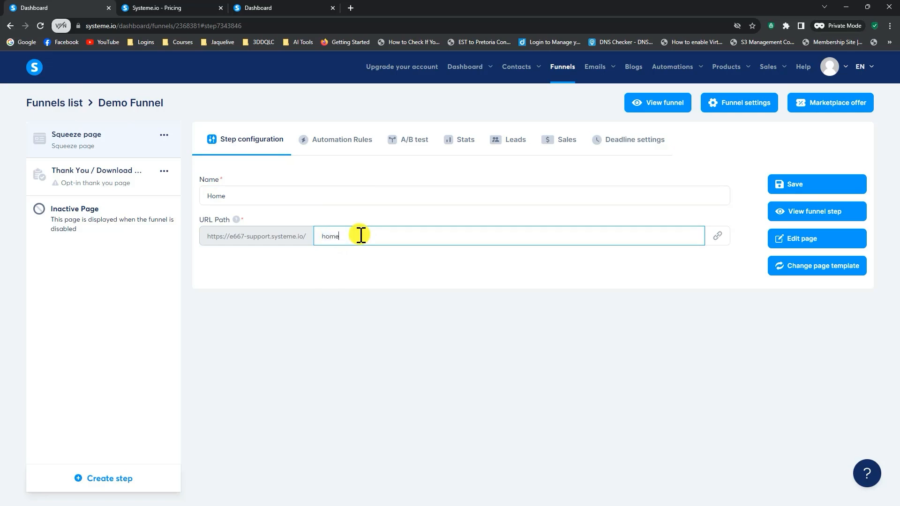
mouse_move(241, 240)
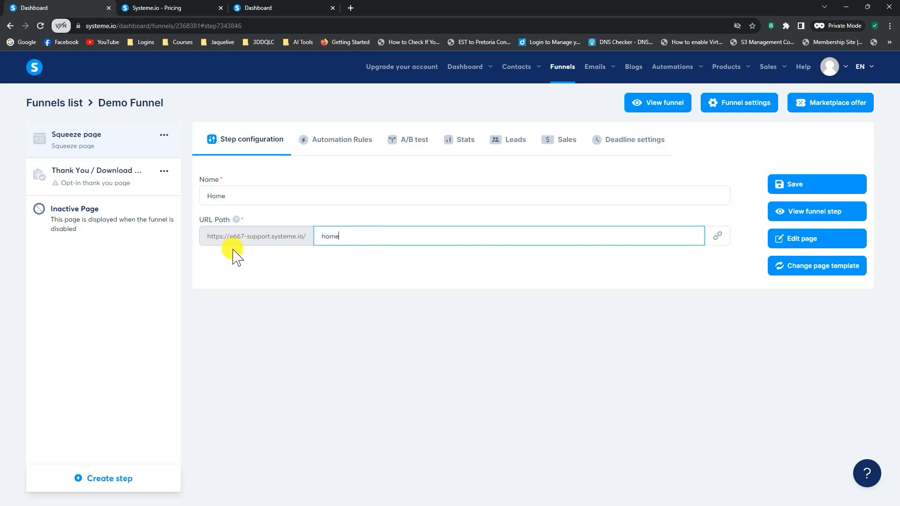
mouse_move(252, 268)
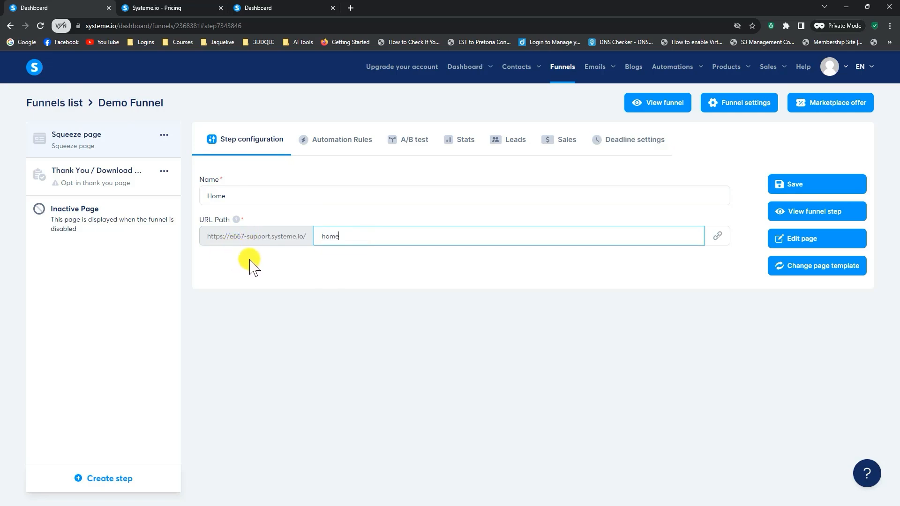
mouse_move(551, 270)
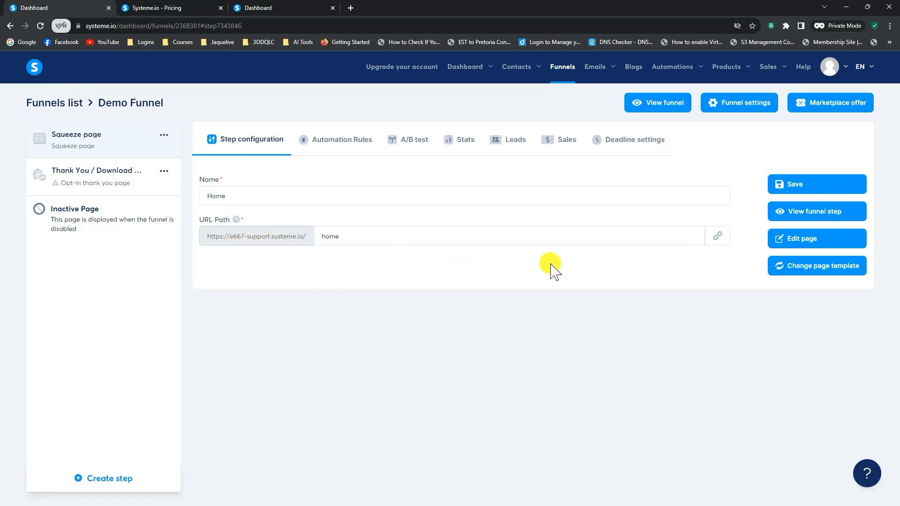
left_click(816, 184)
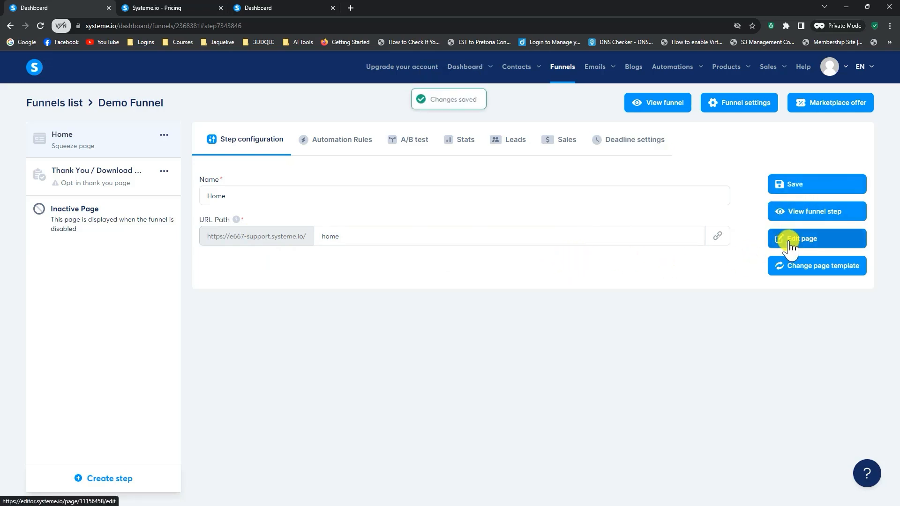
Launch the page editor for the Home squeeze page
left_click(808, 239)
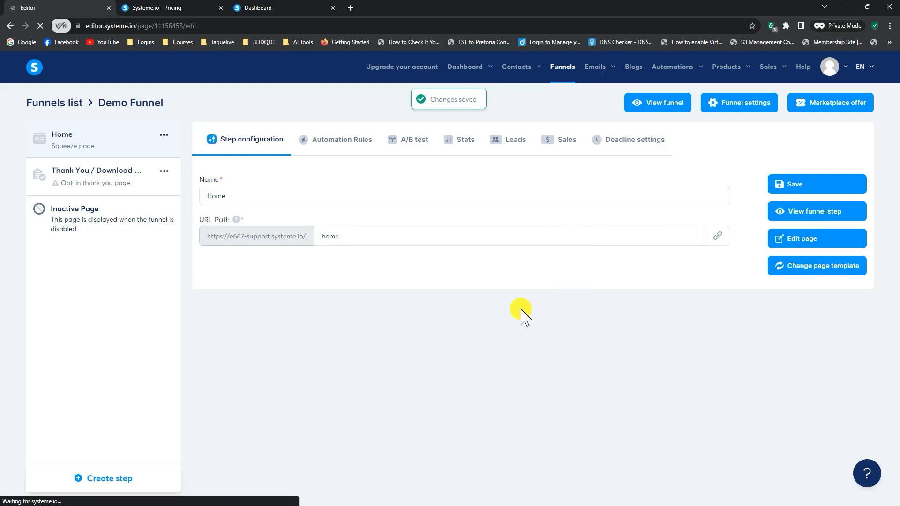
left_click(816, 238)
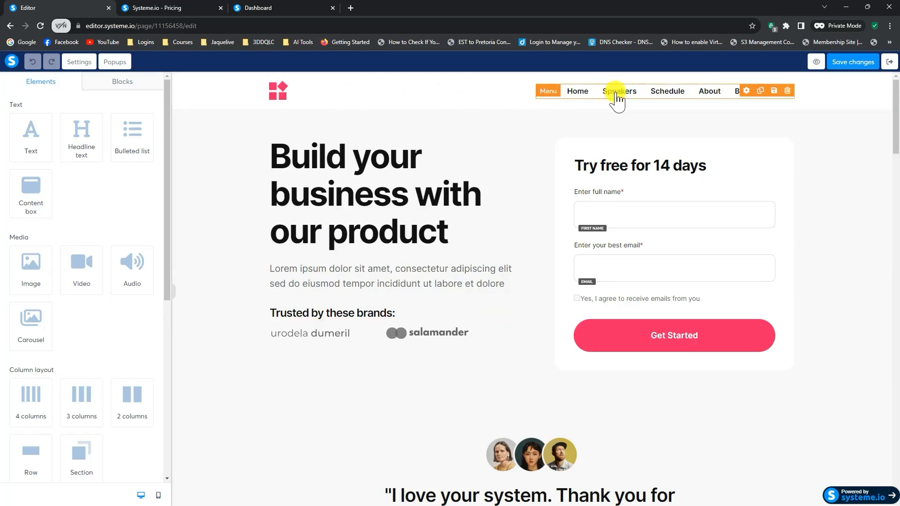
mouse_move(715, 90)
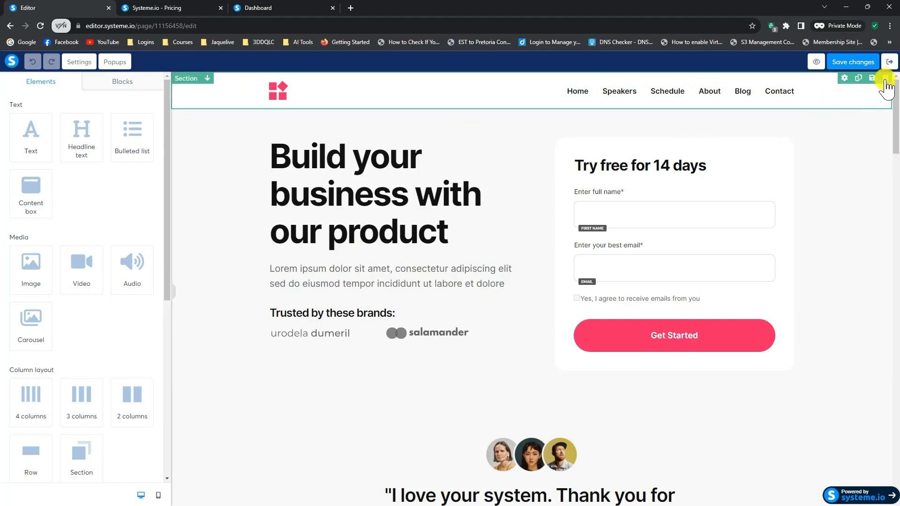
Delete the navigation, features and 'Ready to get started' sections, confirming each
left_click(885, 78)
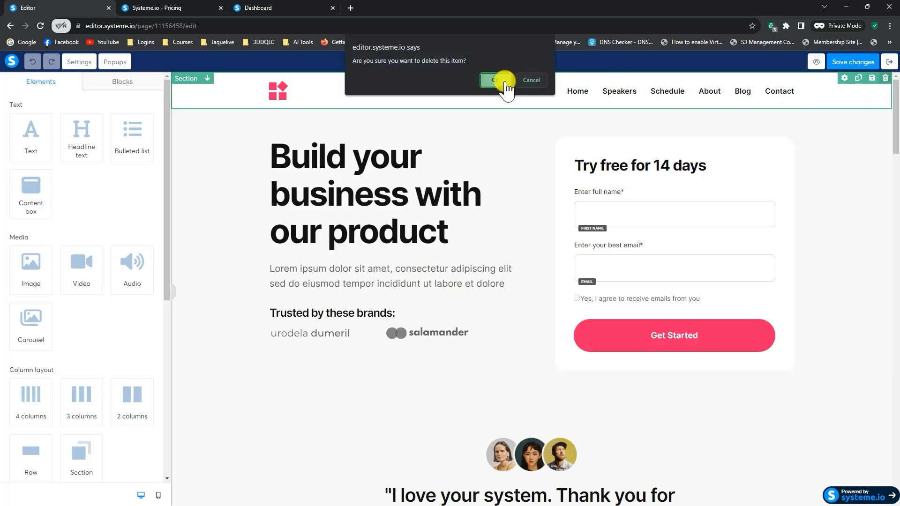
left_click(495, 81)
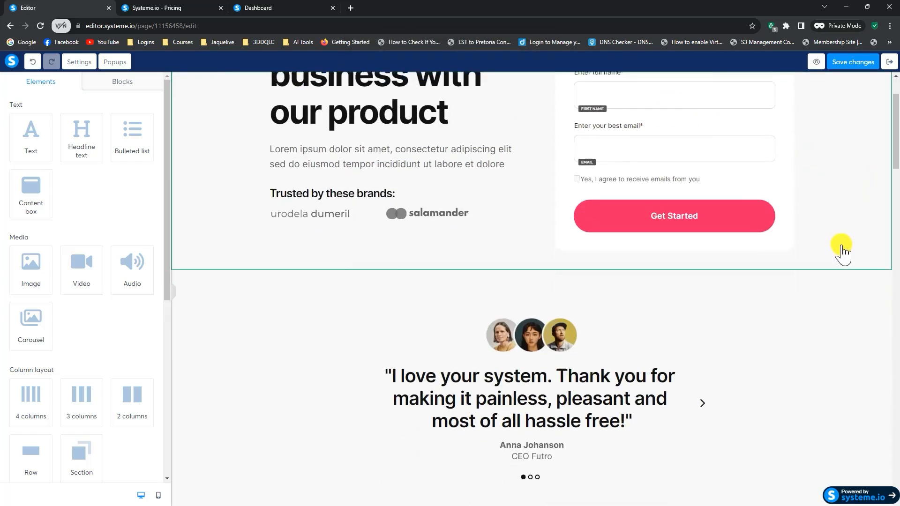
scroll("down", 3)
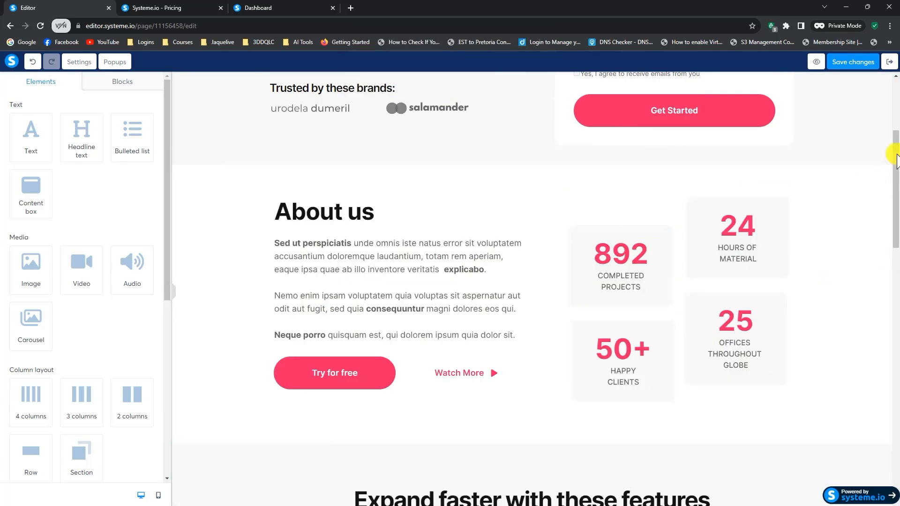
left_click(885, 159)
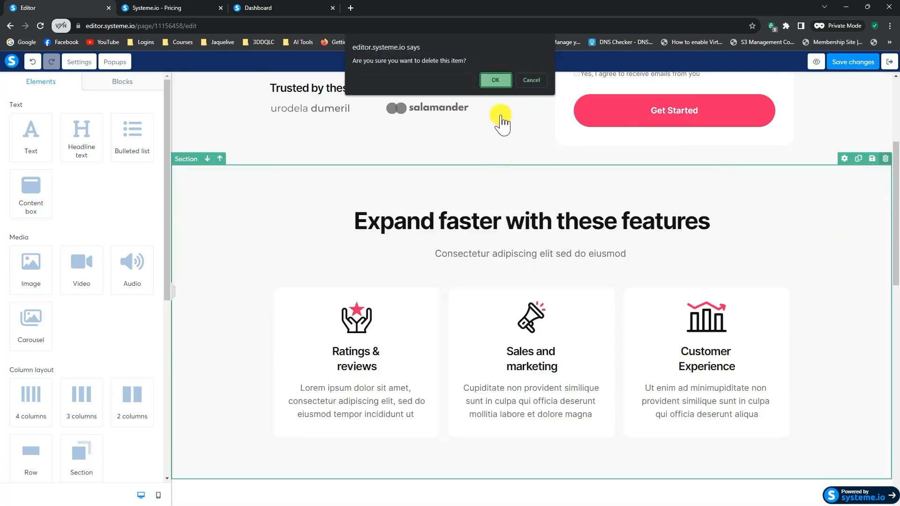
left_click(495, 80)
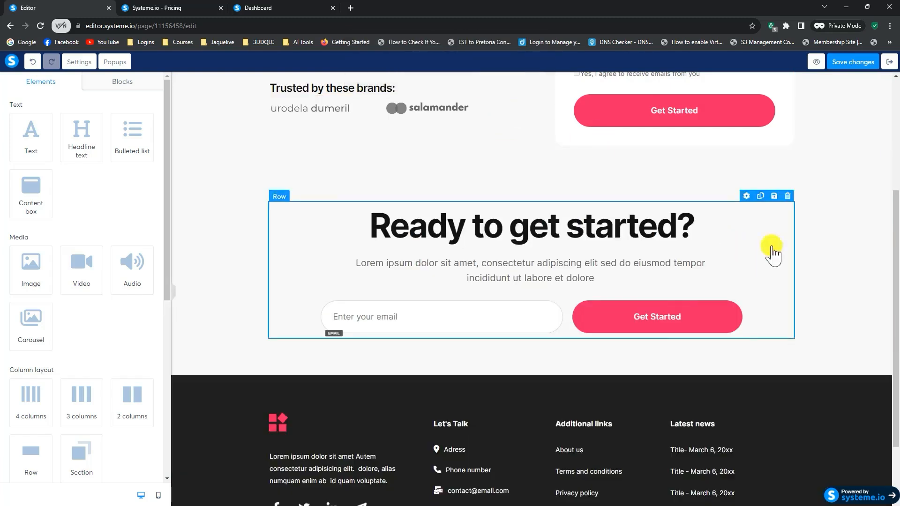
left_click(787, 196)
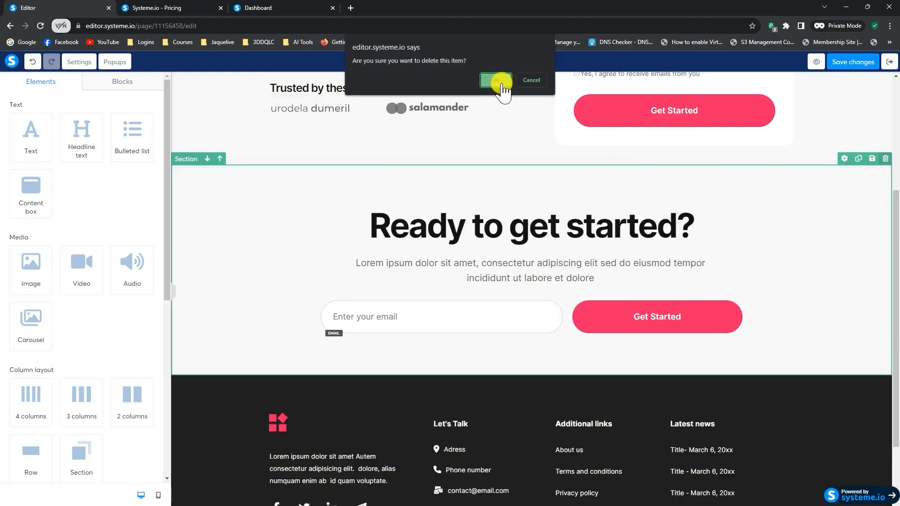
left_click(495, 79)
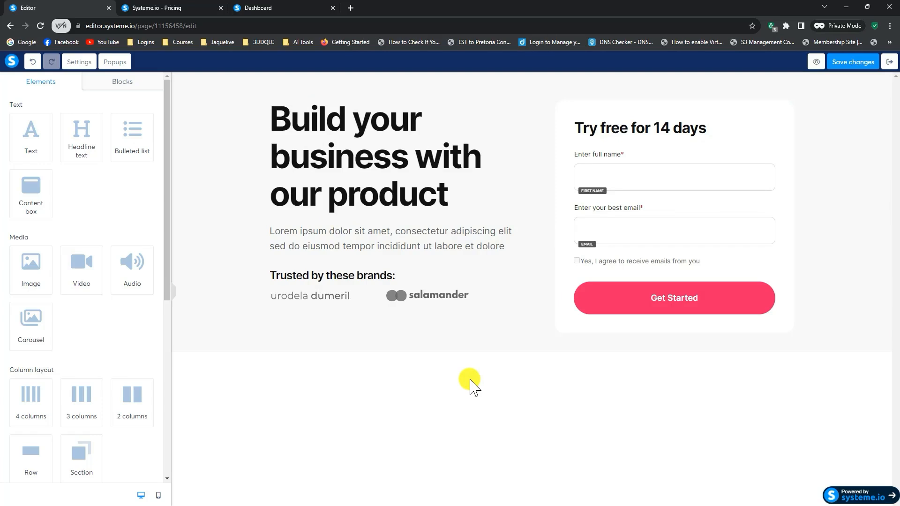
mouse_move(218, 142)
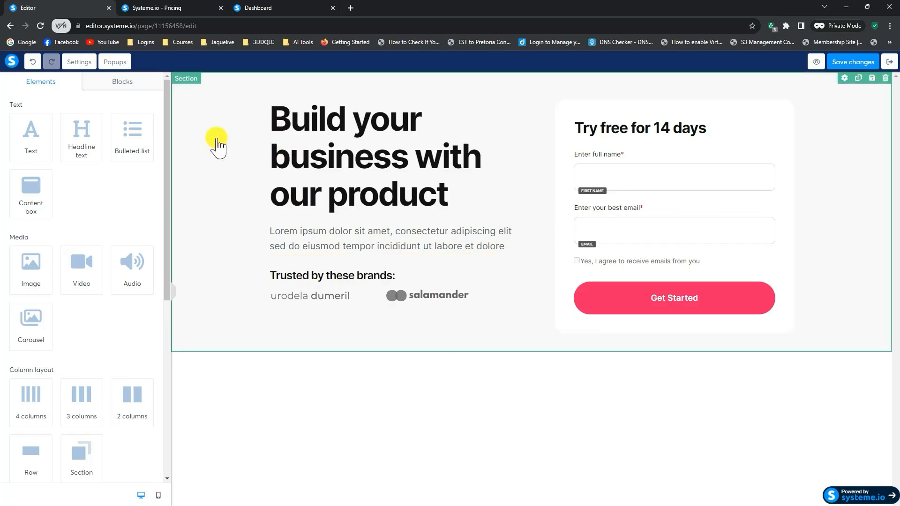
Replace the main headline with 'Live The Laptop Lifestyle'
left_click(332, 275)
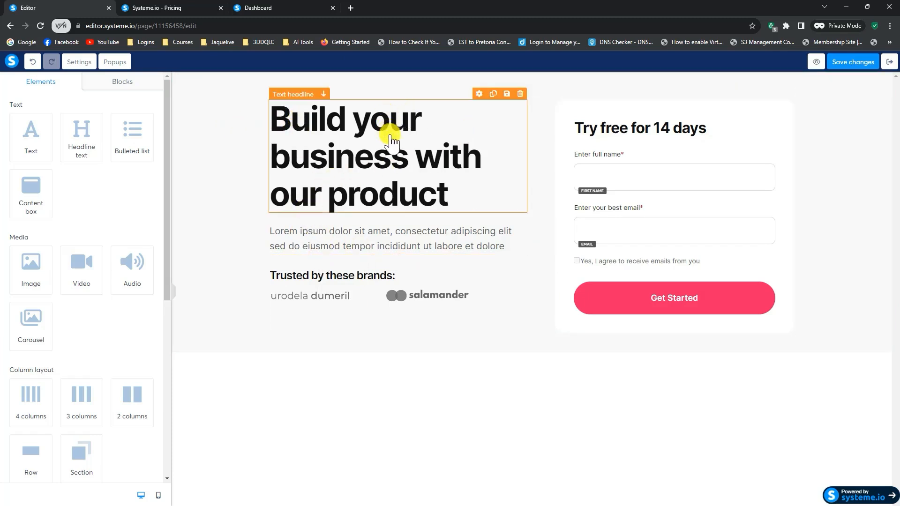
mouse_move(314, 164)
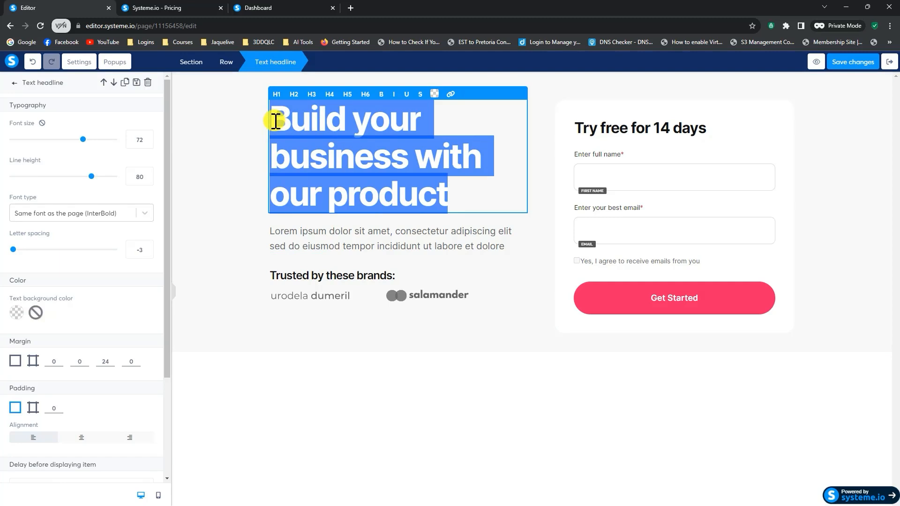
type("Live The")
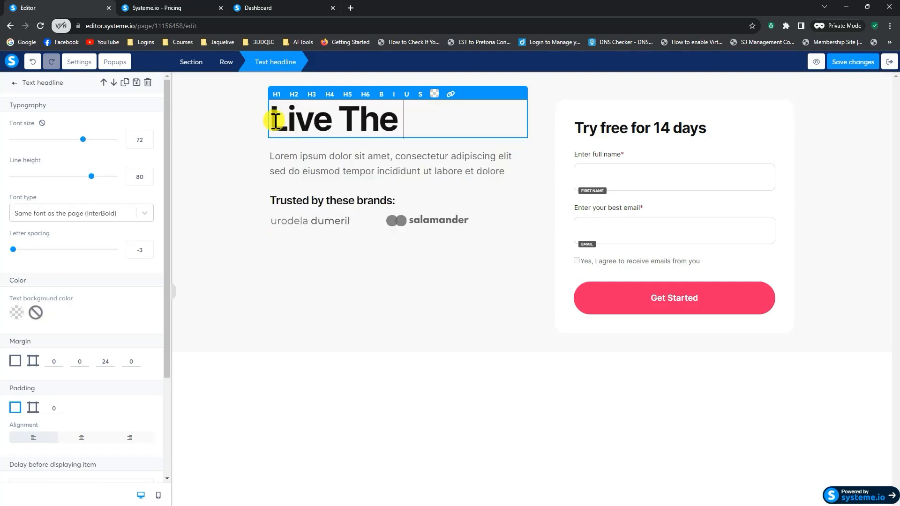
type("Laptop")
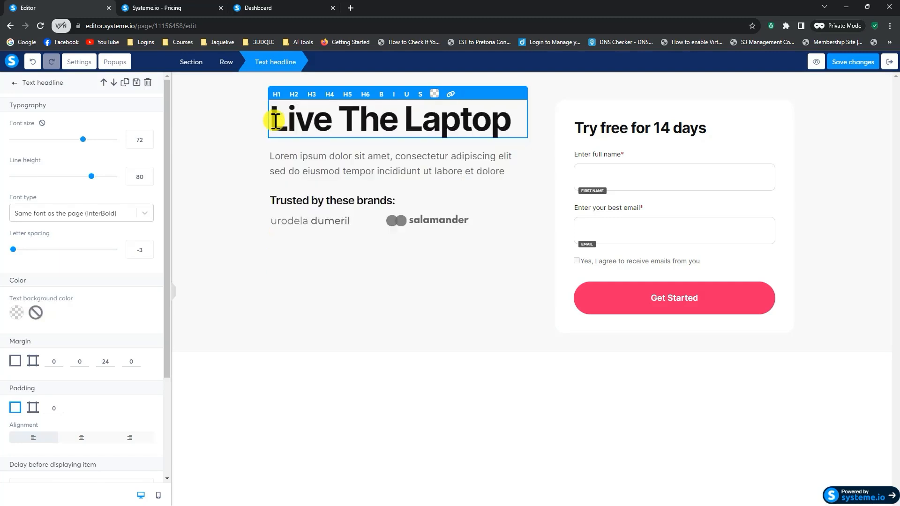
type("Lifesty")
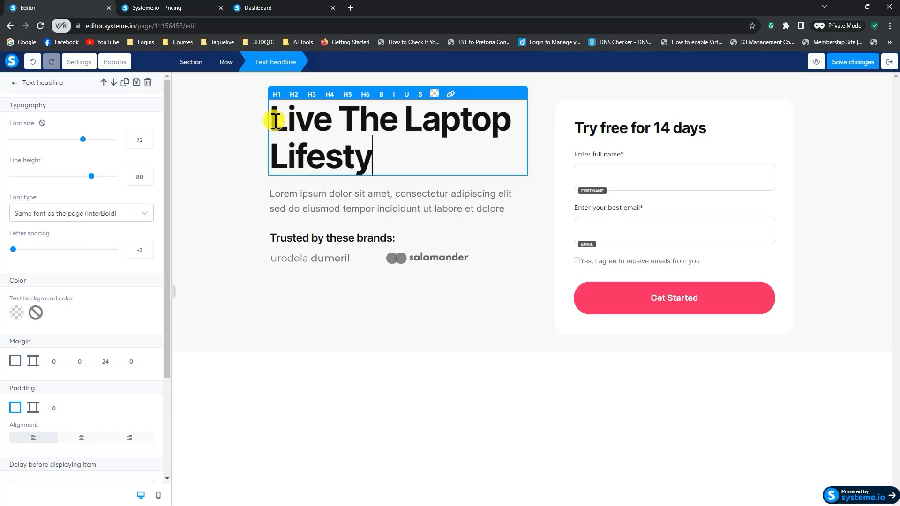
type("le")
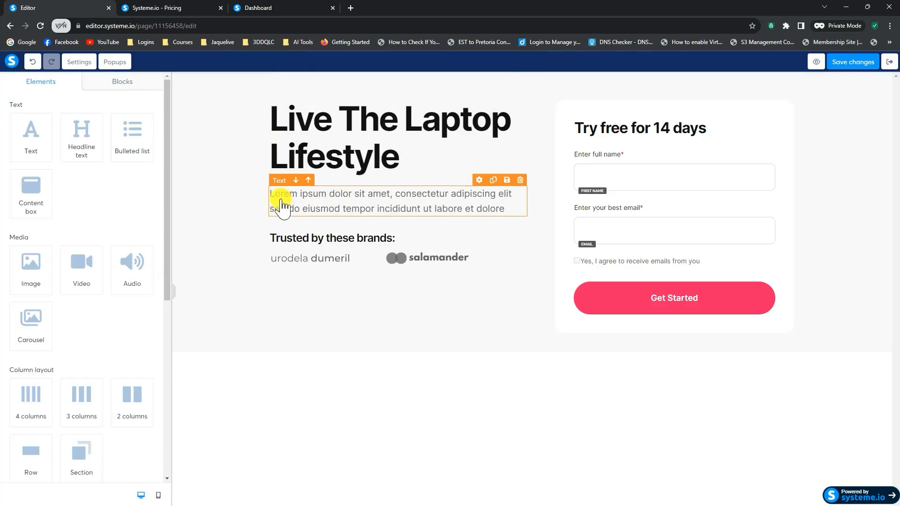
Replace the lorem ipsum paragraph with the free affiliate-marketing training description
left_click(282, 204)
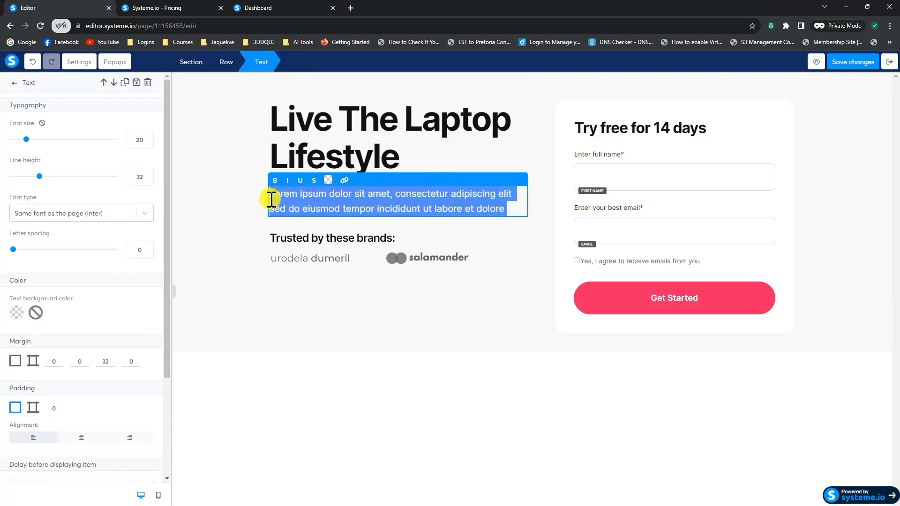
key("Delete")
type("A free traimning to show you how to set up and launch your own side hustle with affiliate marketing")
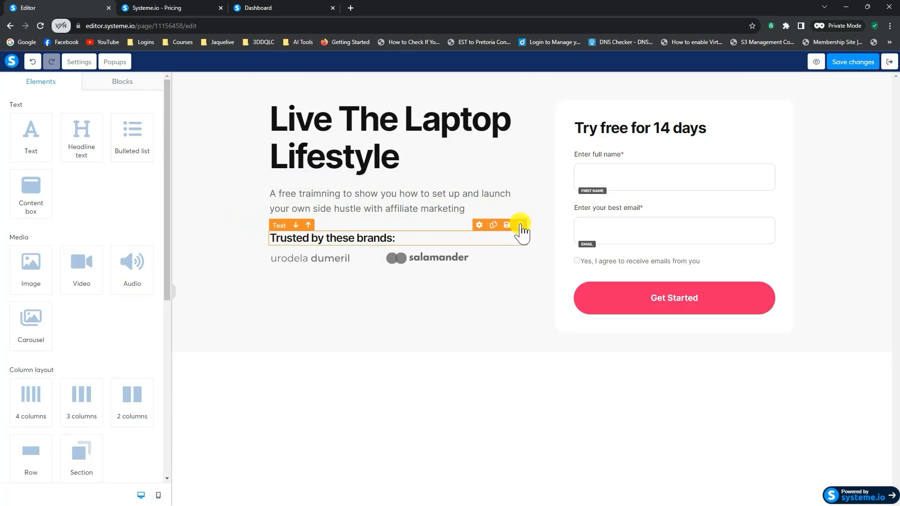
Delete the 'Trusted by these brands' heading and the logo row
left_click(520, 225)
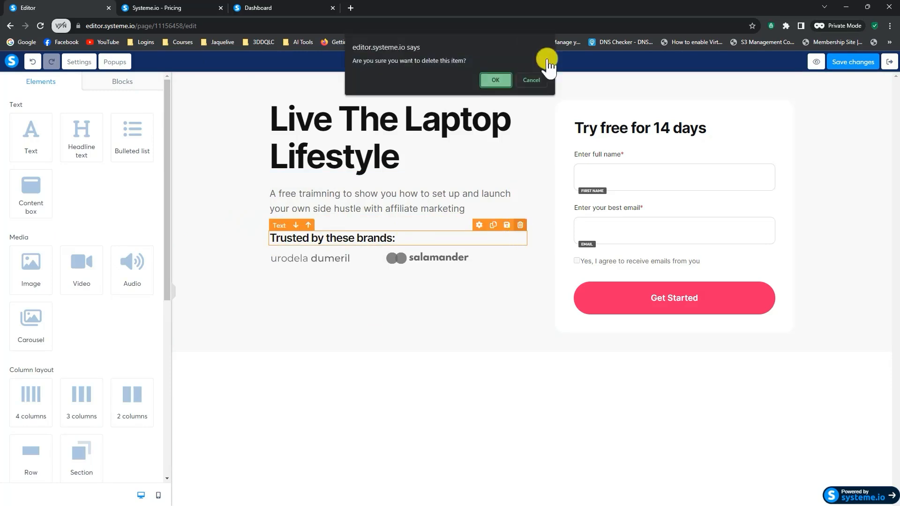
left_click(495, 80)
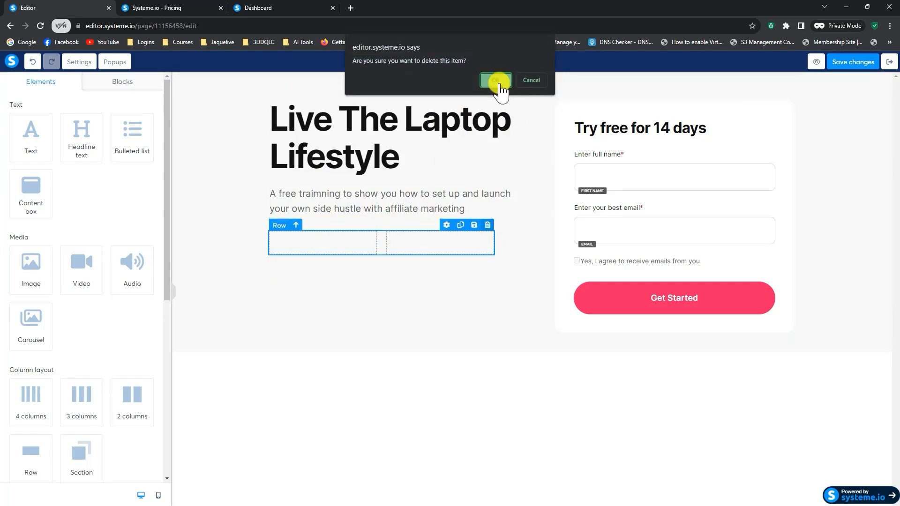
left_click(495, 79)
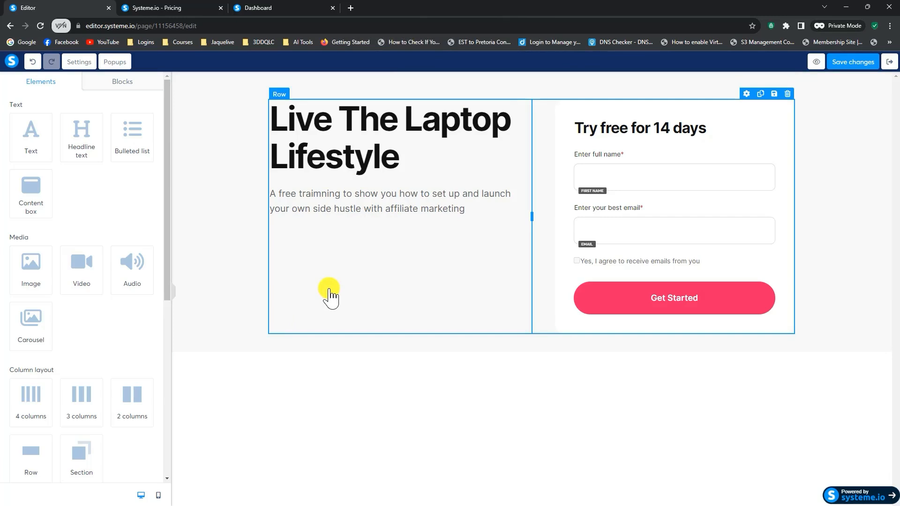
mouse_move(330, 289)
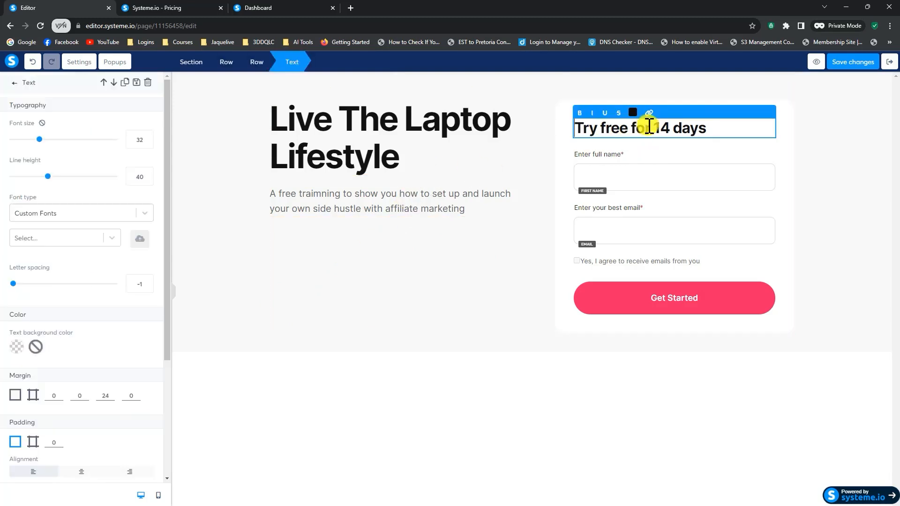
Title the form 'Sign Up For The Free Training' and relabel the name field 'Enter Name'
triple_click(639, 128)
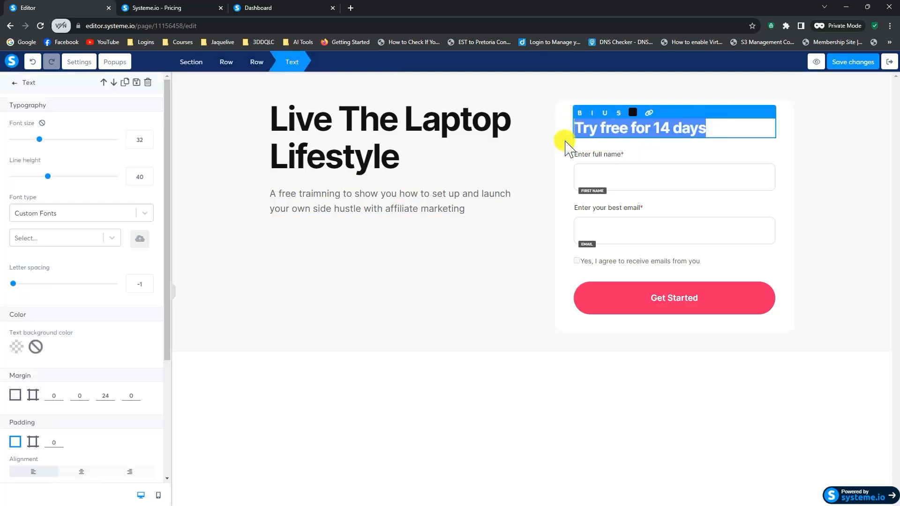
mouse_move(657, 141)
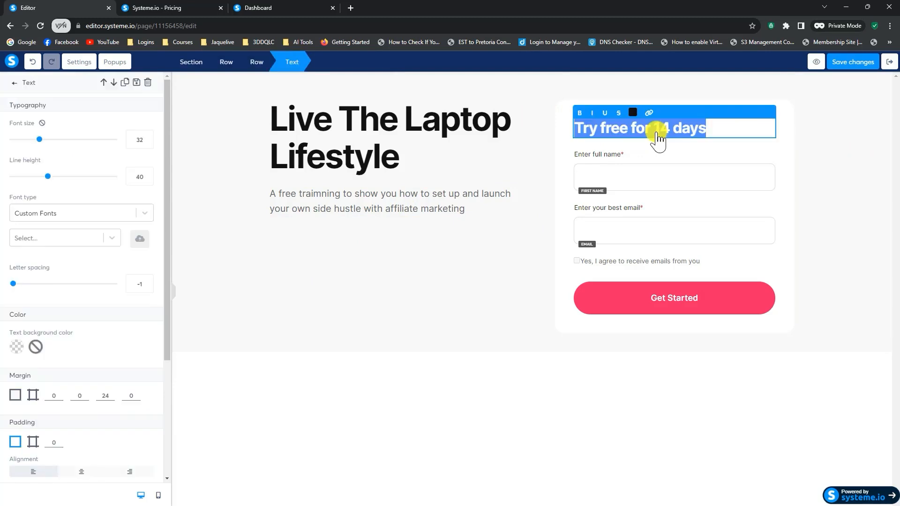
type("Sign Up For The Free")
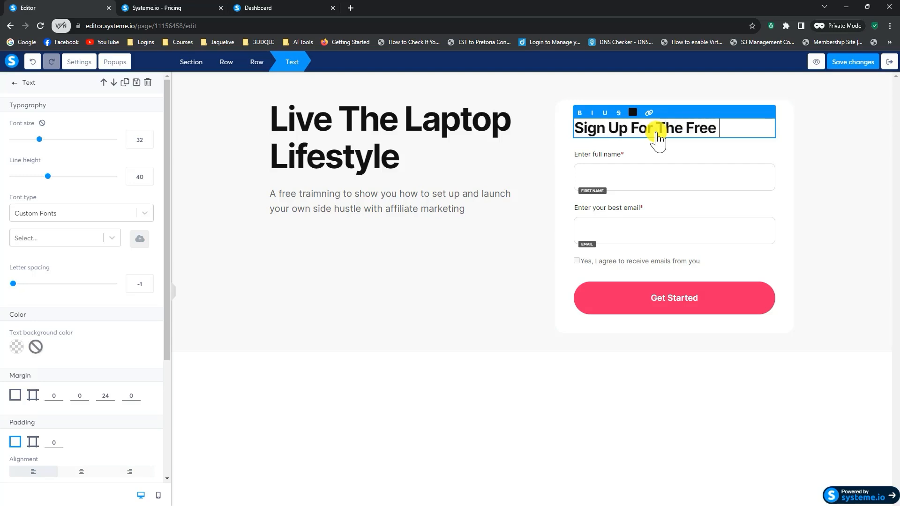
type("Training")
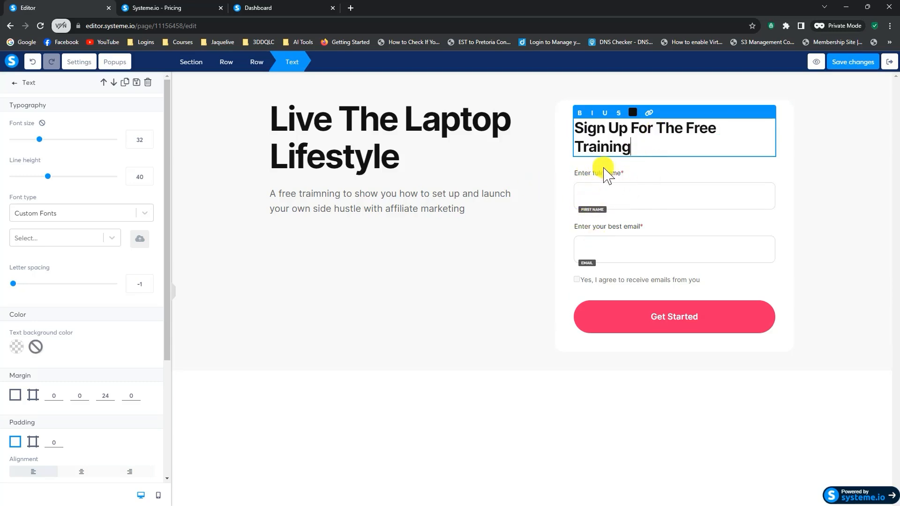
left_click(598, 173)
type("N")
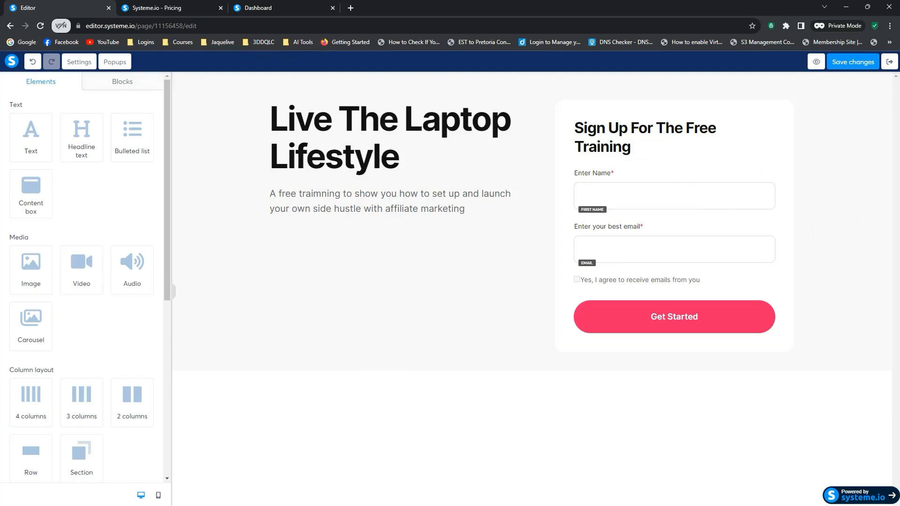
mouse_move(889, 398)
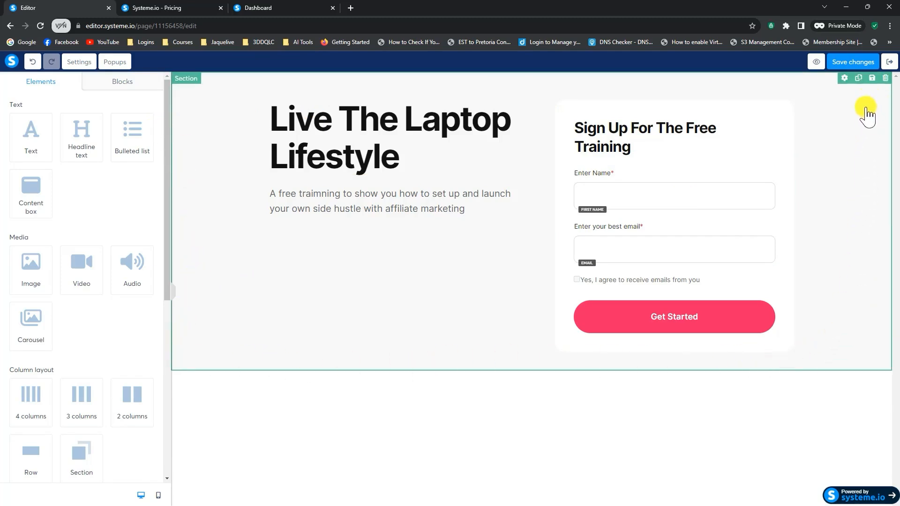
Set the hero section's background colour to black in its settings
left_click(843, 78)
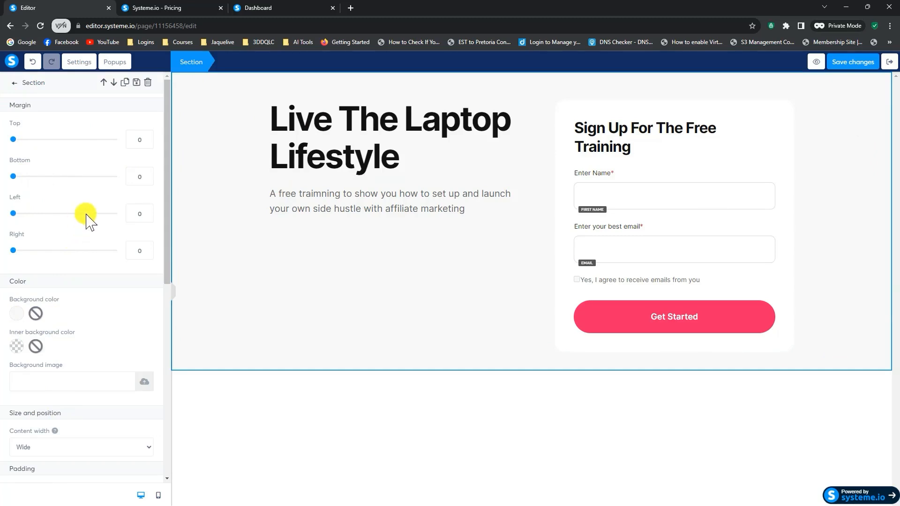
mouse_move(56, 271)
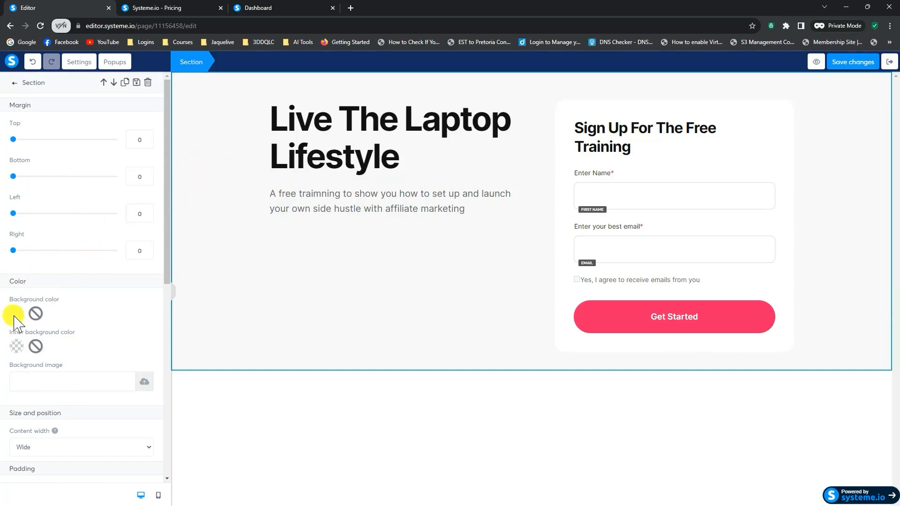
left_click(17, 313)
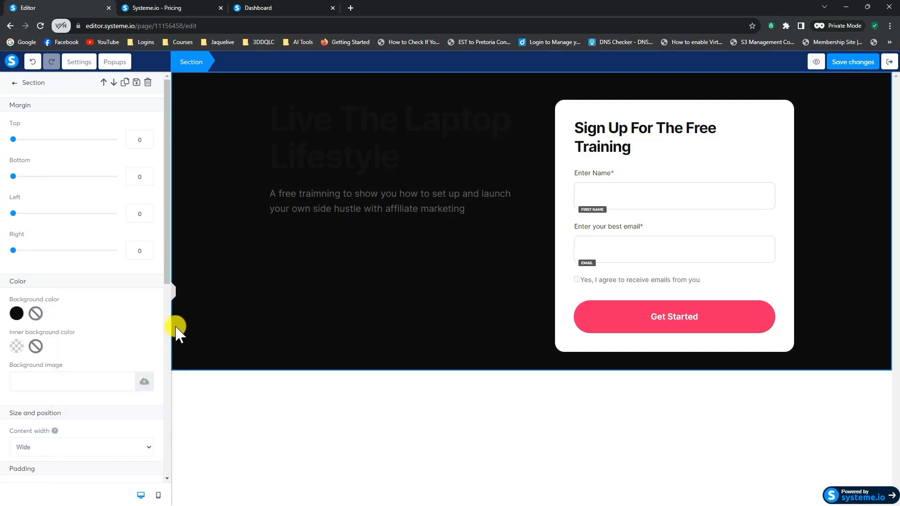
mouse_move(401, 350)
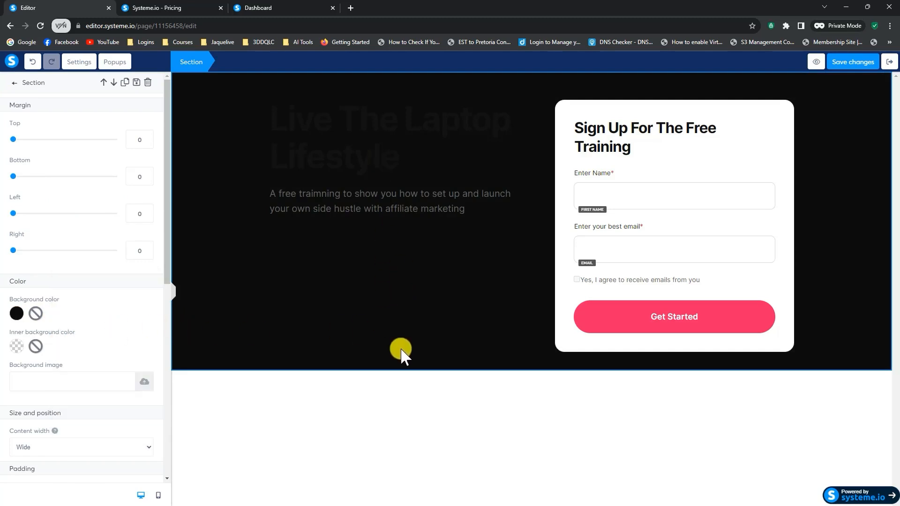
mouse_move(138, 324)
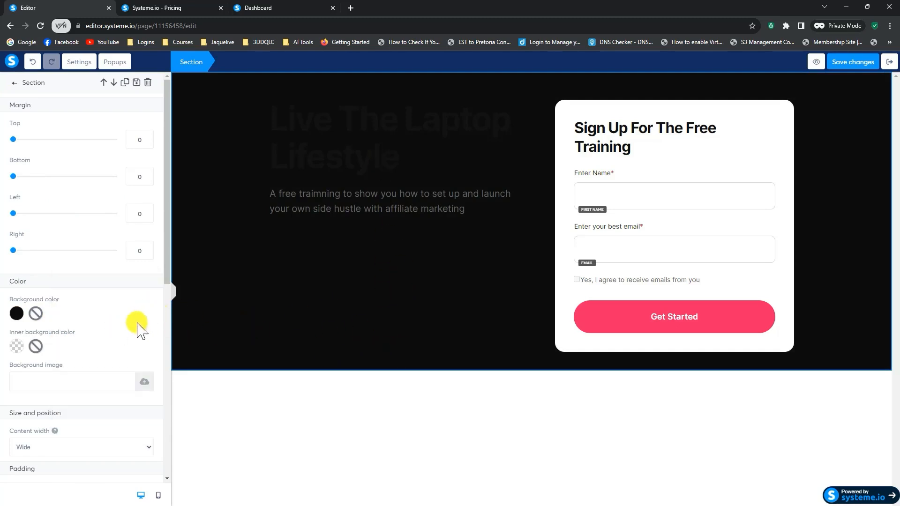
Set the section padding to 300 bottom and about 175 top
scroll("down", 3)
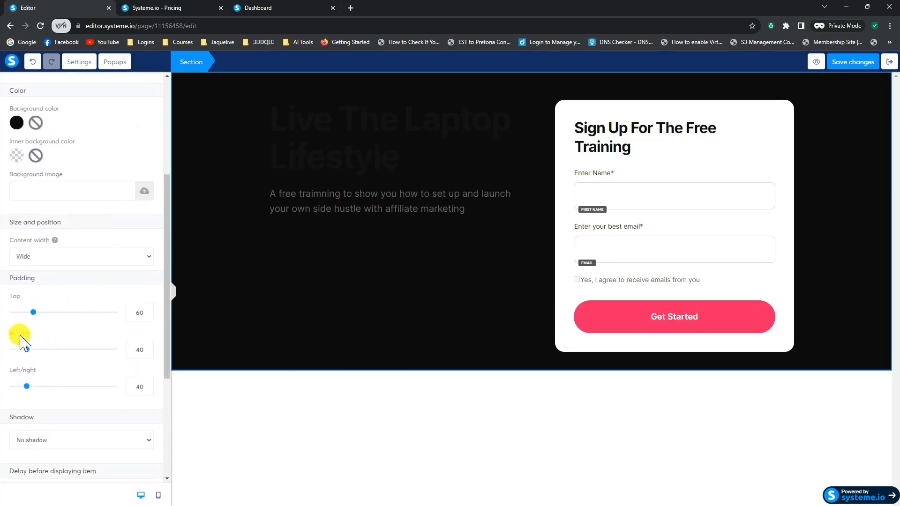
scroll("down", 3)
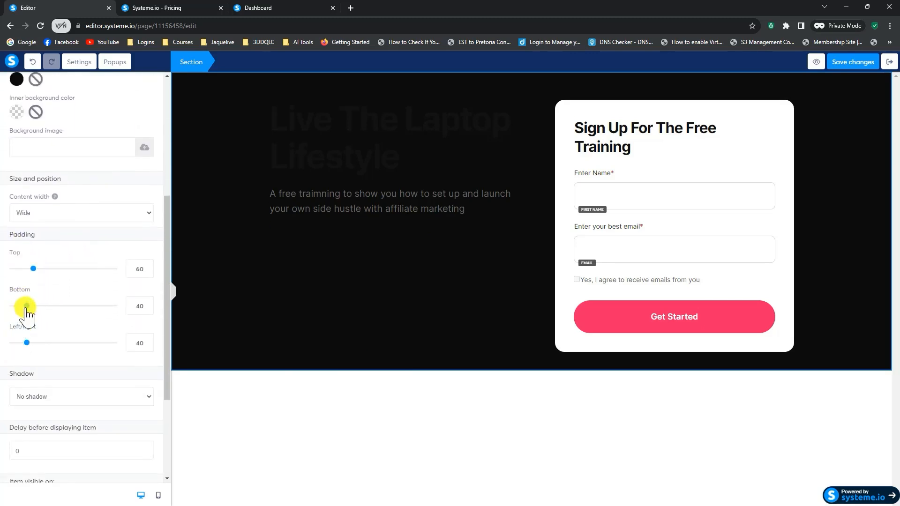
left_click_drag(33, 305, 85, 305)
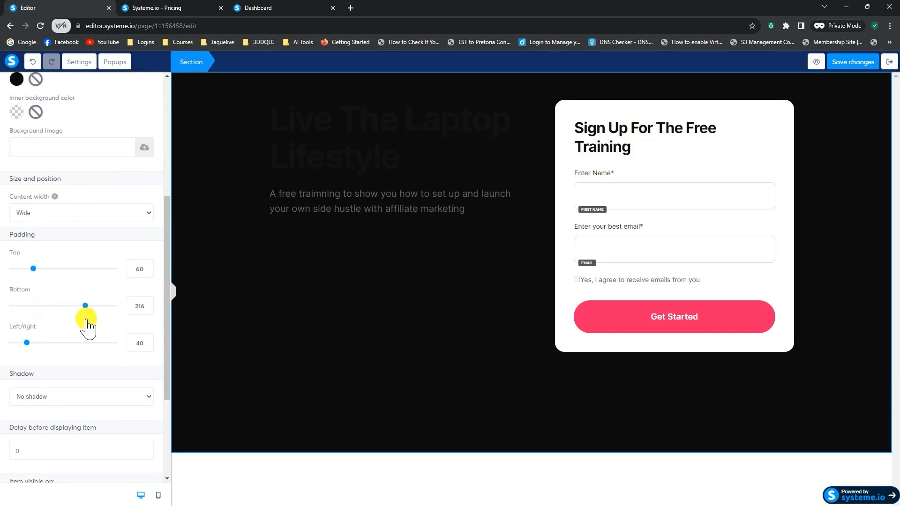
left_click_drag(85, 305, 113, 305)
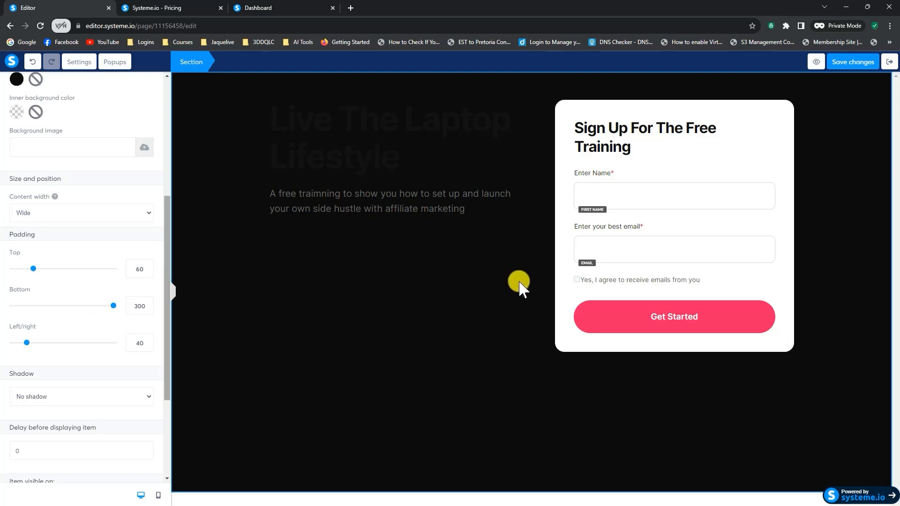
mouse_move(327, 138)
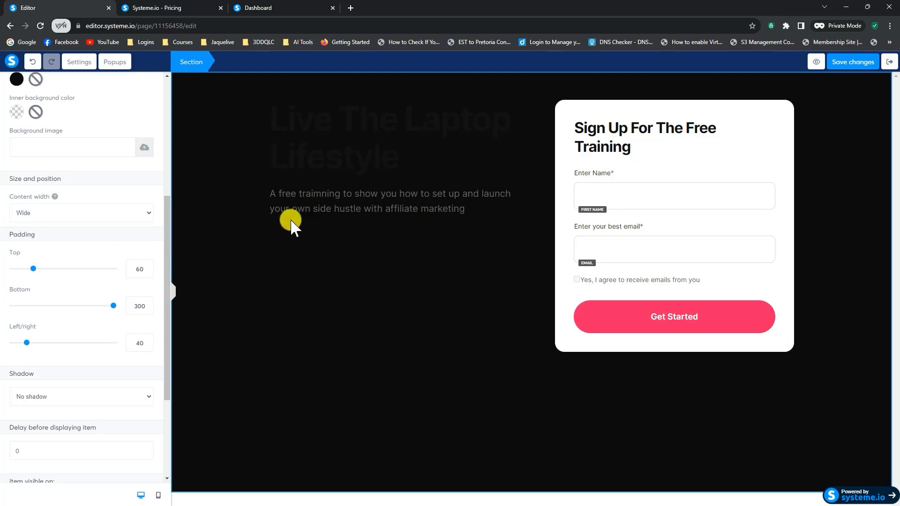
mouse_move(33, 270)
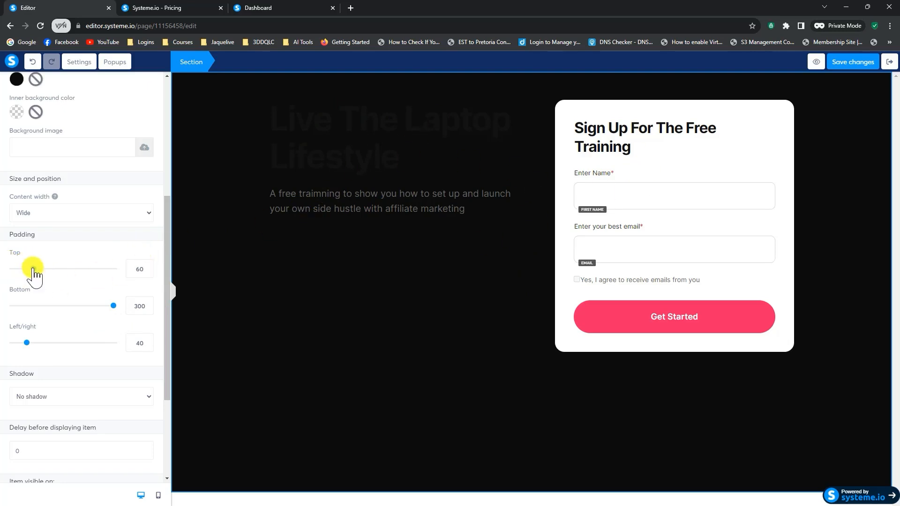
left_click_drag(33, 269, 39, 268)
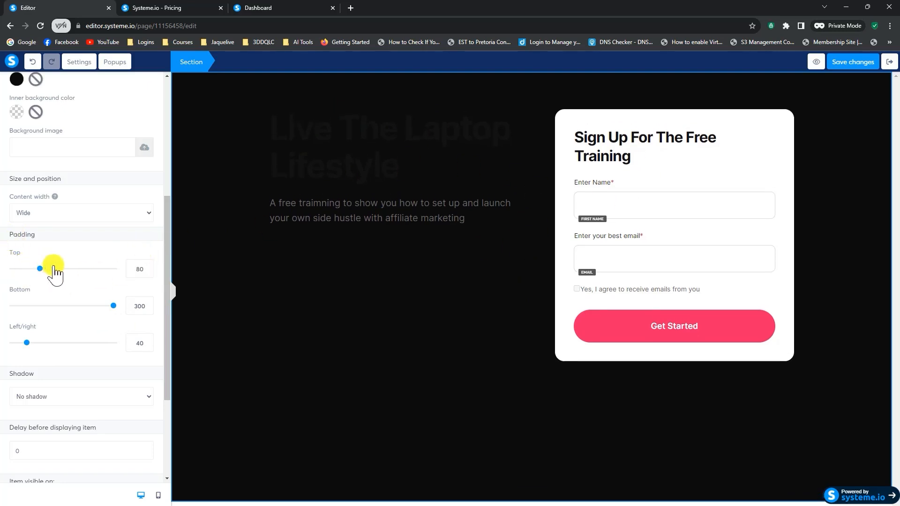
left_click_drag(39, 269, 71, 269)
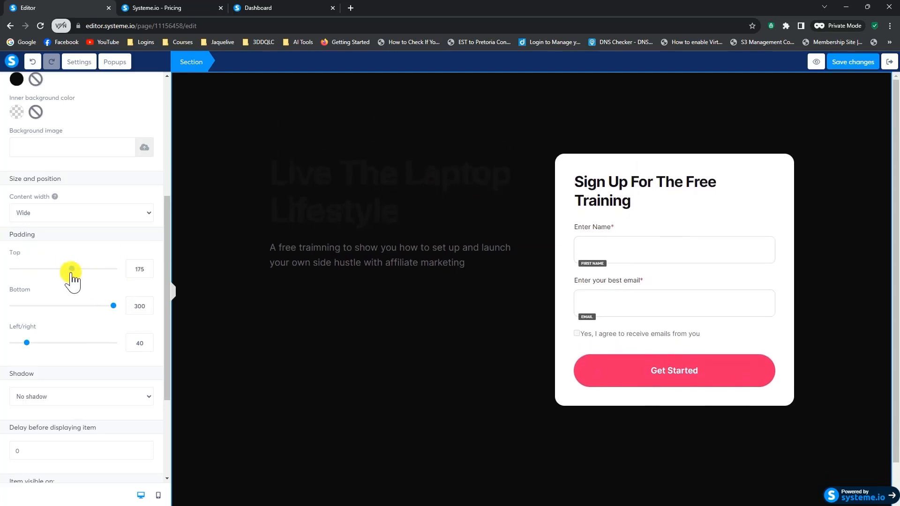
left_click_drag(71, 268, 66, 269)
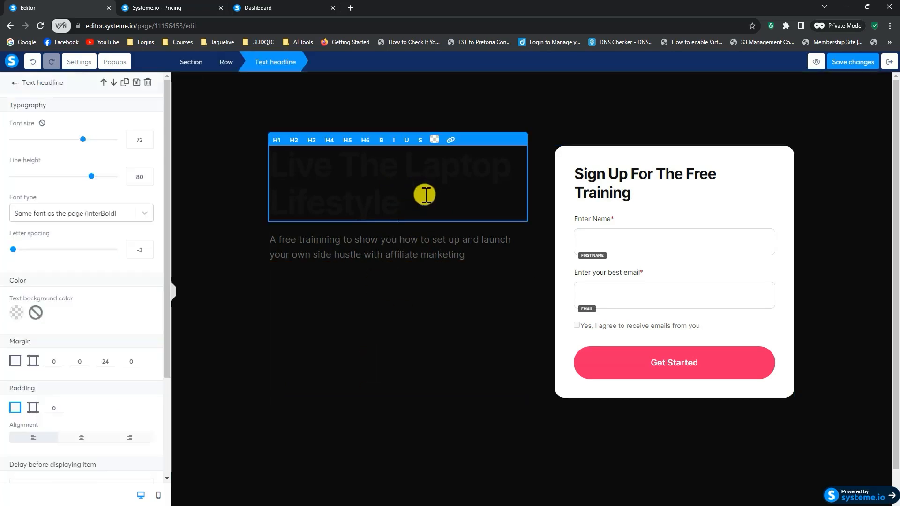
Turn the 'Live The Laptop Lifestyle' headline white and begin editing the description text
left_click_drag(424, 194, 276, 169)
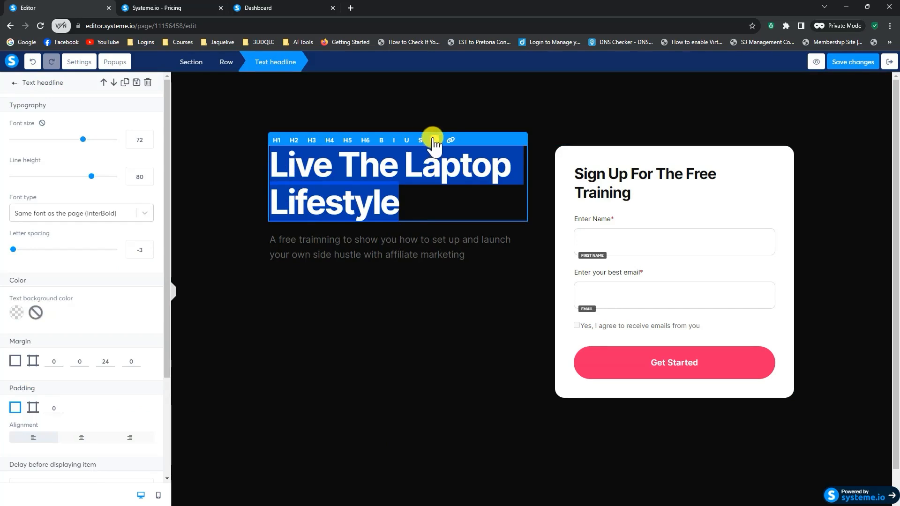
left_click(433, 140)
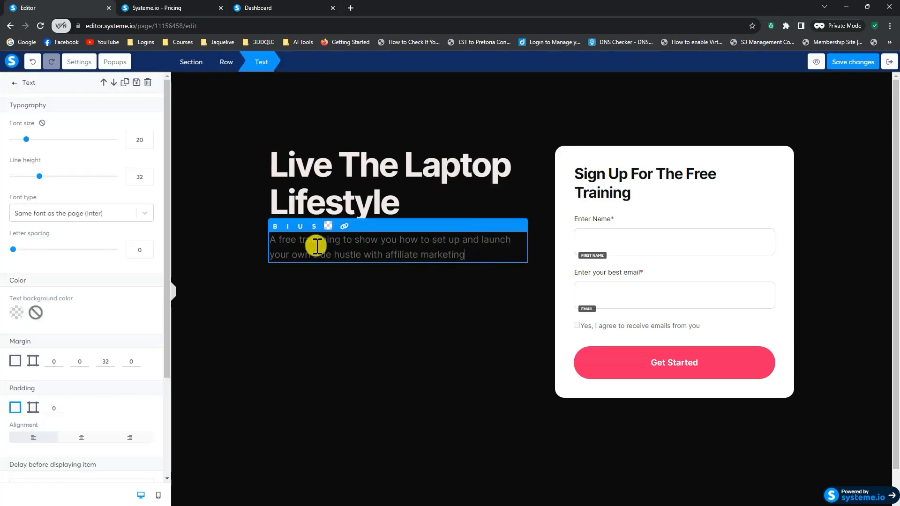
left_click(328, 225)
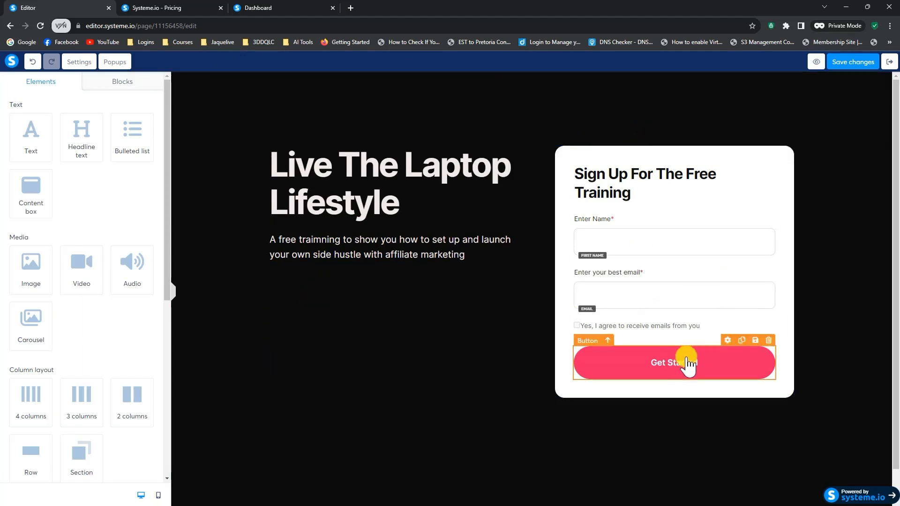
mouse_move(711, 377)
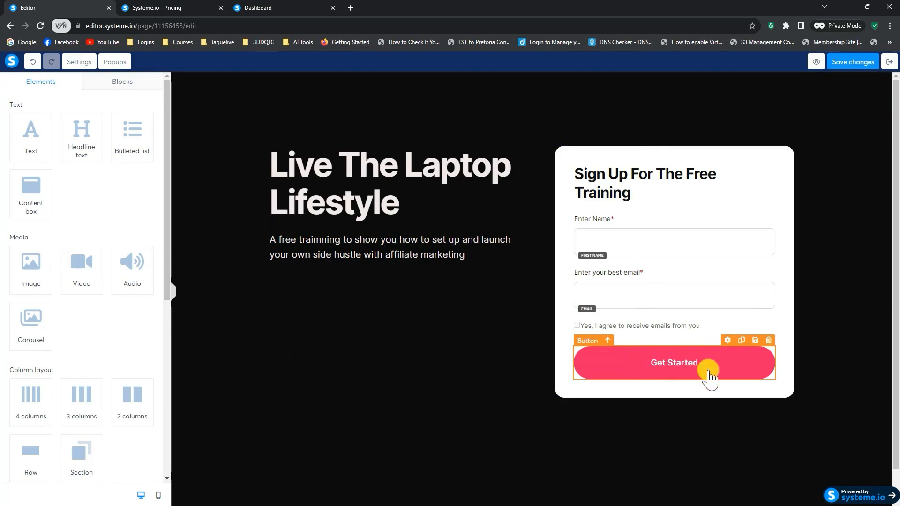
Set the Get Started button's background colour to orange from the default colours
left_click(674, 362)
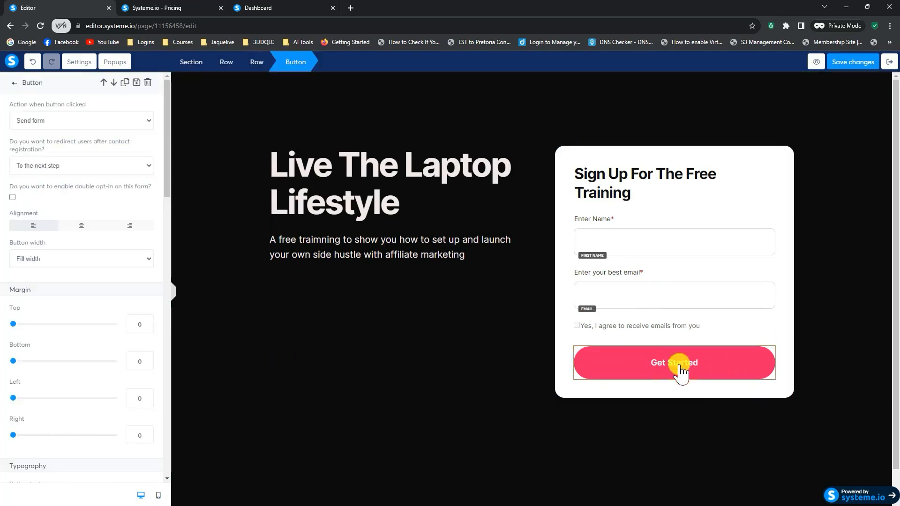
mouse_move(86, 397)
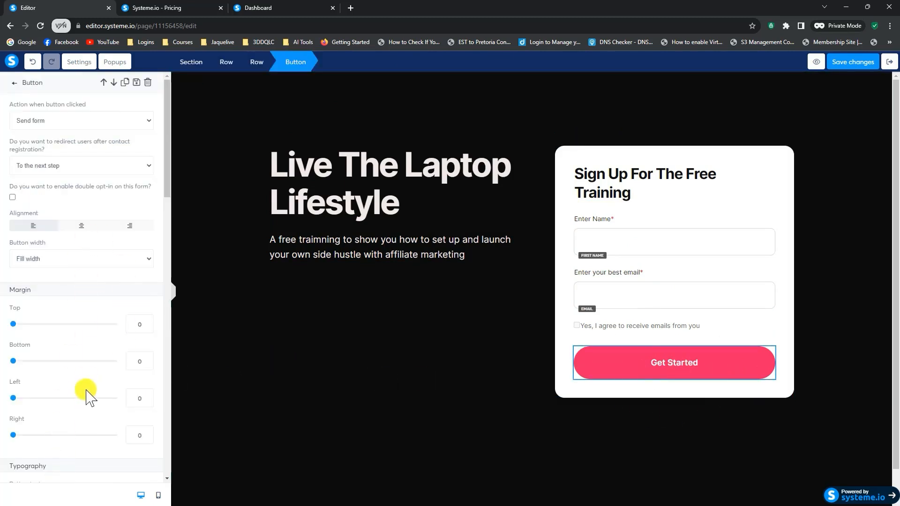
scroll("down", 3)
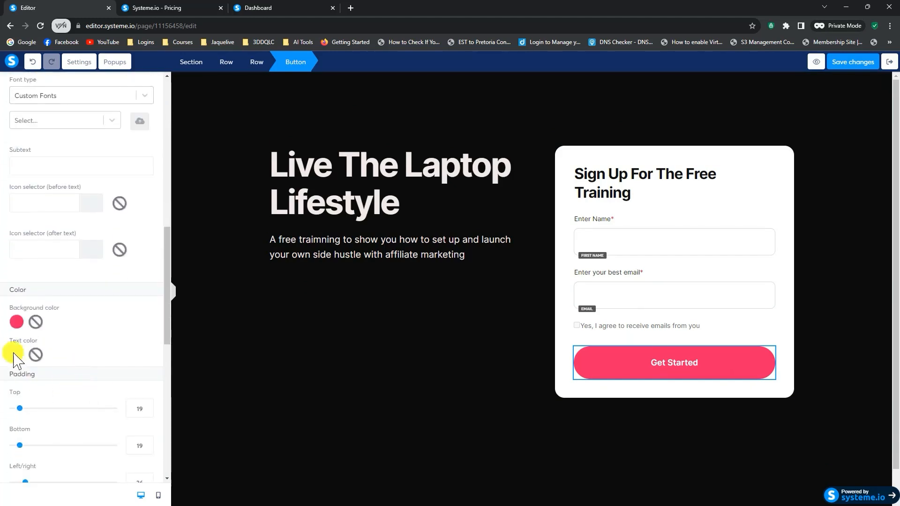
left_click(17, 355)
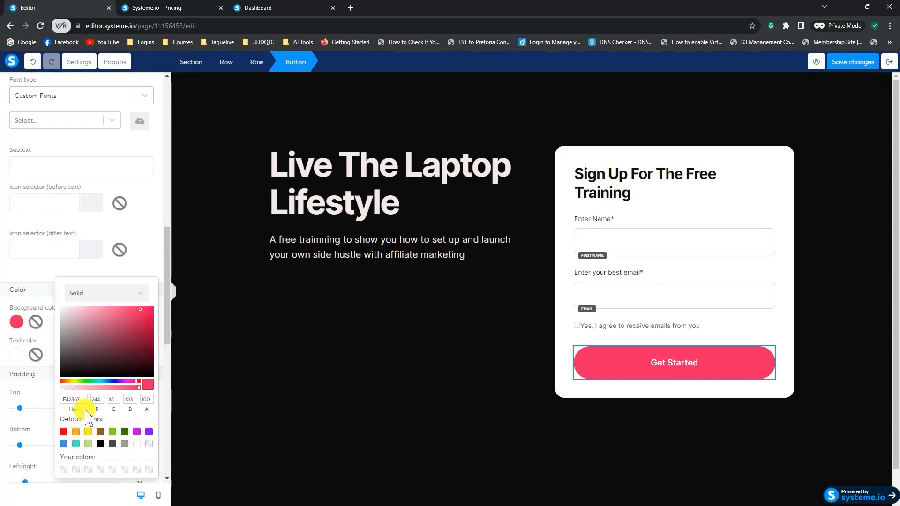
left_click(88, 431)
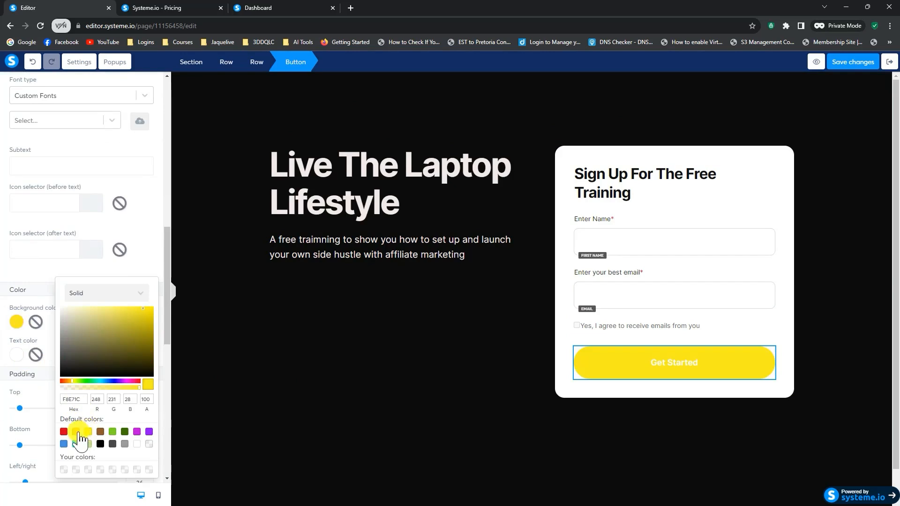
left_click(87, 431)
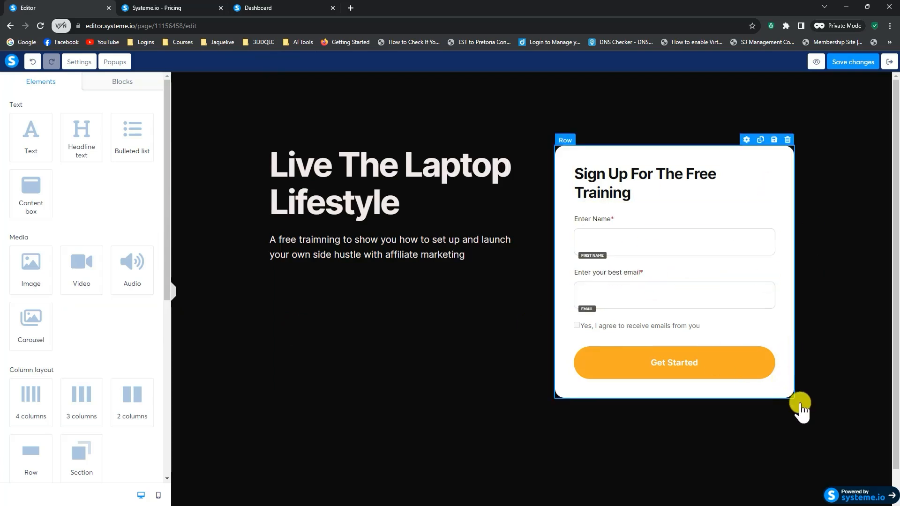
mouse_move(566, 148)
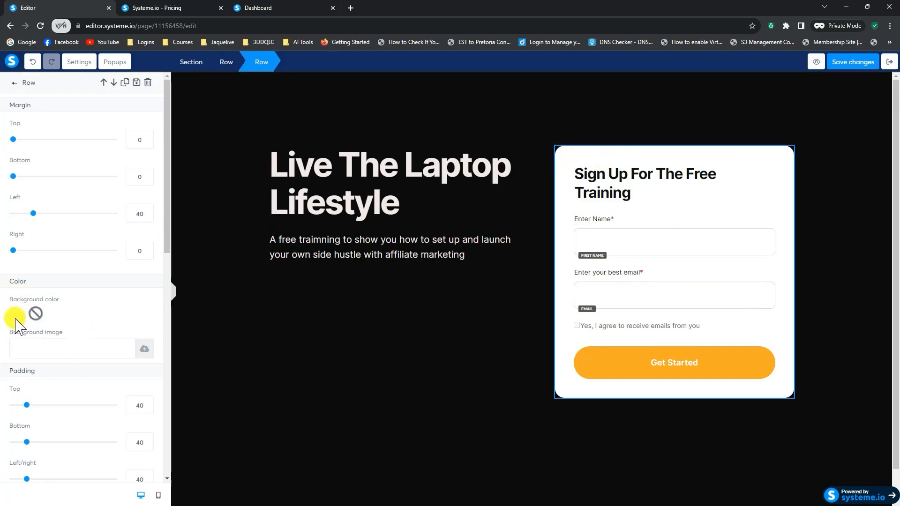
Give the sign-up card a dark background and make its heading white
left_click(15, 314)
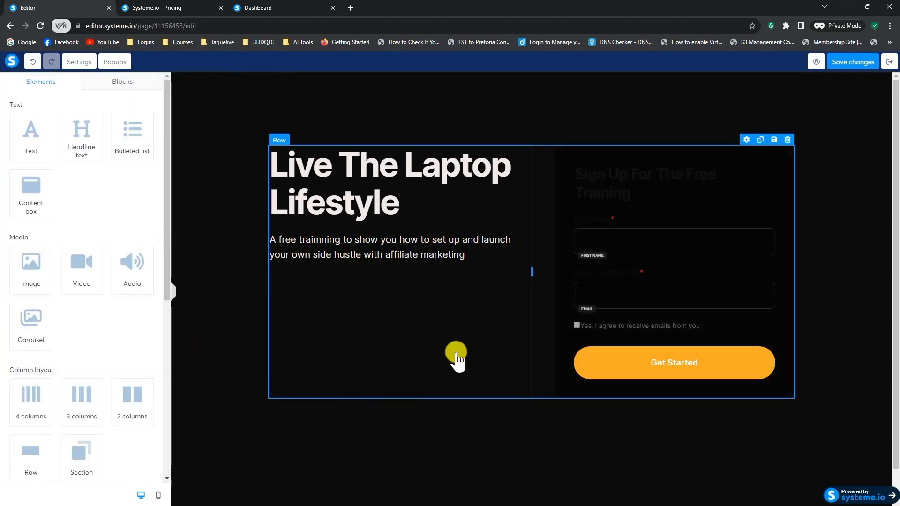
left_click(645, 182)
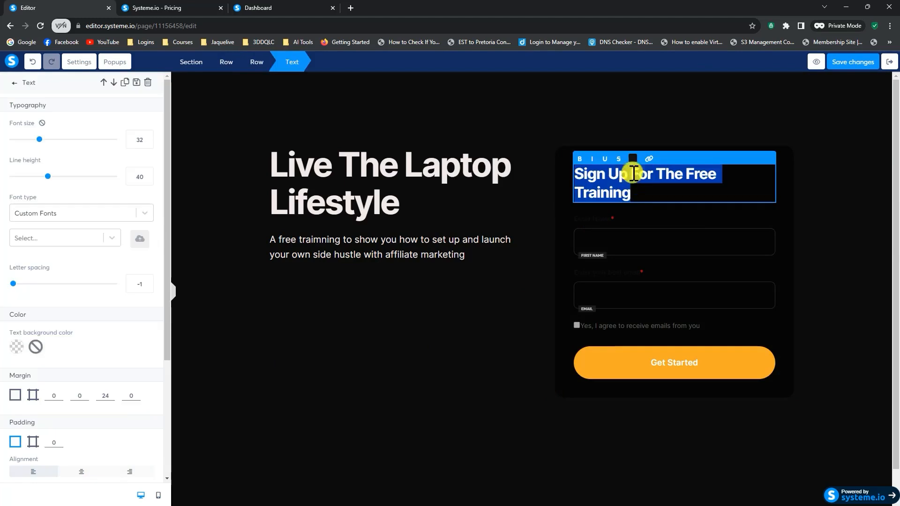
left_click(633, 159)
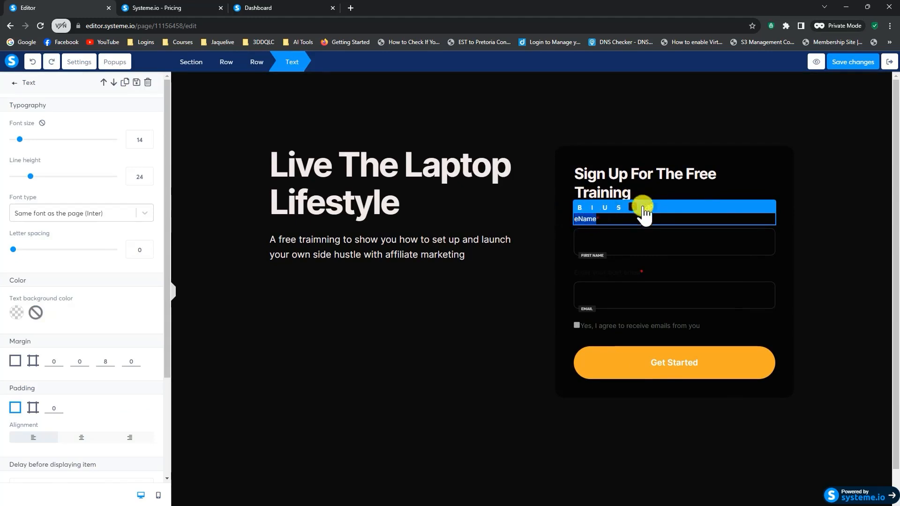
Turn the Name label white and select the email label for editing
left_click(633, 207)
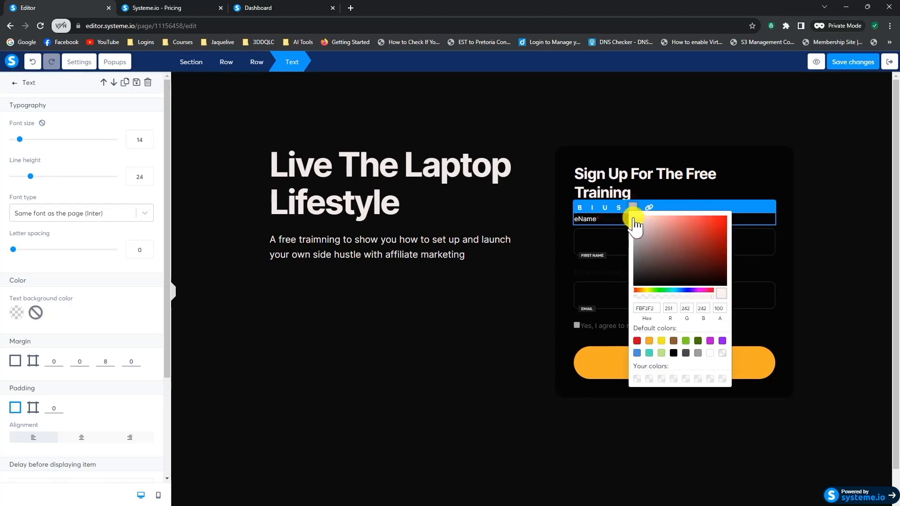
left_click(578, 219)
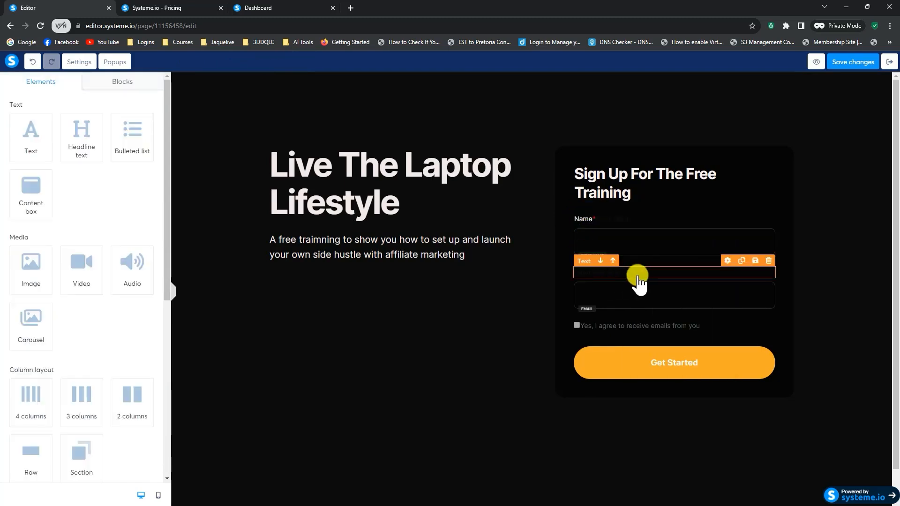
left_click(639, 272)
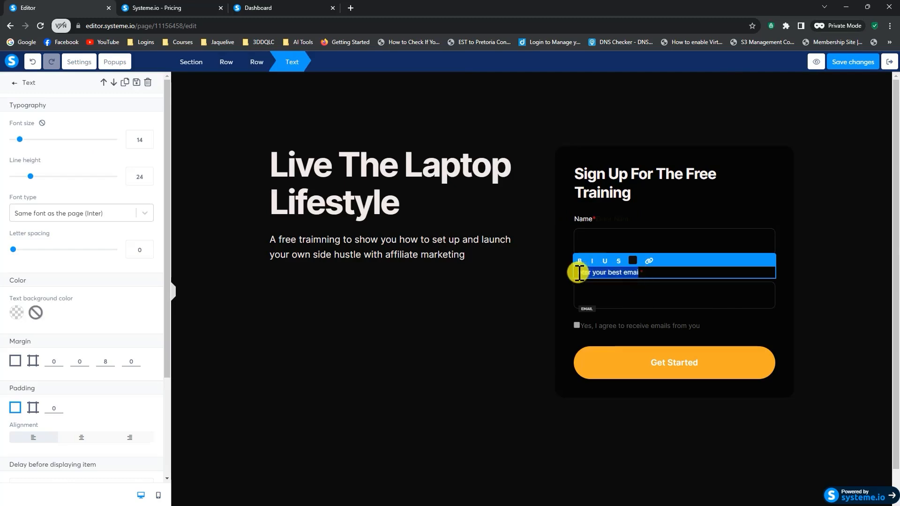
left_click(632, 261)
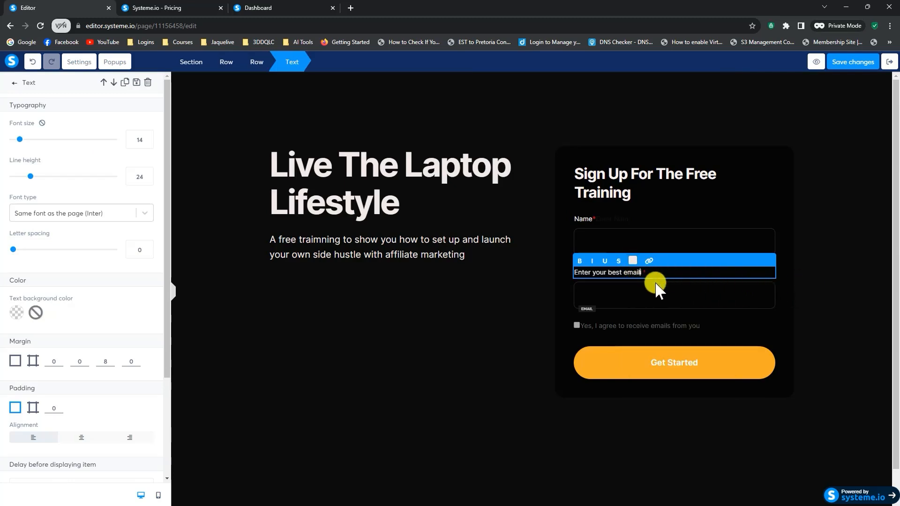
mouse_move(785, 174)
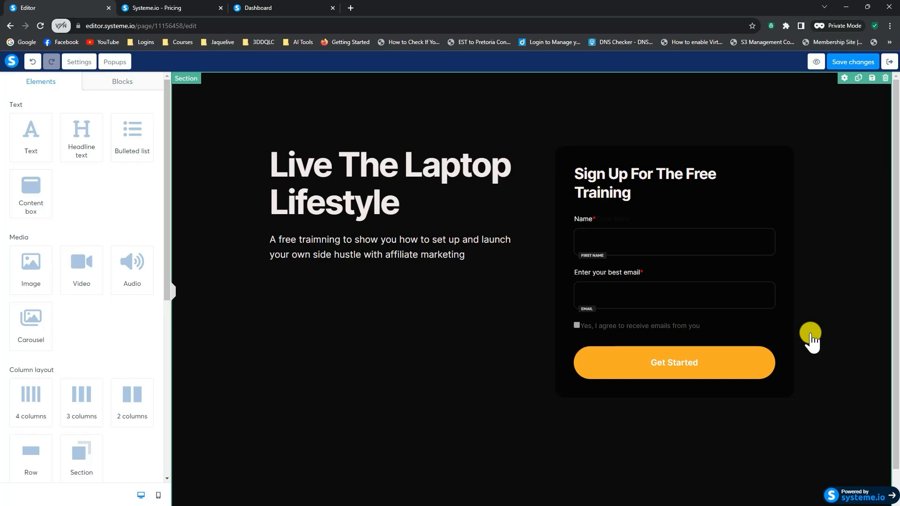
mouse_move(191, 316)
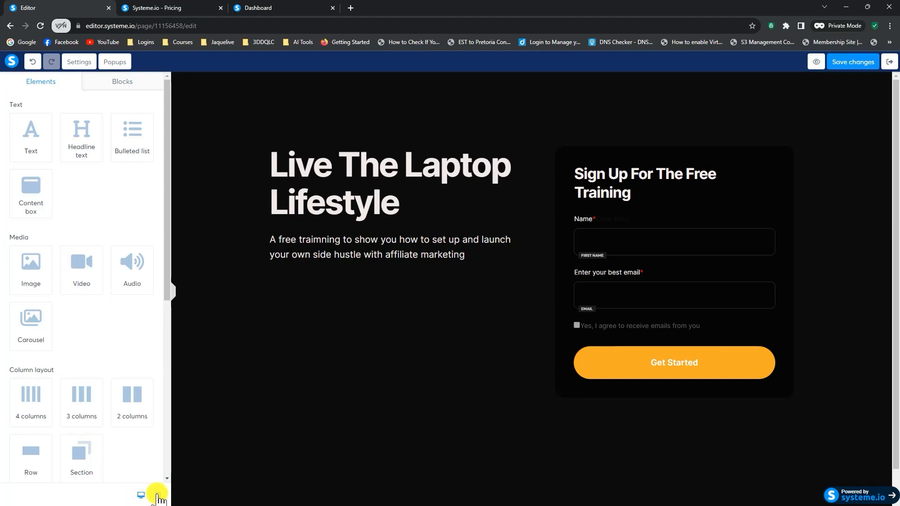
Switch to the mobile layout and shrink the headline font to 37
left_click(158, 495)
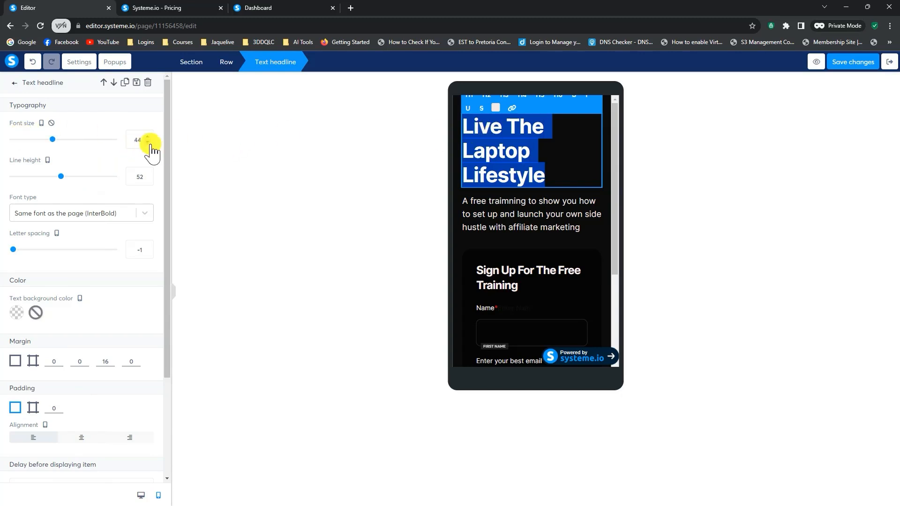
left_click(148, 141)
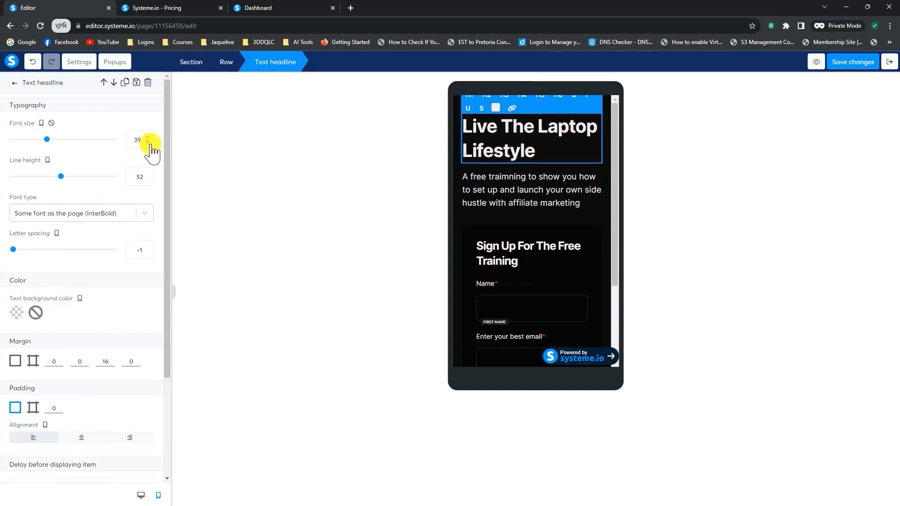
left_click(148, 142)
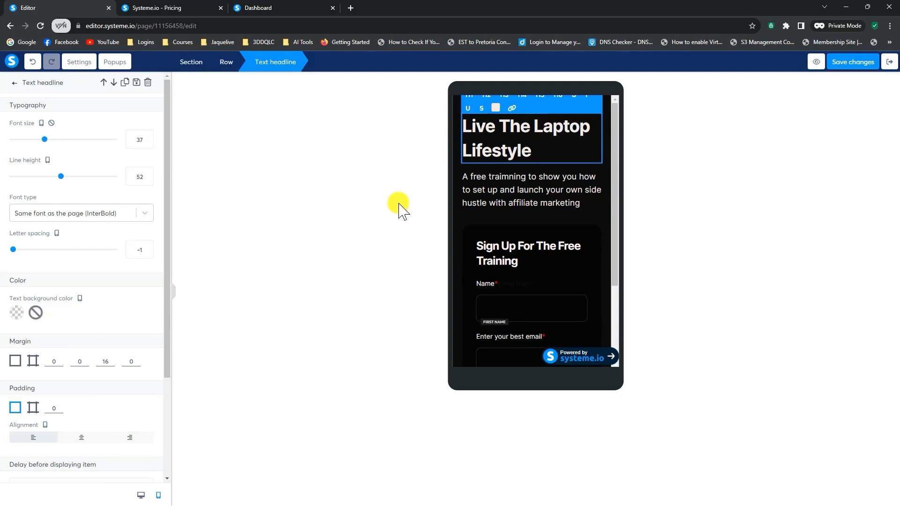
mouse_move(125, 146)
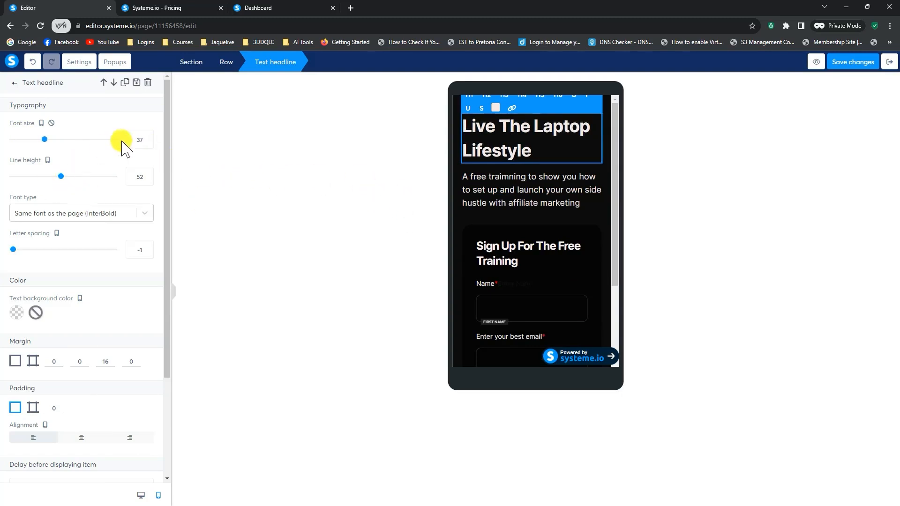
Select the Get Started button in the mobile layout
left_click(531, 189)
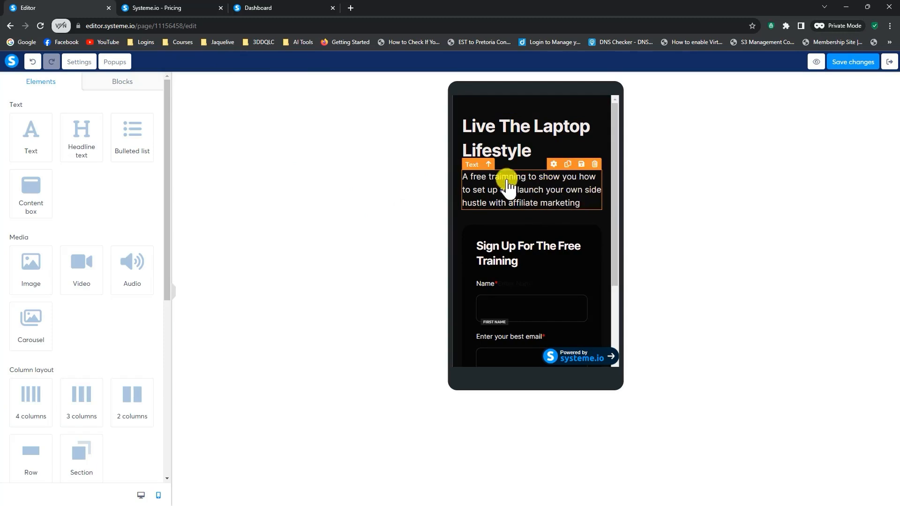
left_click(528, 189)
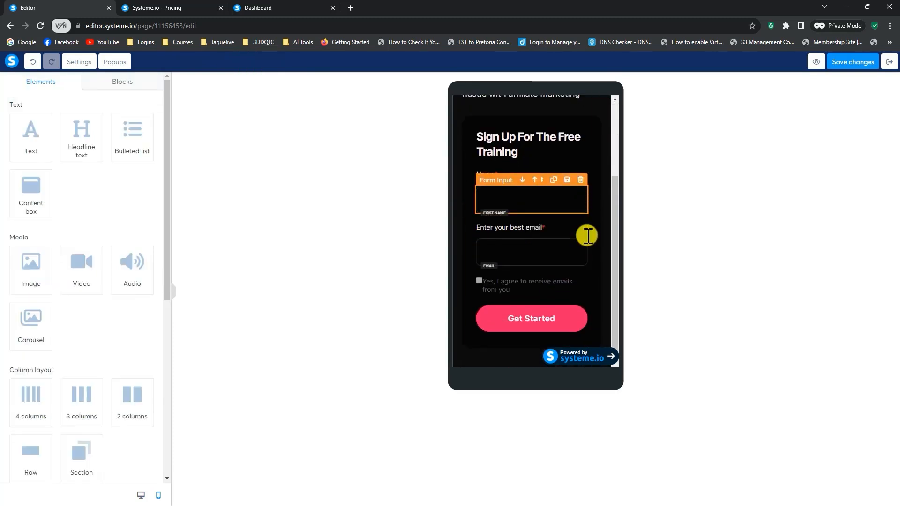
left_click(530, 319)
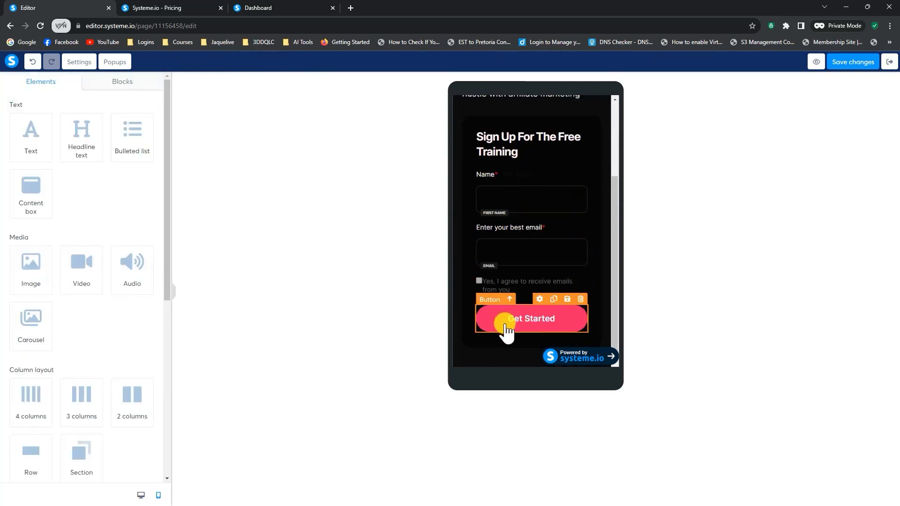
left_click(530, 319)
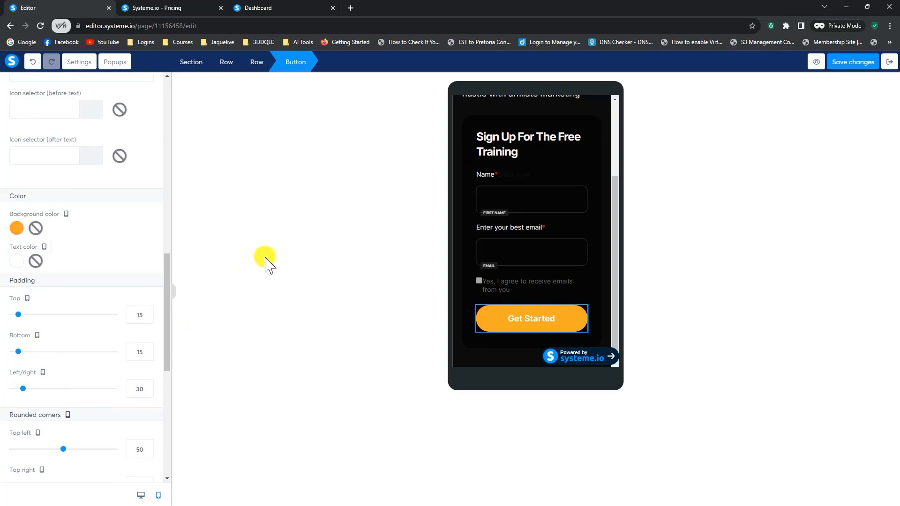
mouse_move(606, 235)
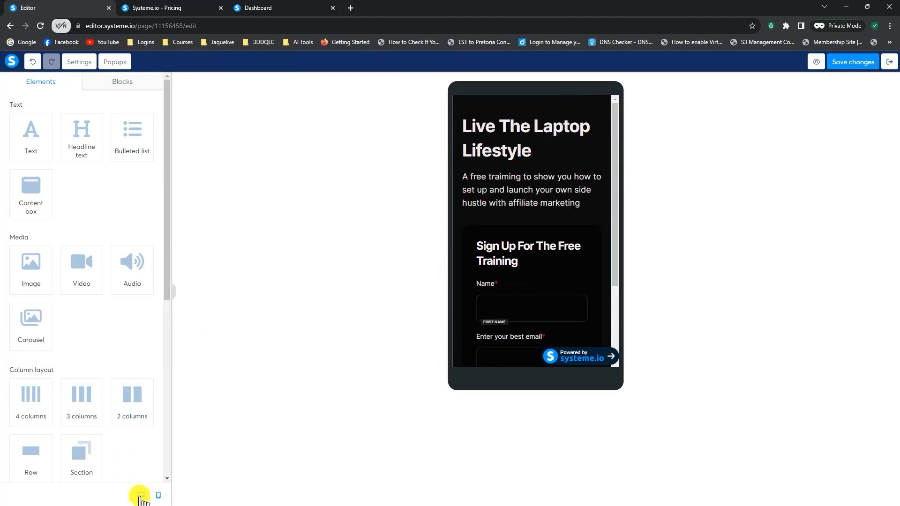
Switch the editor back to the desktop layout
left_click(140, 495)
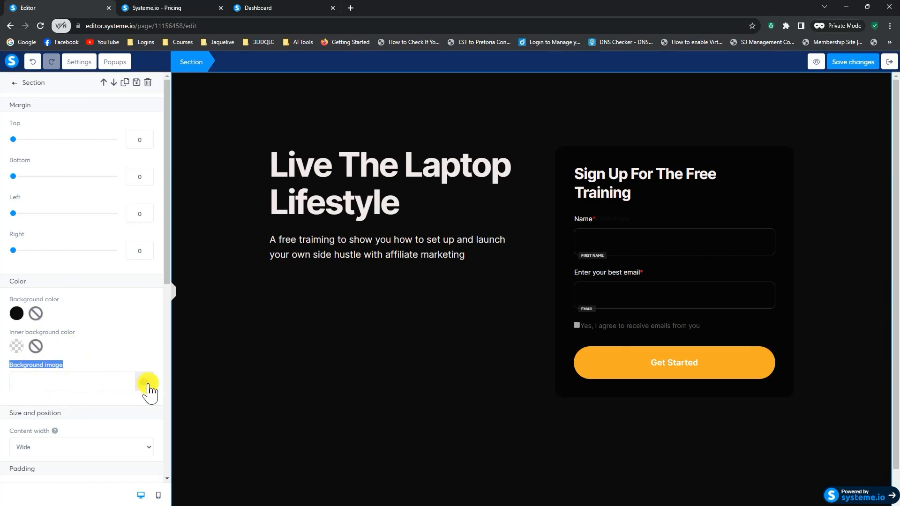
Insert the previously uploaded pexels photo as the section's background image
left_click(147, 381)
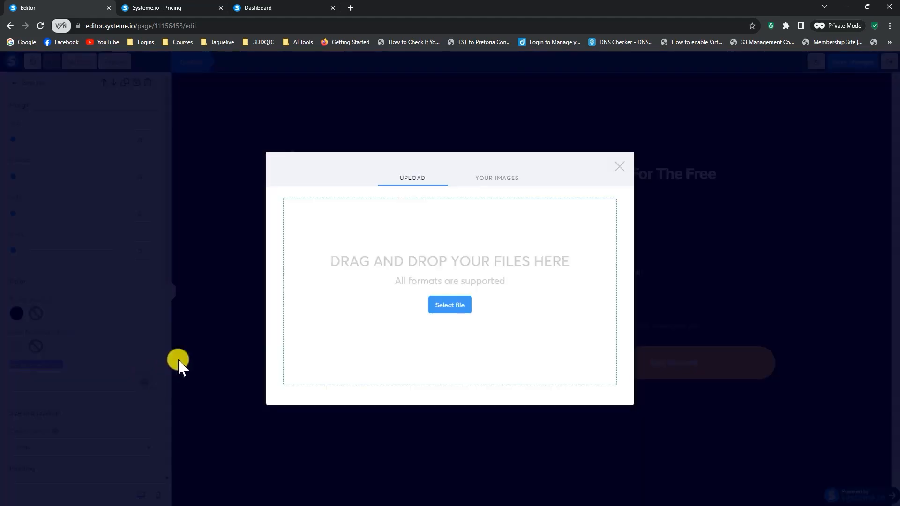
mouse_move(140, 397)
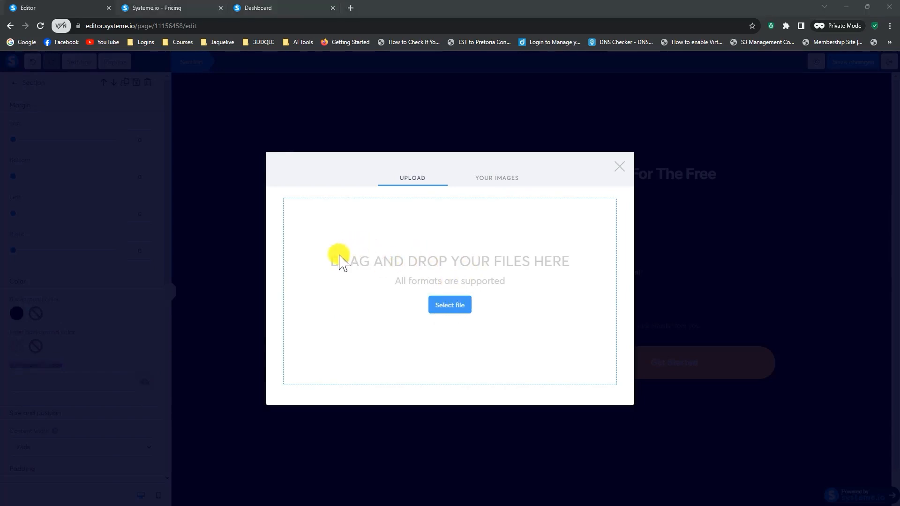
left_click(450, 304)
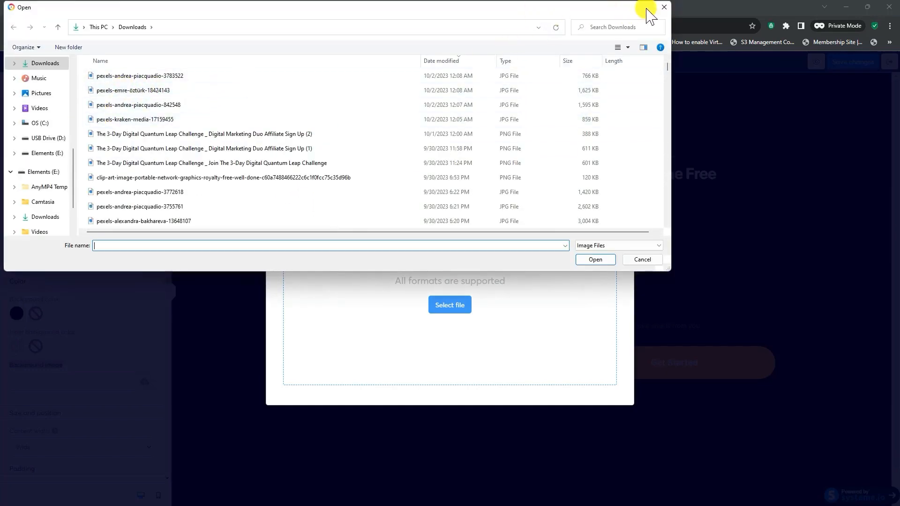
left_click(664, 7)
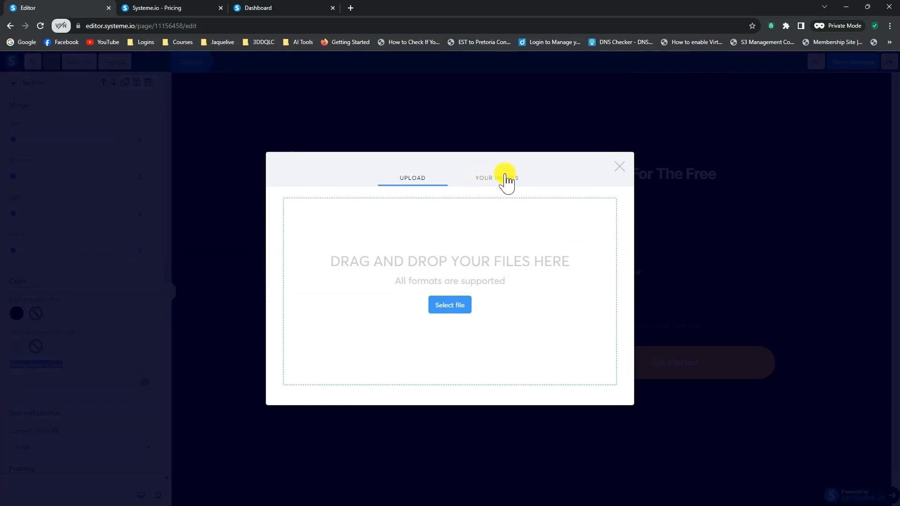
left_click(496, 179)
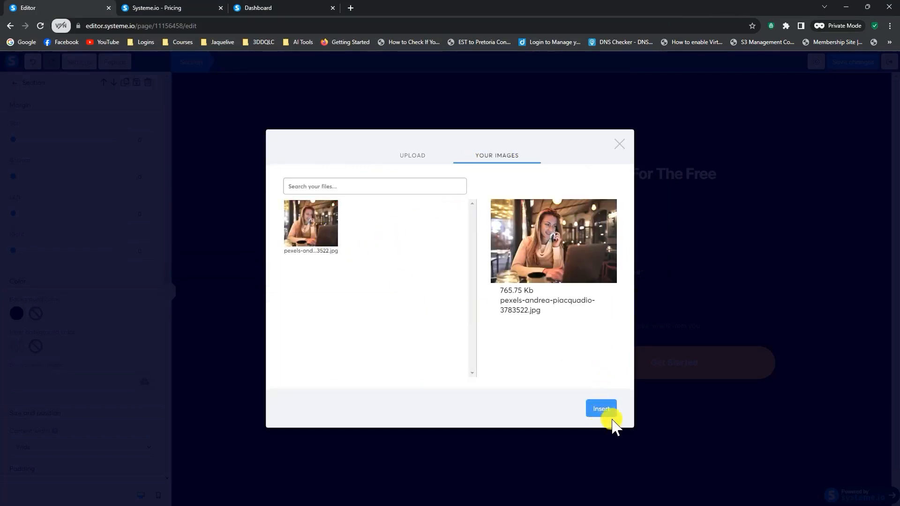
left_click(601, 409)
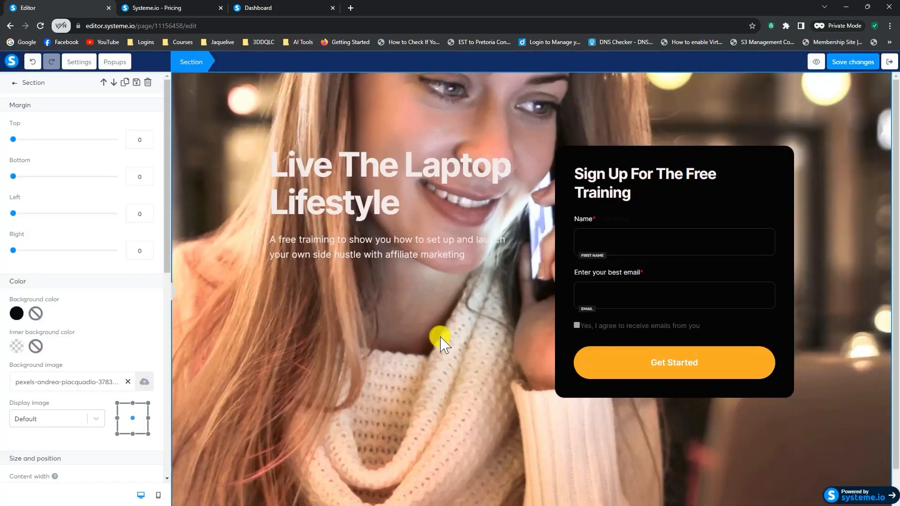
mouse_move(433, 247)
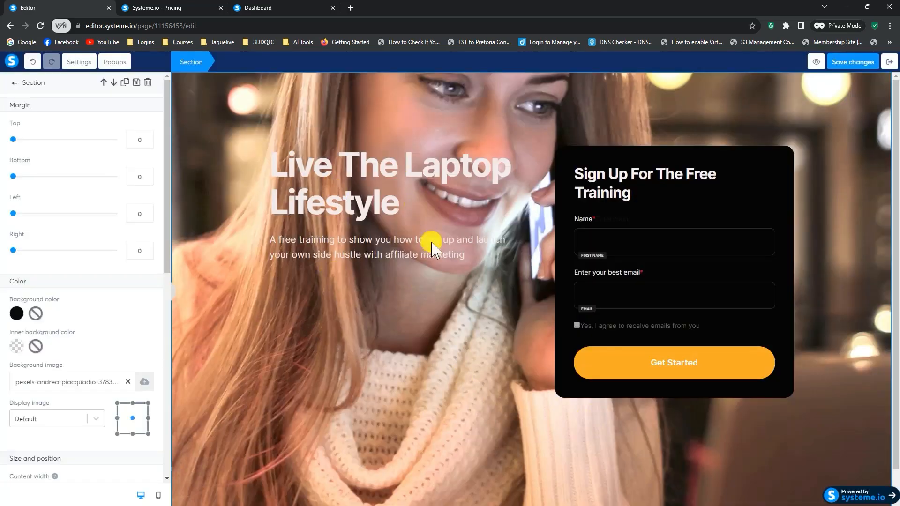
mouse_move(285, 297)
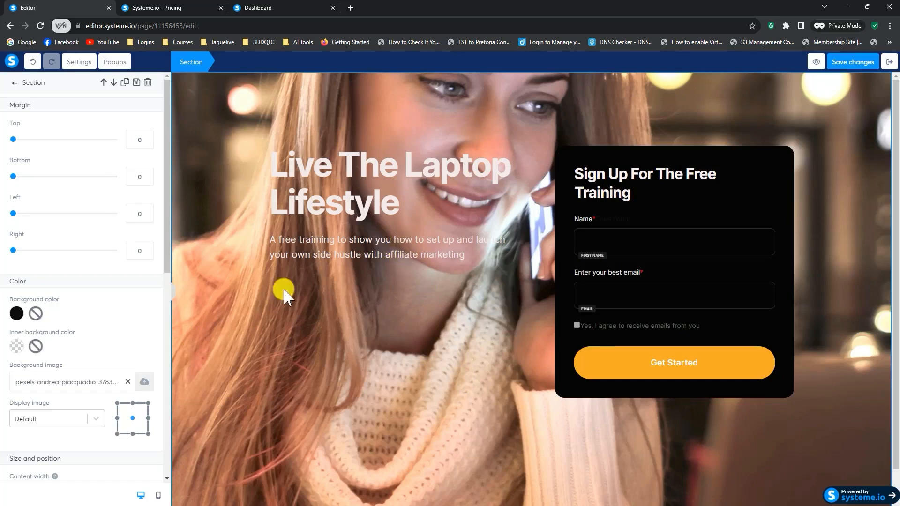
mouse_move(189, 292)
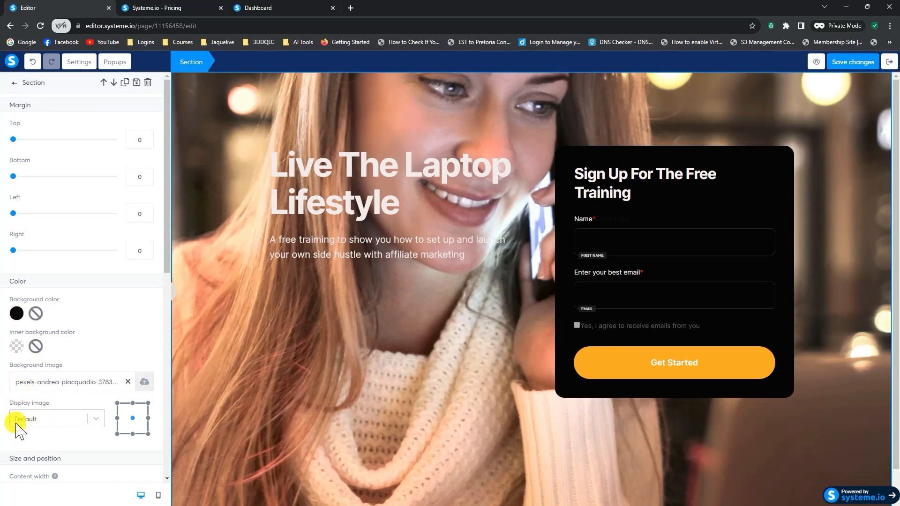
Set the background Display image option to Full center (fixed)
left_click(56, 418)
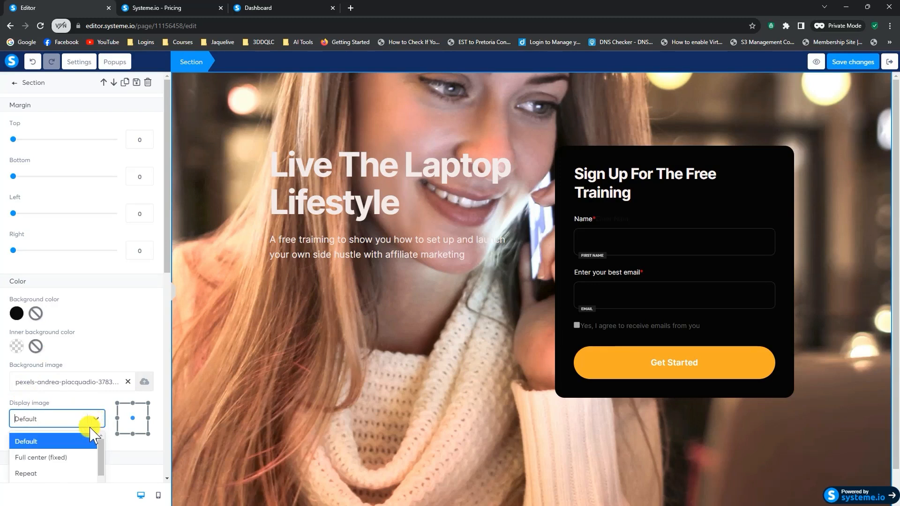
left_click(41, 457)
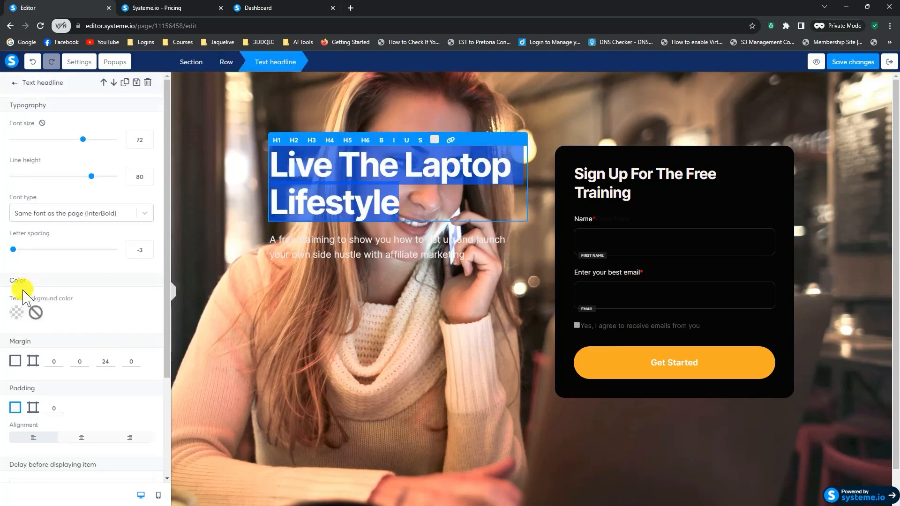
Give the headline a translucent light-grey text background and change its text colour
left_click(15, 312)
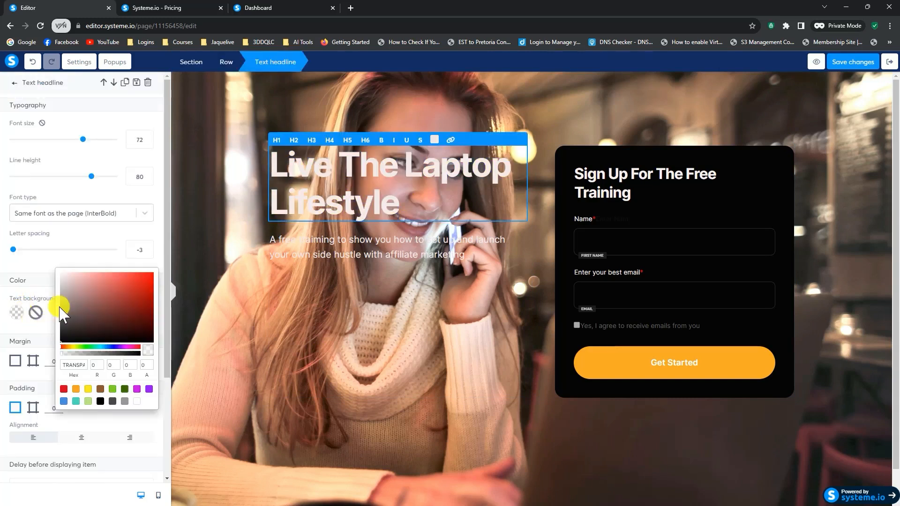
left_click(59, 286)
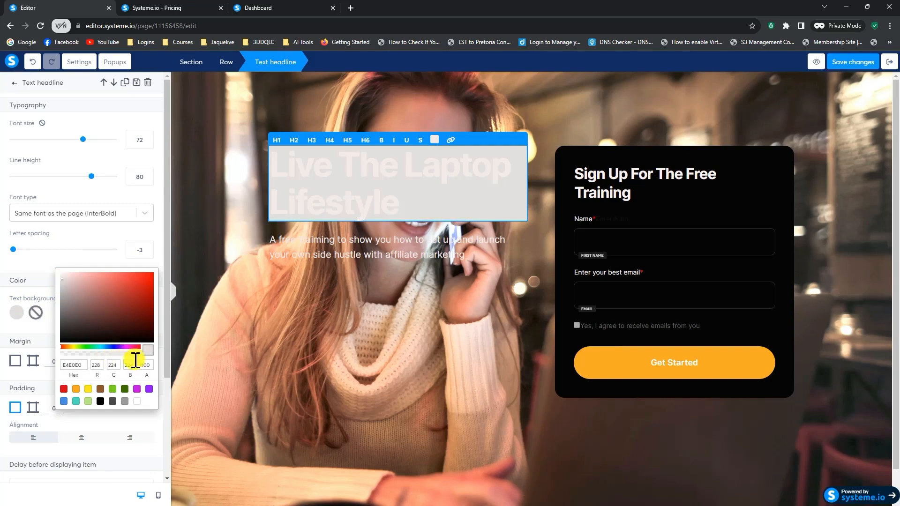
left_click_drag(135, 360, 103, 354)
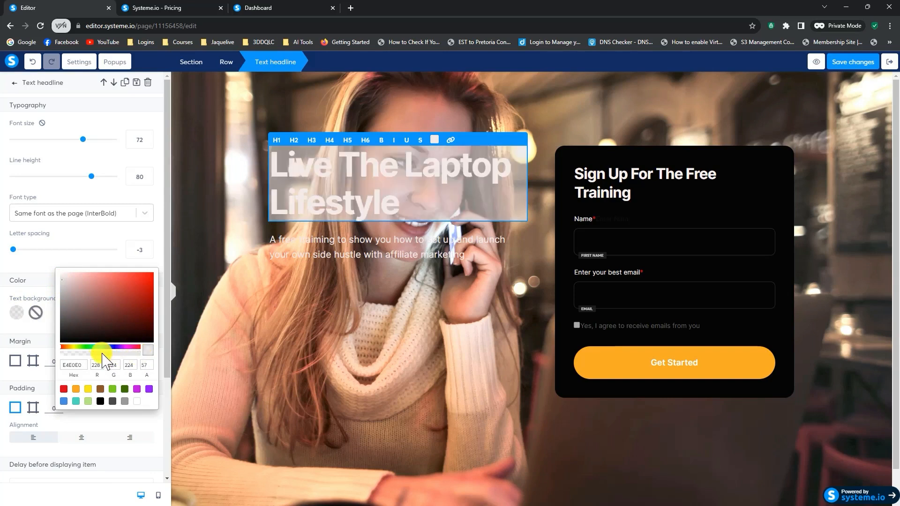
left_click_drag(106, 348, 96, 348)
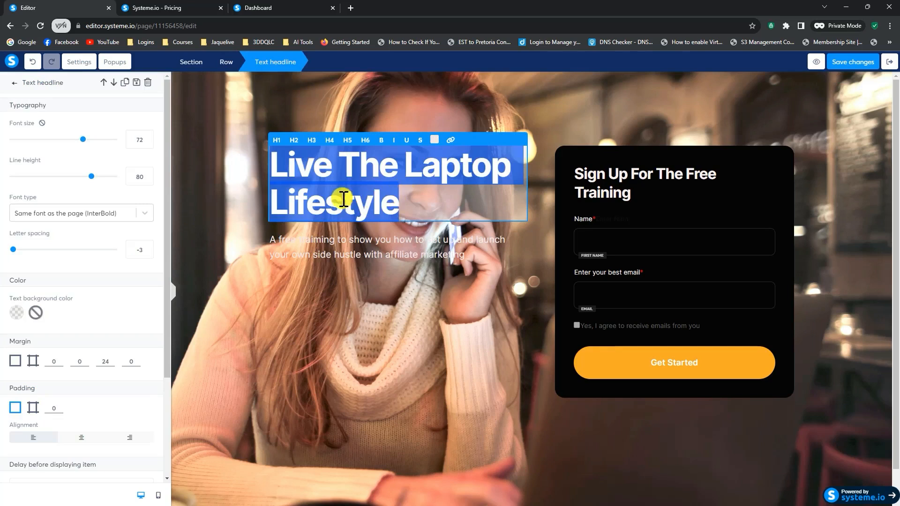
mouse_move(439, 140)
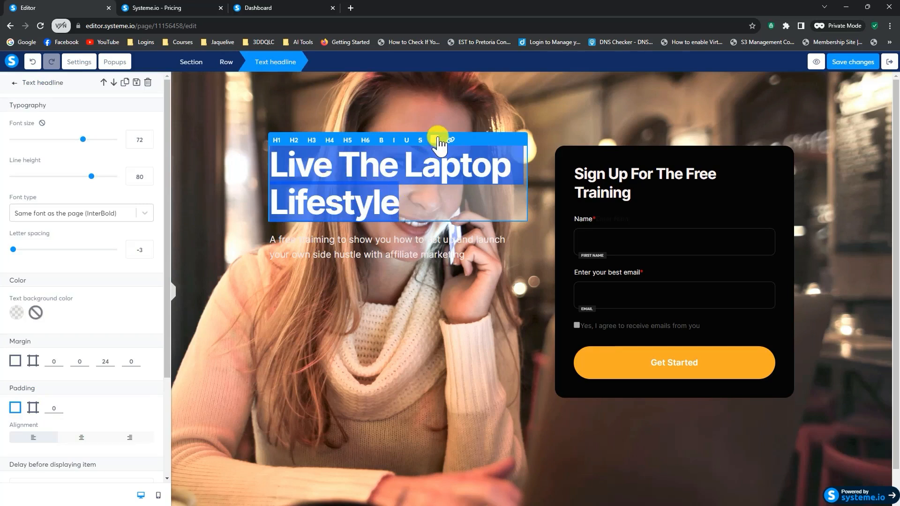
left_click(435, 140)
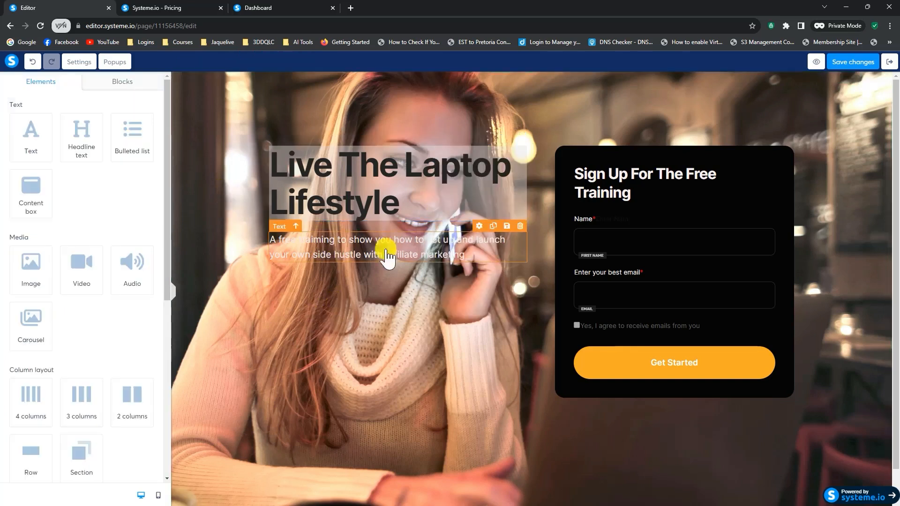
Click the hero section to open its Section settings
left_click(389, 281)
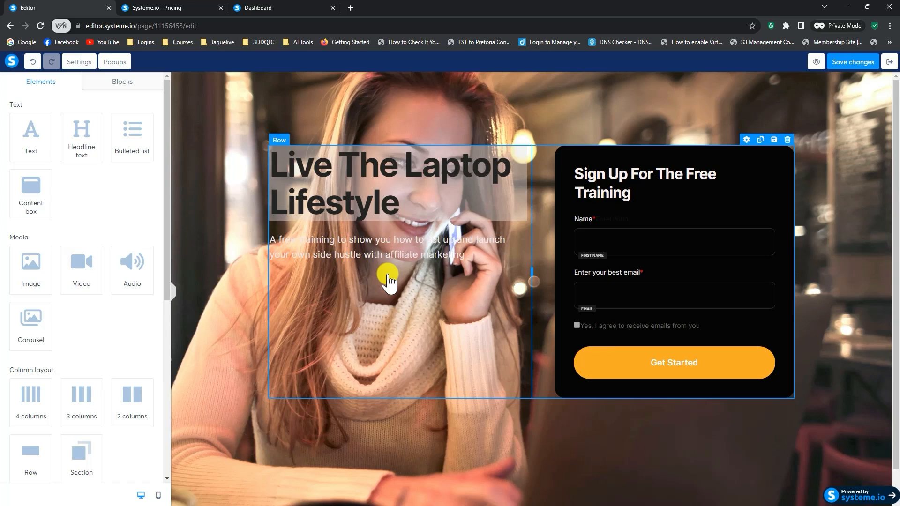
mouse_move(391, 281)
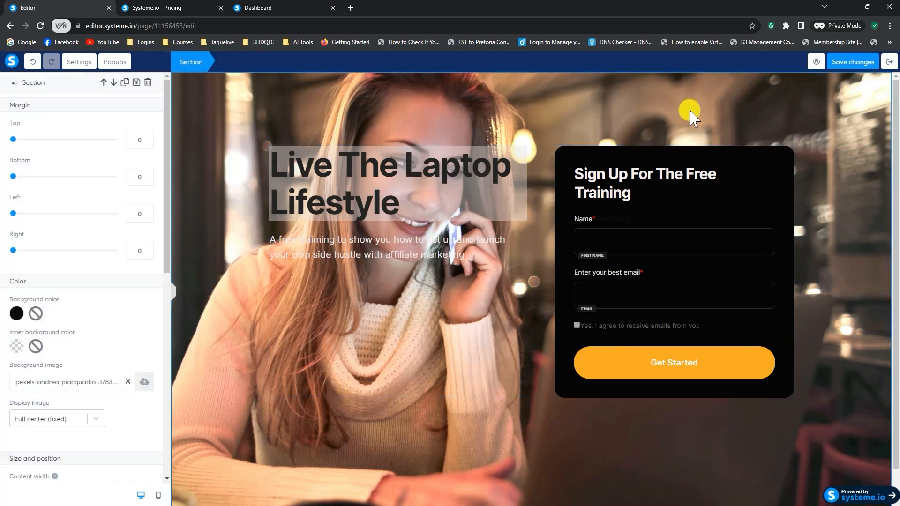
mouse_move(610, 251)
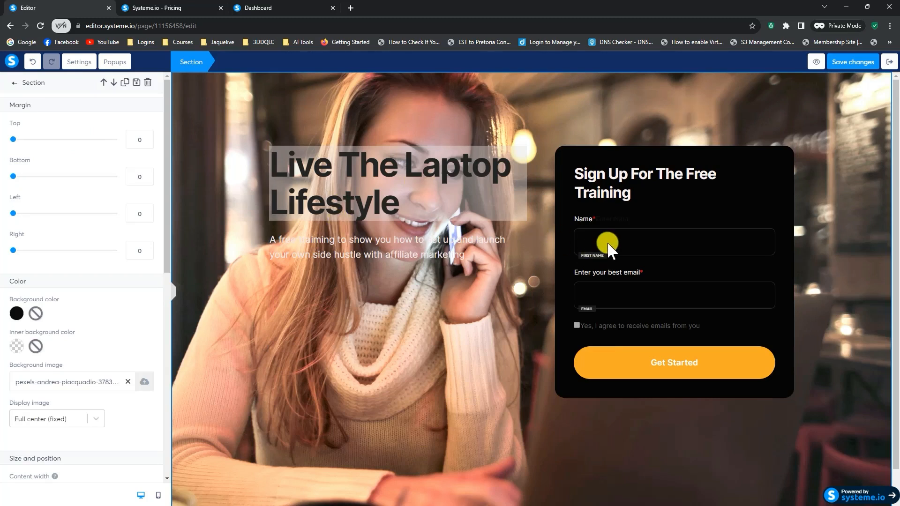
mouse_move(669, 367)
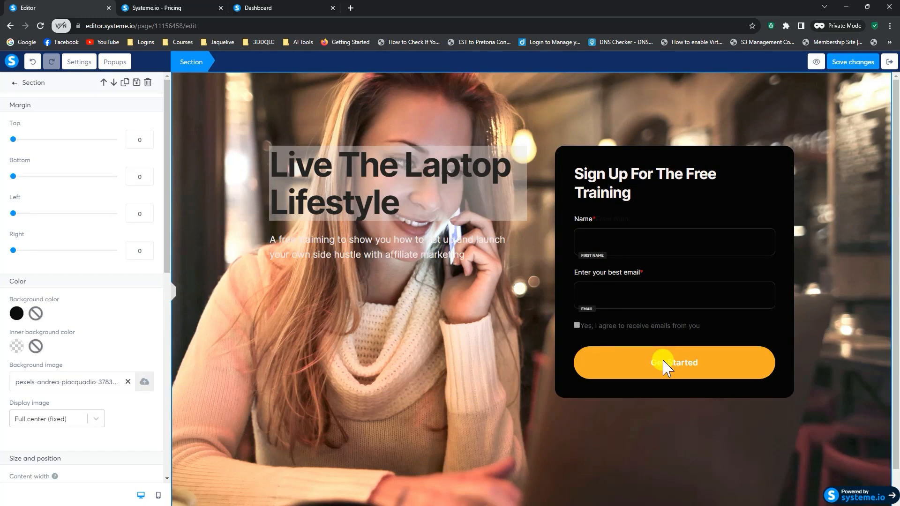
Set the Get Started button's redirect to 'To a custom URL' and save the page
left_click(673, 362)
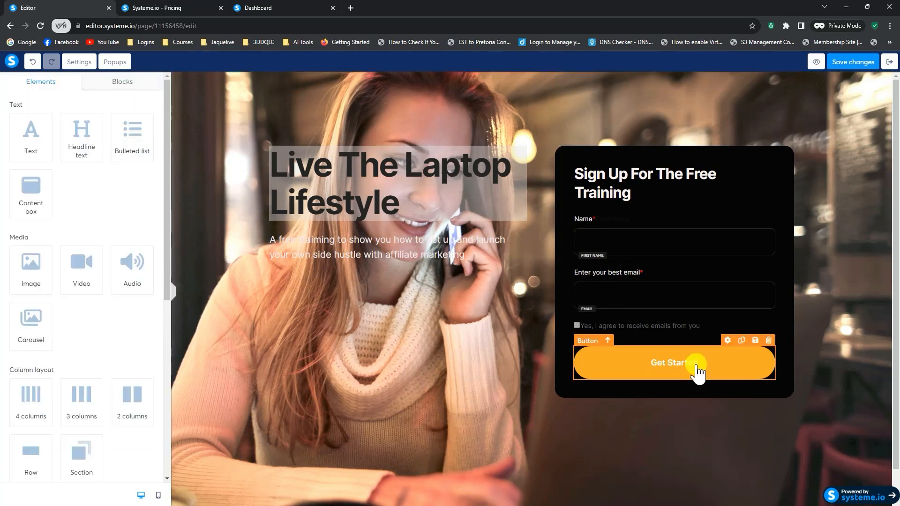
left_click(674, 362)
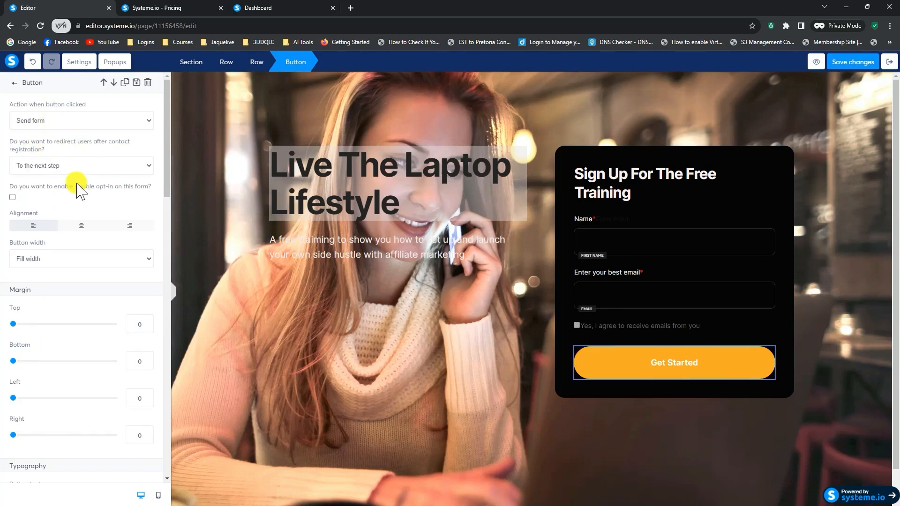
mouse_move(350, 259)
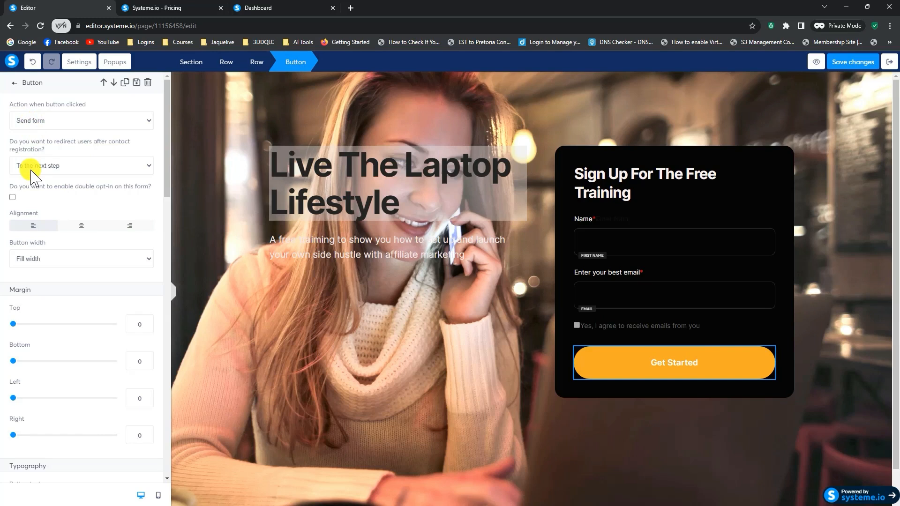
mouse_move(54, 174)
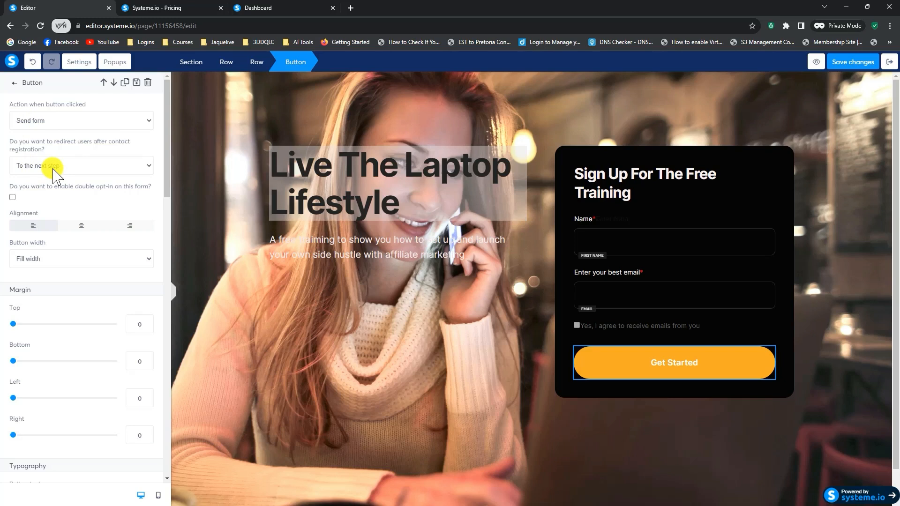
left_click(81, 165)
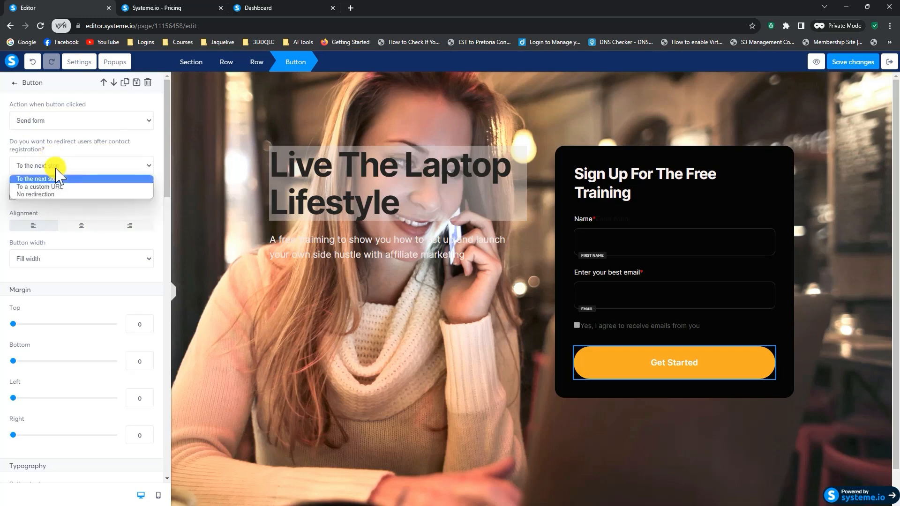
left_click(37, 186)
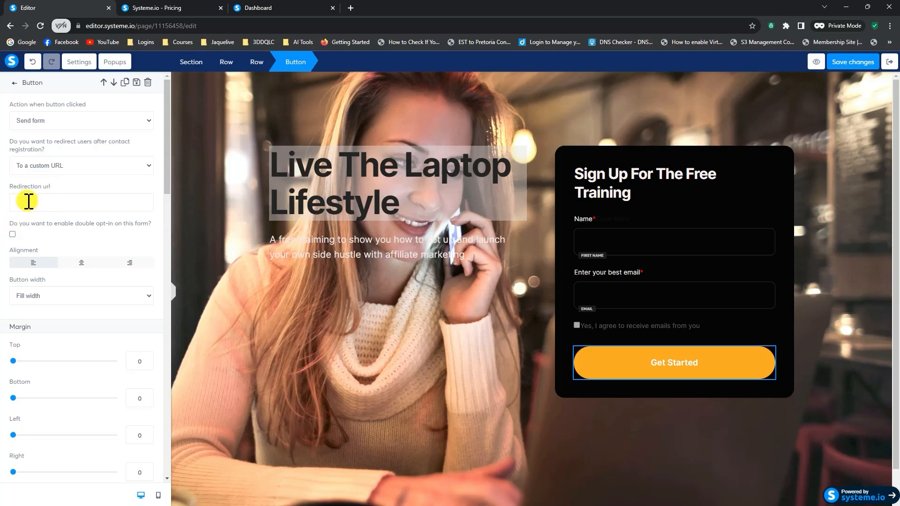
mouse_move(858, 115)
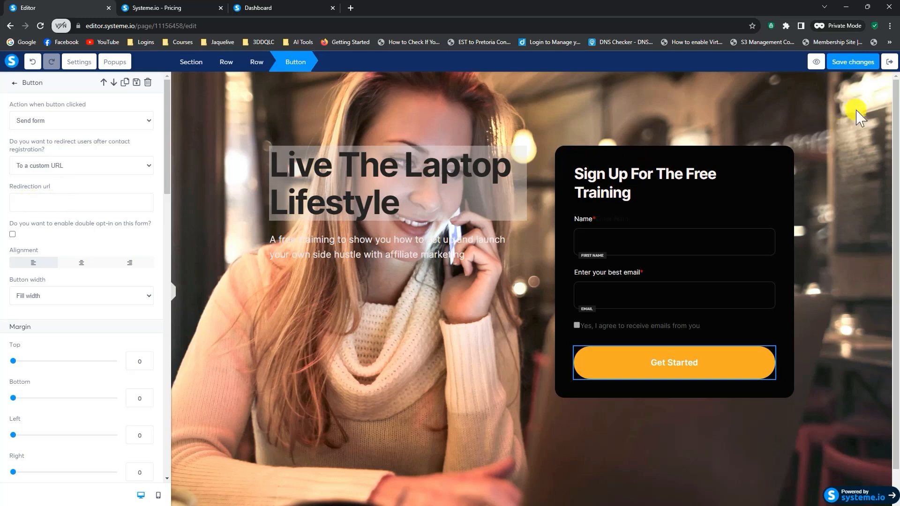
left_click(851, 61)
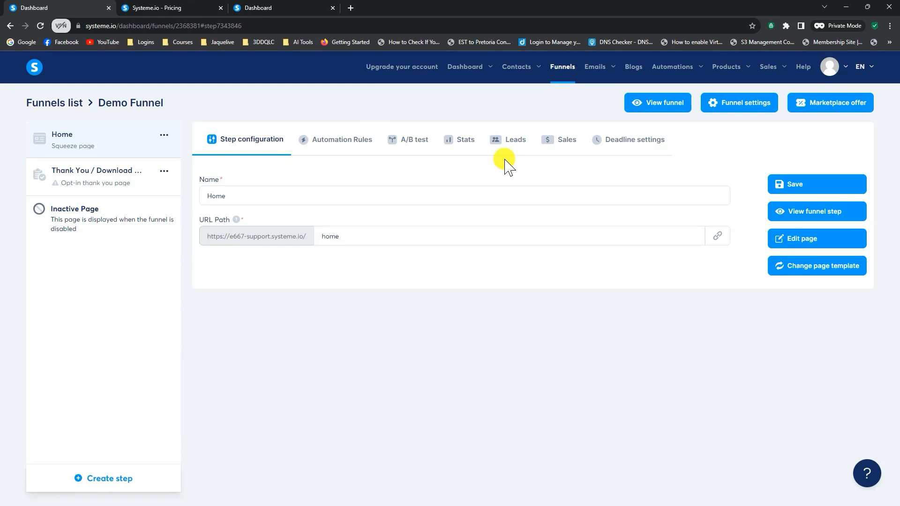
mouse_move(506, 164)
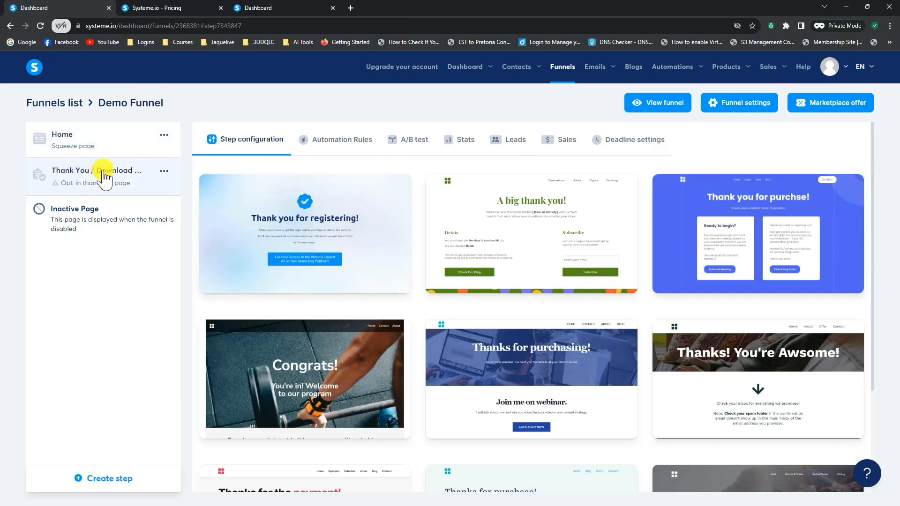
Apply the 'Thanks for purchase!' template to the Thank You / Download Page step
scroll("down", 3)
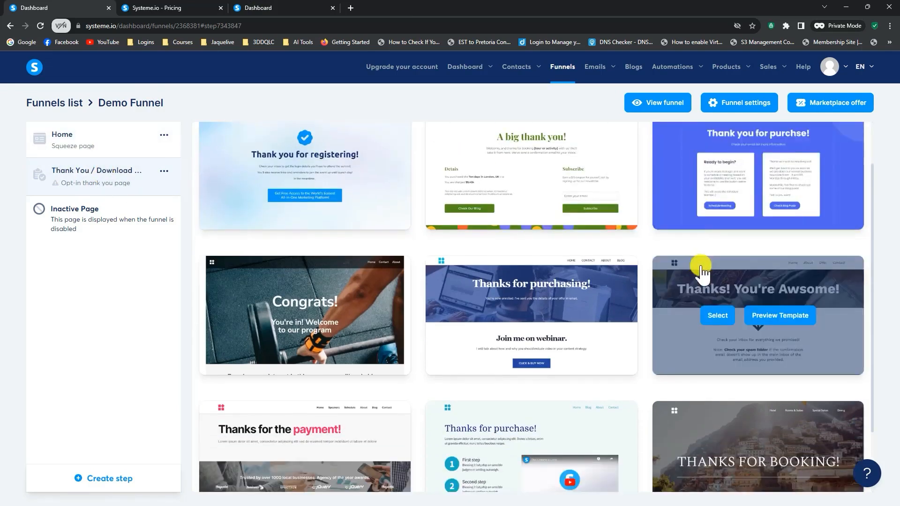
scroll("down", 3)
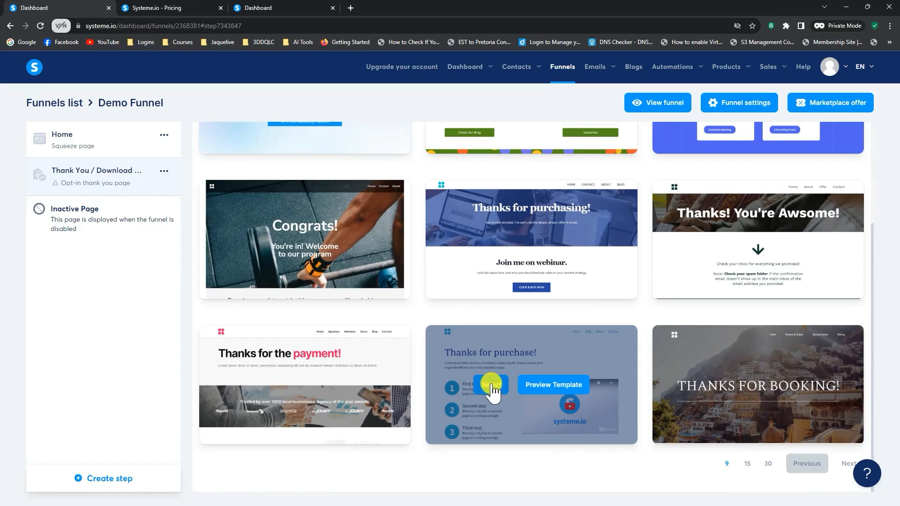
left_click(489, 385)
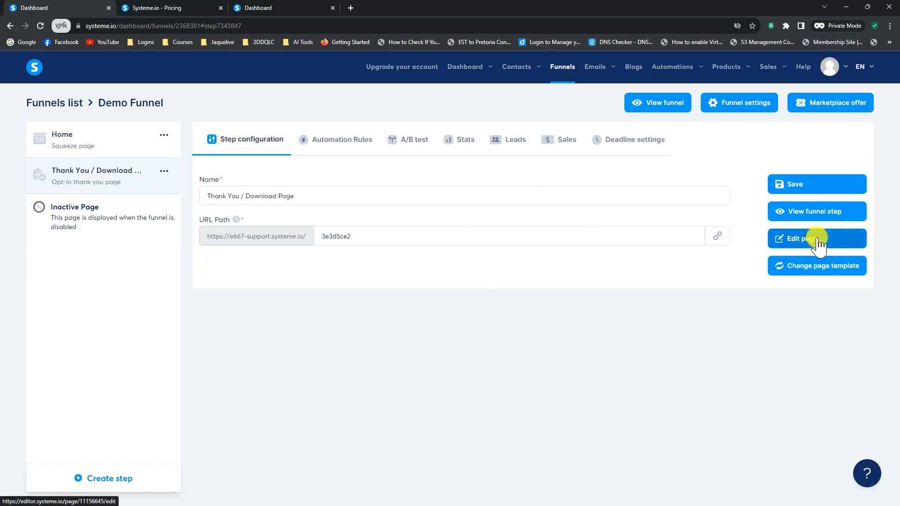
left_click(816, 238)
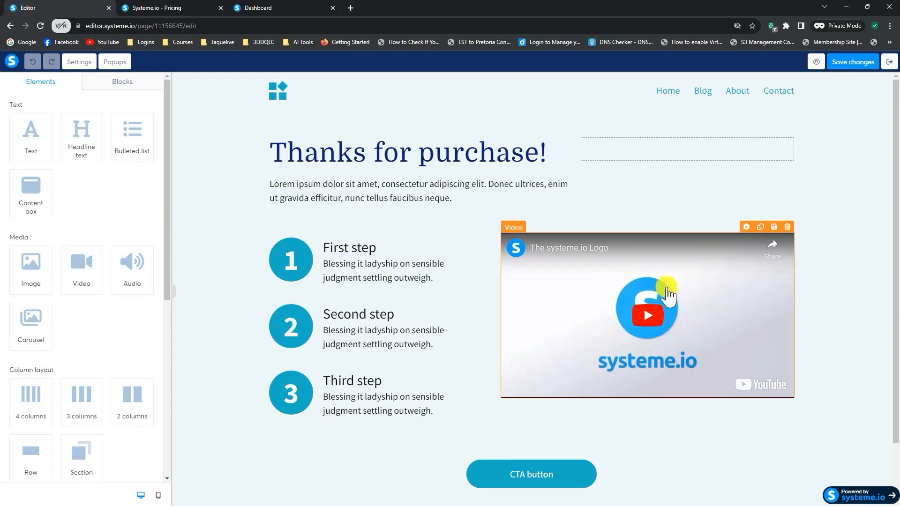
Change the thank-you page video type to Upload file, closing the upload window empty
left_click(647, 314)
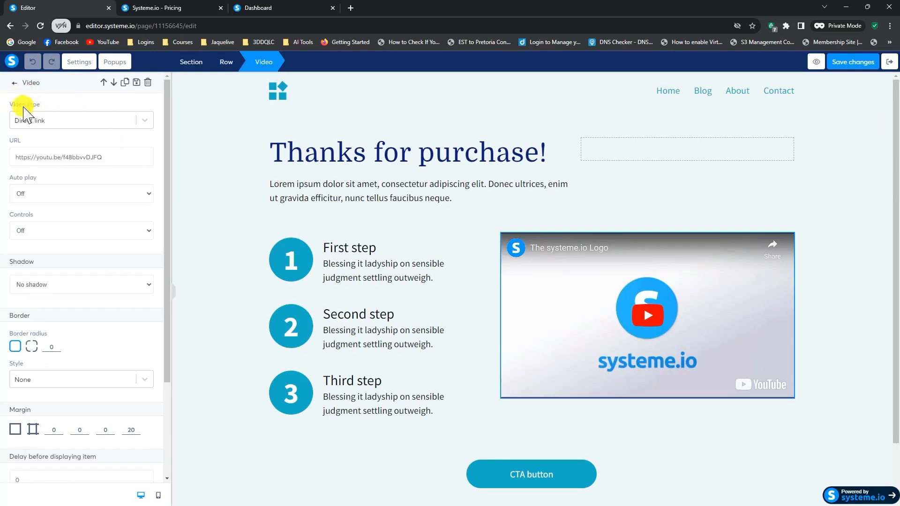
mouse_move(64, 157)
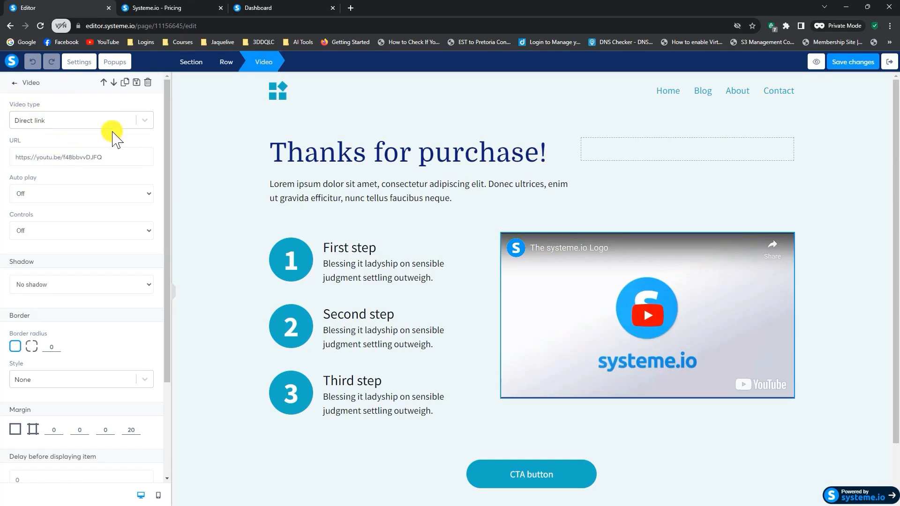
left_click(80, 120)
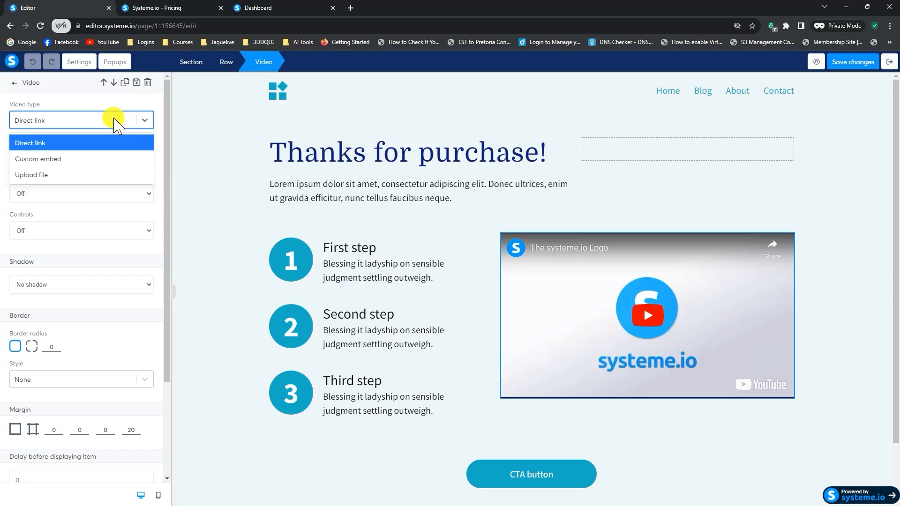
left_click(32, 176)
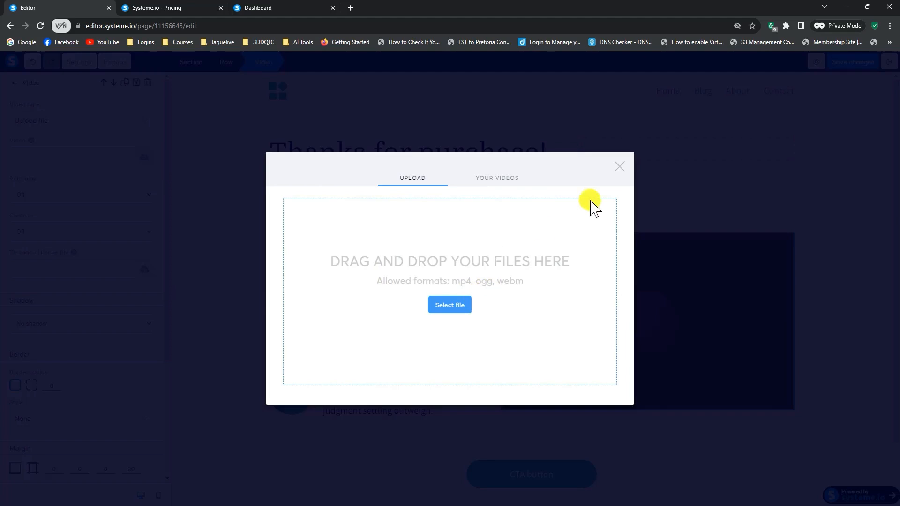
mouse_move(498, 221)
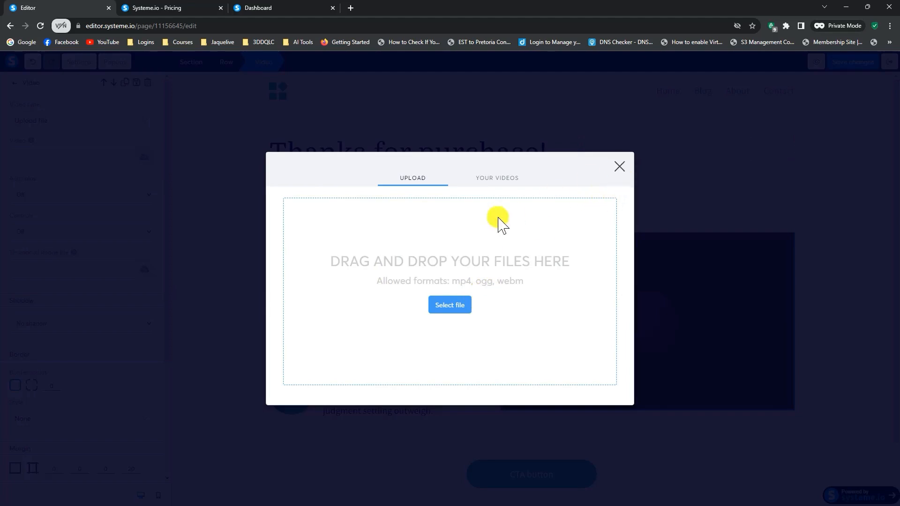
left_click(619, 167)
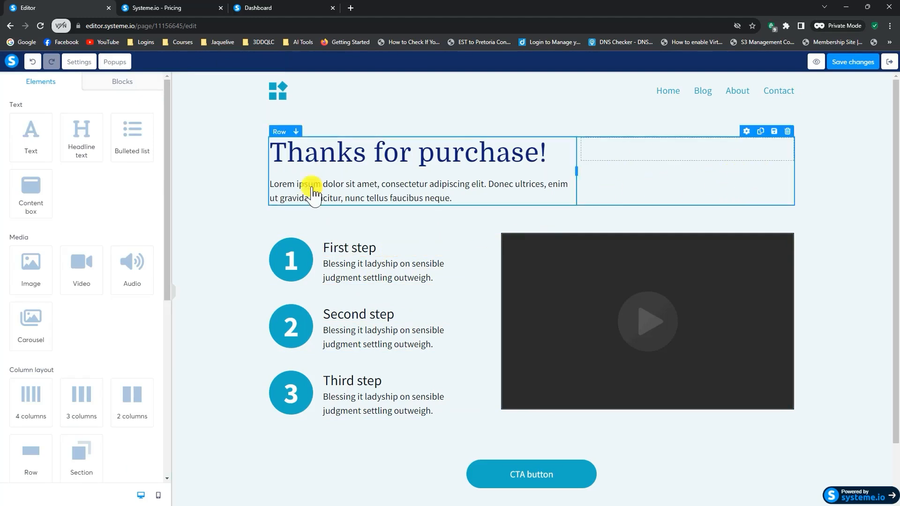
left_click(382, 270)
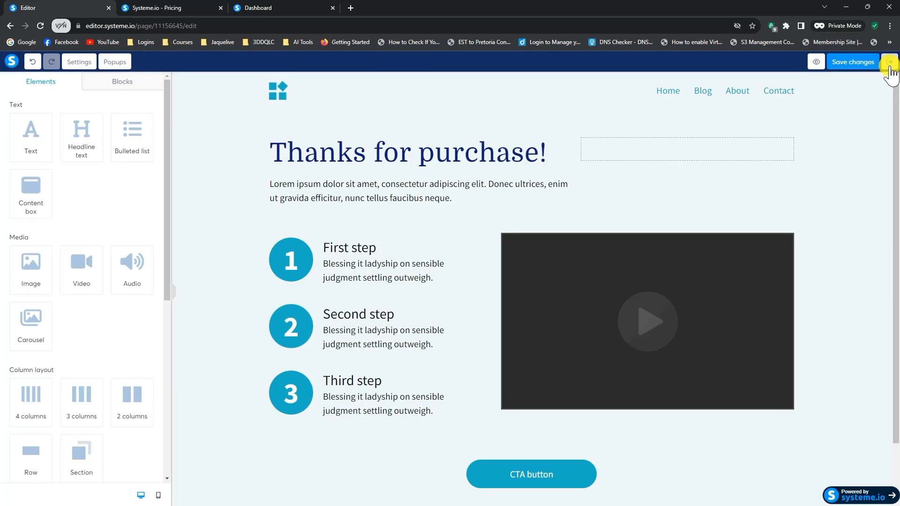
Exit the thank-you page editor, declining to save and confirming Leave
left_click(890, 62)
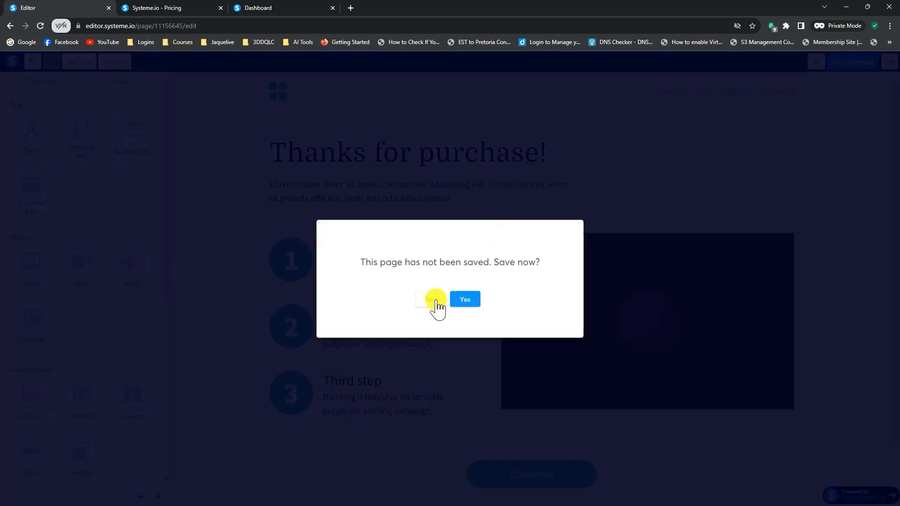
left_click(430, 299)
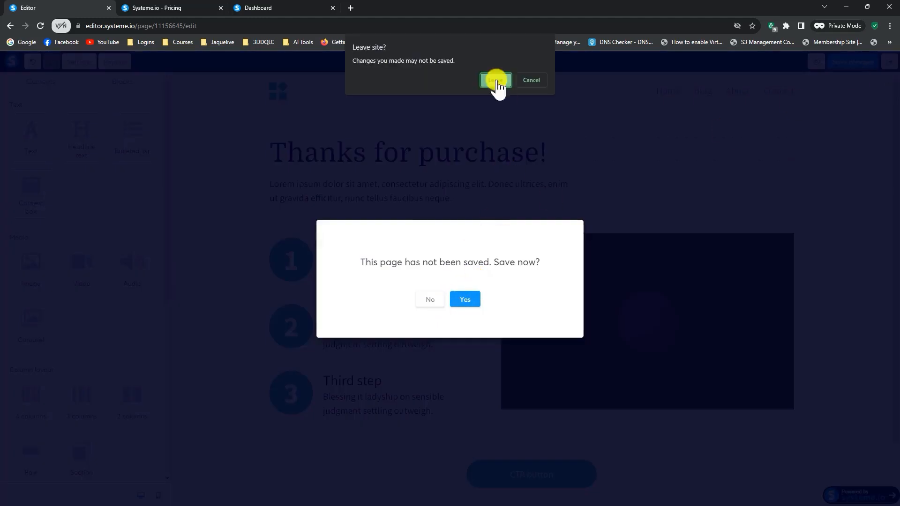
left_click(495, 80)
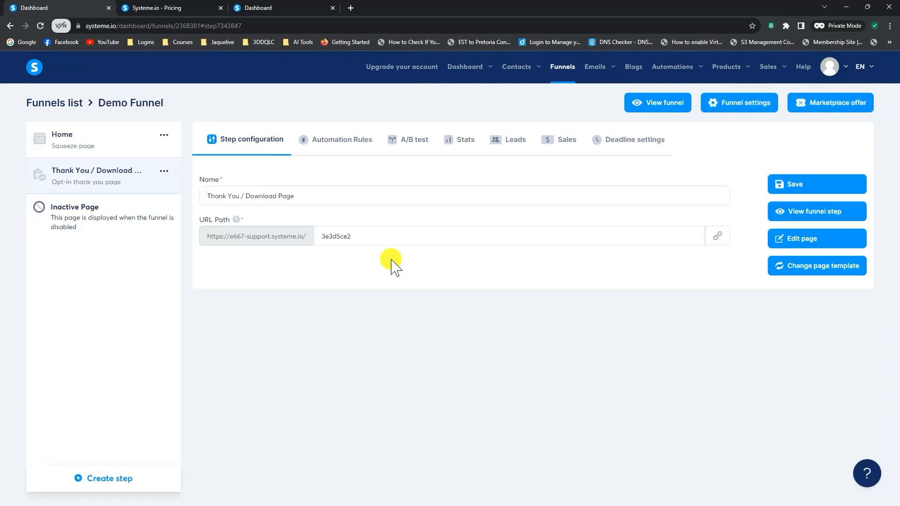
mouse_move(377, 258)
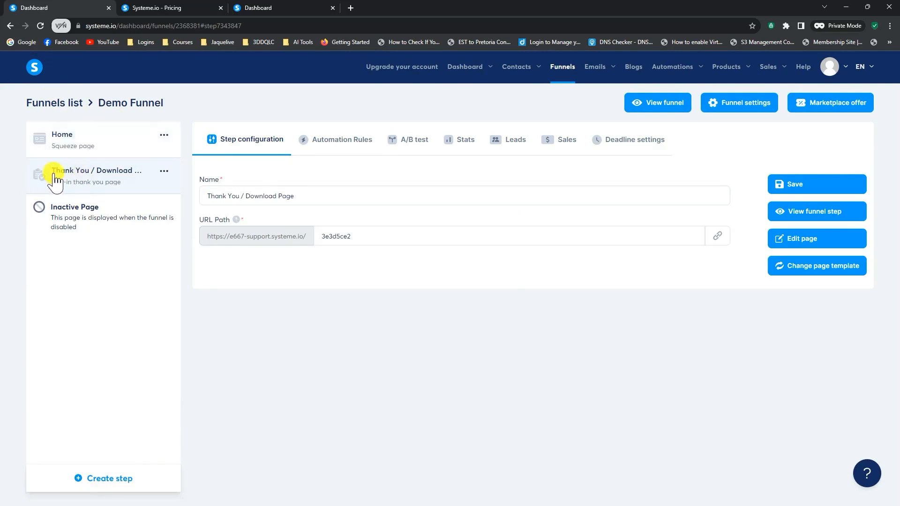
Remove the Thank You / Download Page step from Demo Funnel and save the funnel
left_click(163, 171)
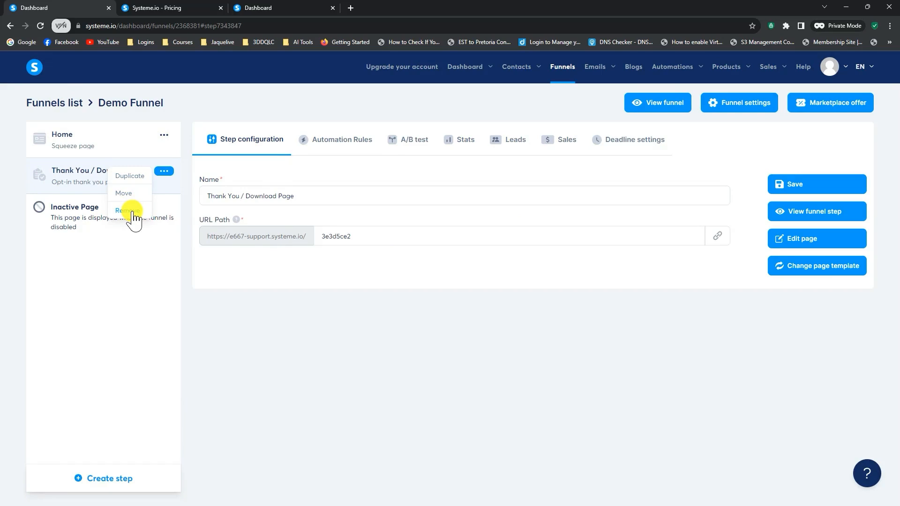
left_click(126, 211)
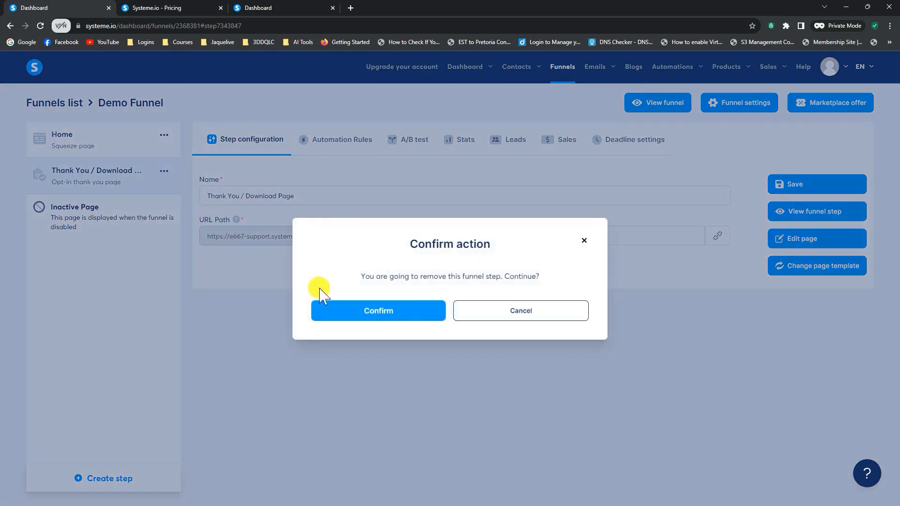
left_click(377, 310)
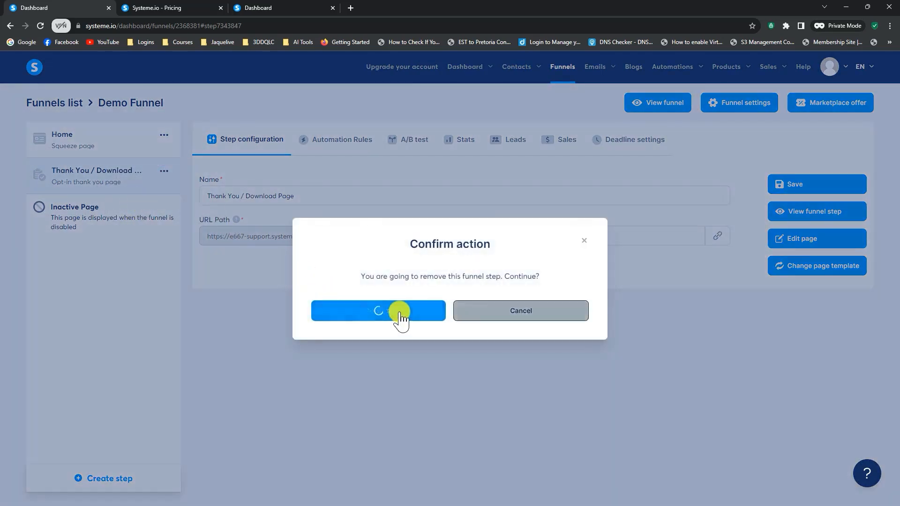
left_click(378, 310)
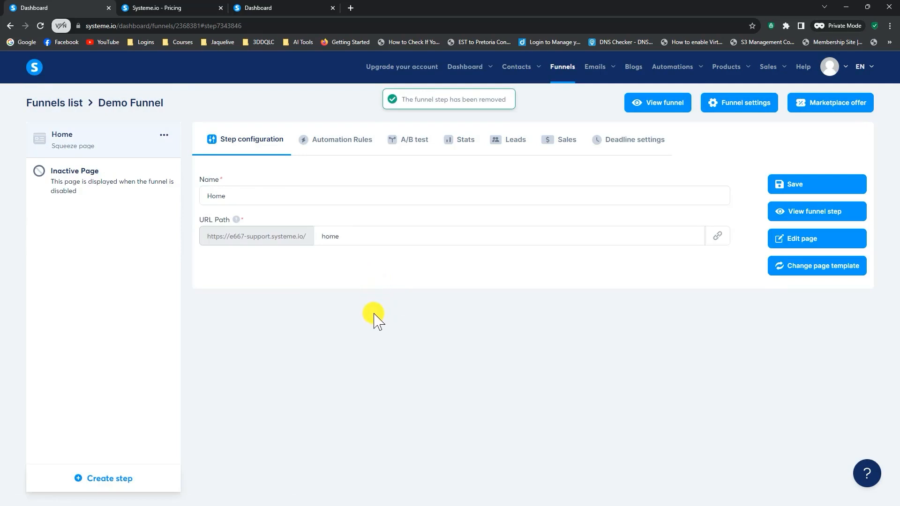
mouse_move(86, 143)
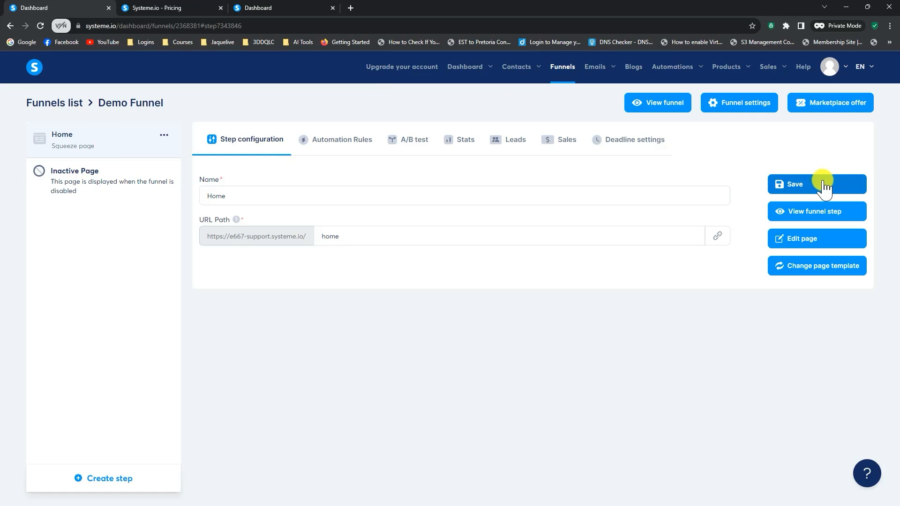
left_click(816, 184)
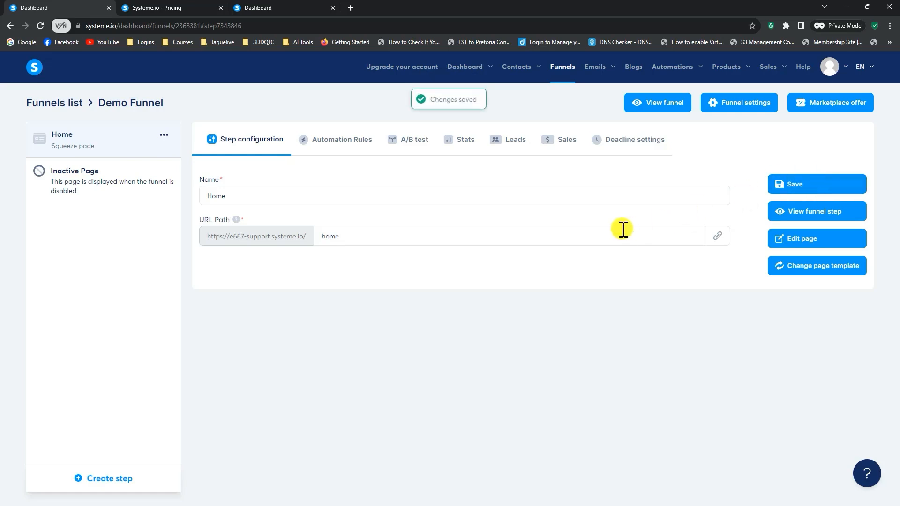
mouse_move(660, 112)
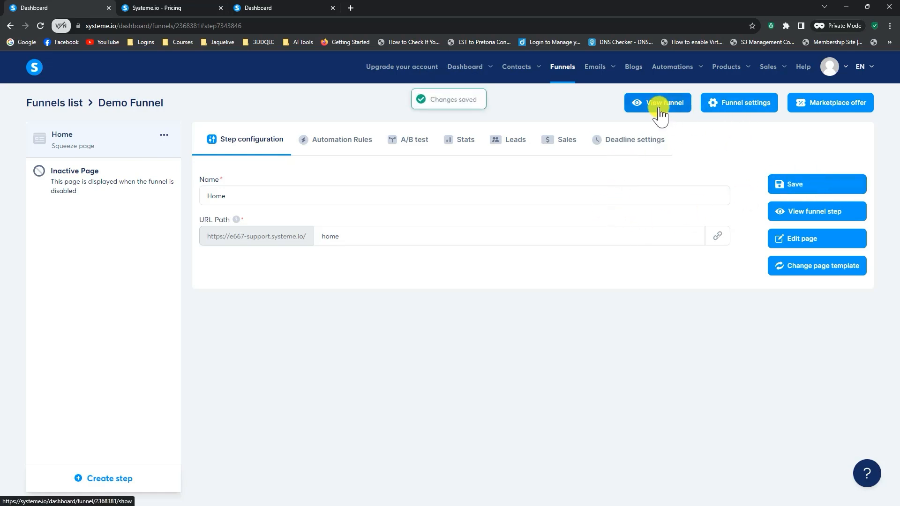
Open the live 'Live The Laptop Lifestyle' squeeze page with View funnel
left_click(657, 103)
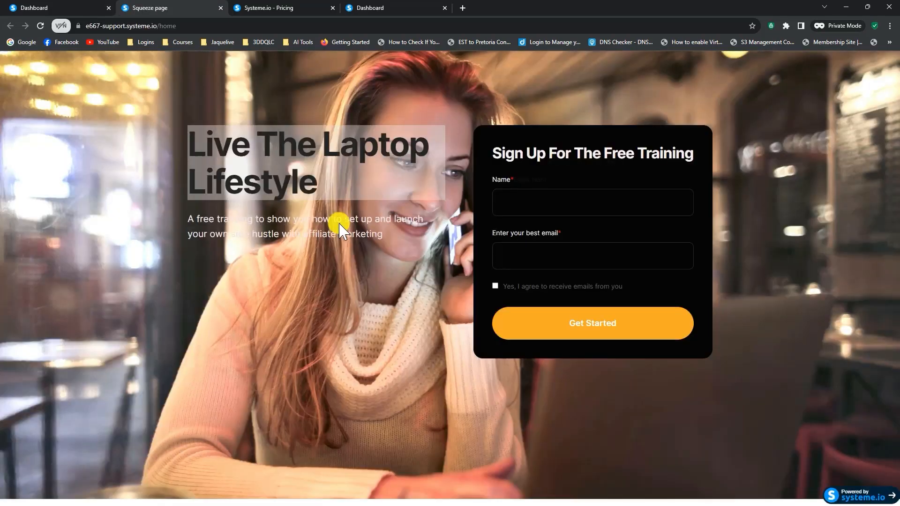
mouse_move(485, 202)
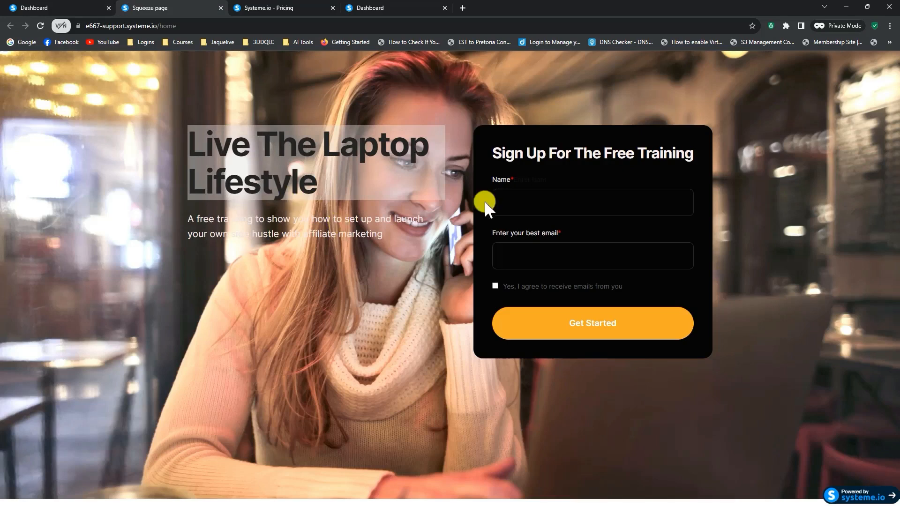
mouse_move(592, 322)
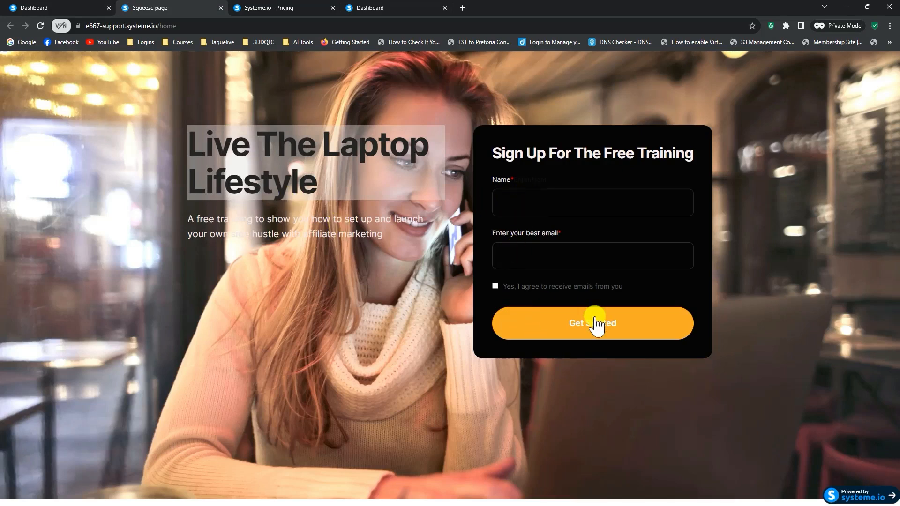
mouse_move(291, 183)
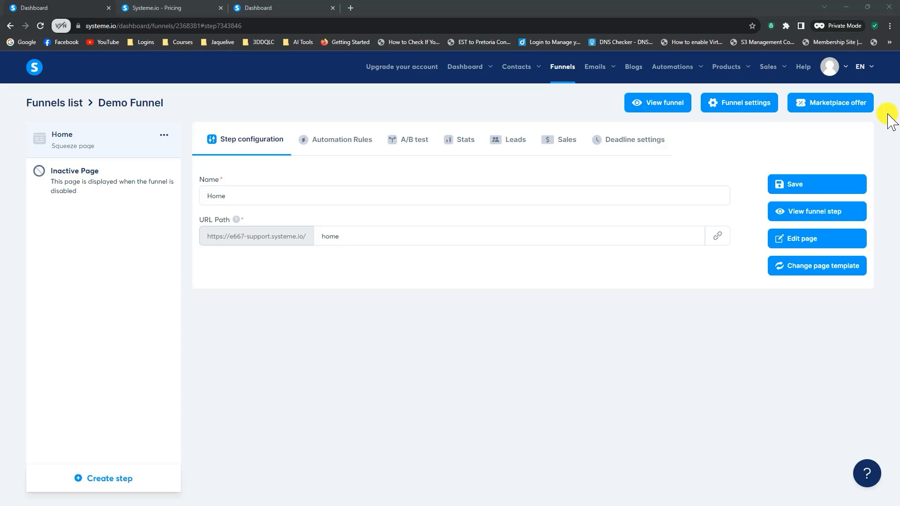
mouse_move(394, 166)
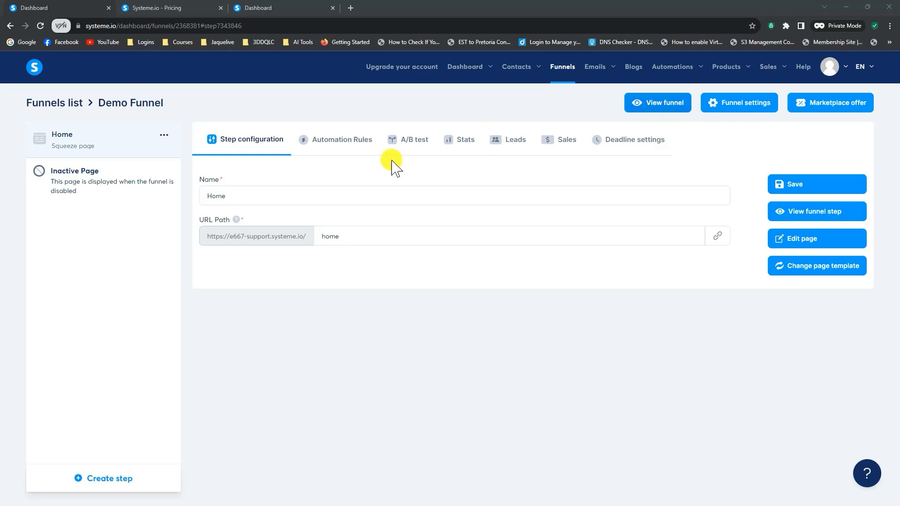
mouse_move(342, 142)
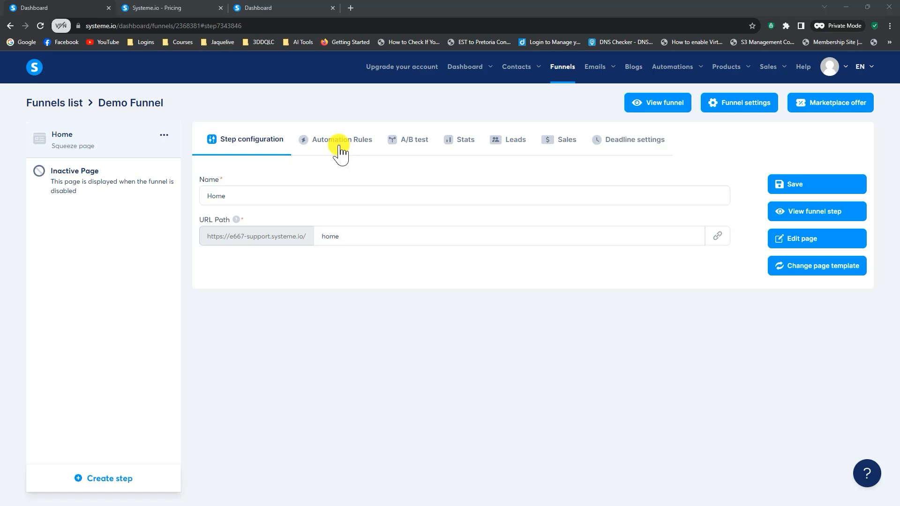
Go to the Dashboard to see the new leads overview
left_click(464, 67)
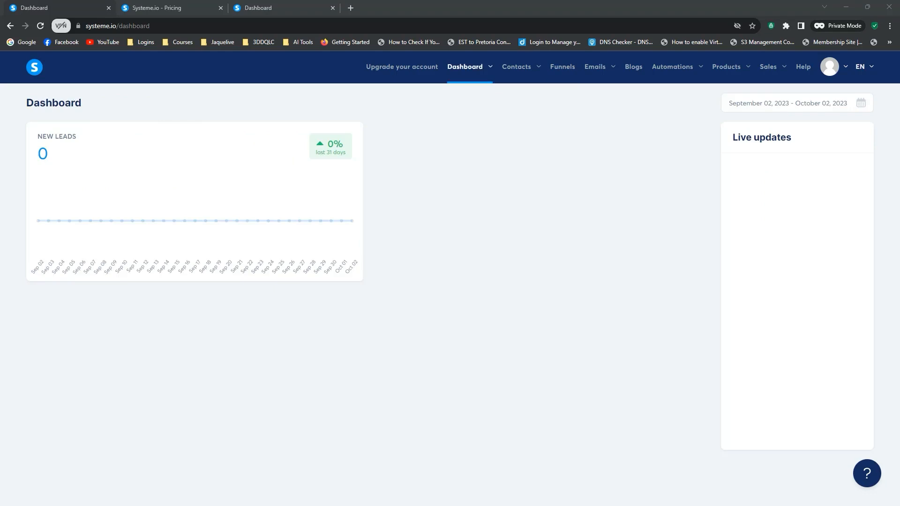